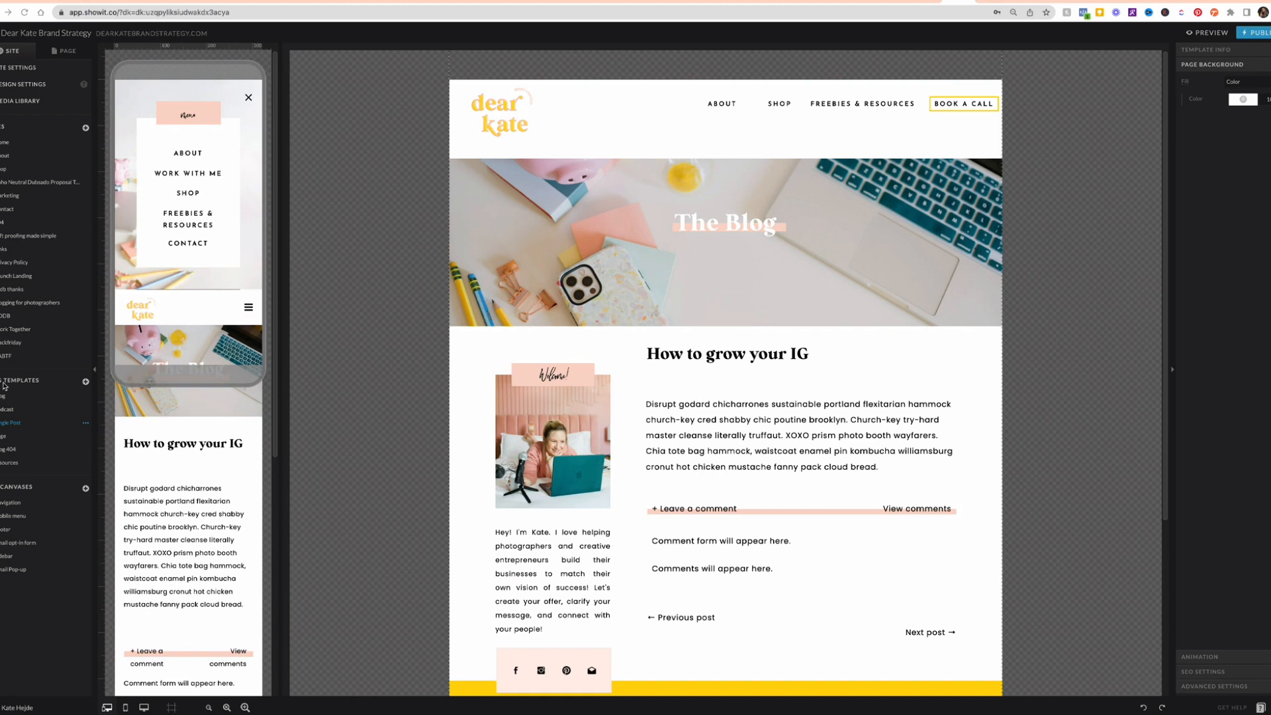
mouse_move(36, 410)
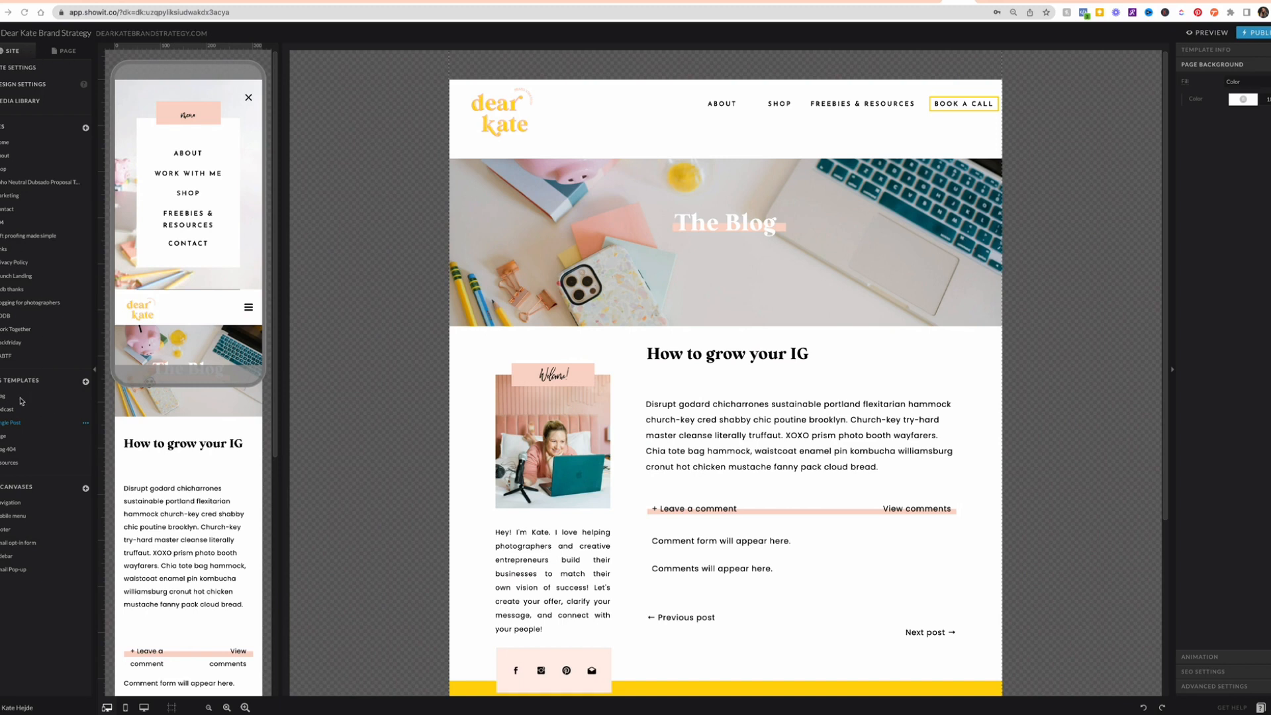
mouse_move(6, 400)
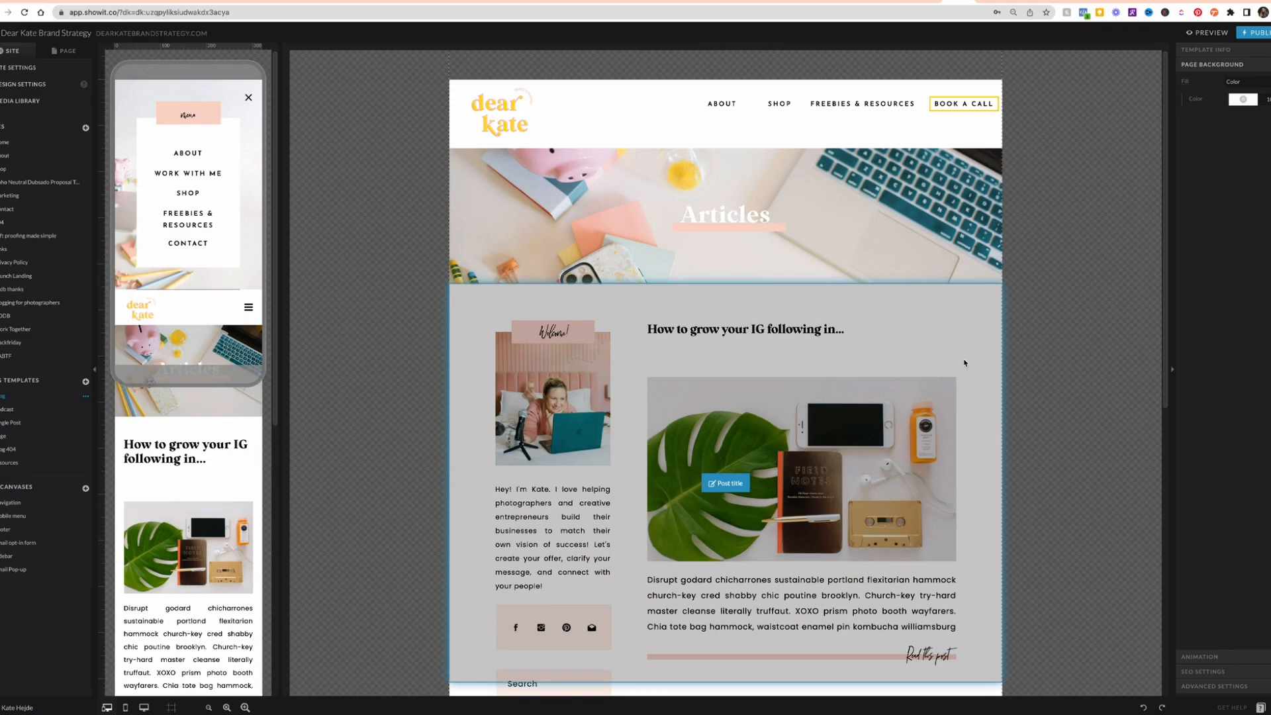
mouse_move(776, 578)
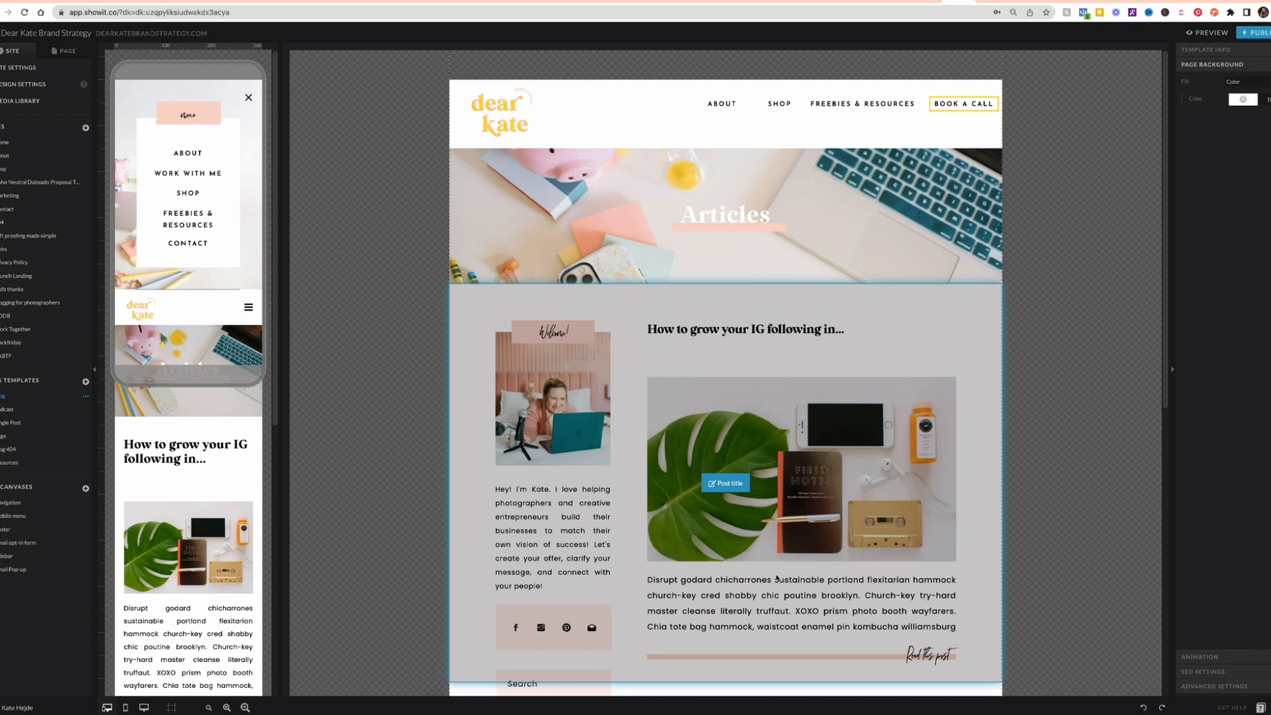
Scroll the Blog template down to the Older/Newer posts canvas.
scroll("down", 3)
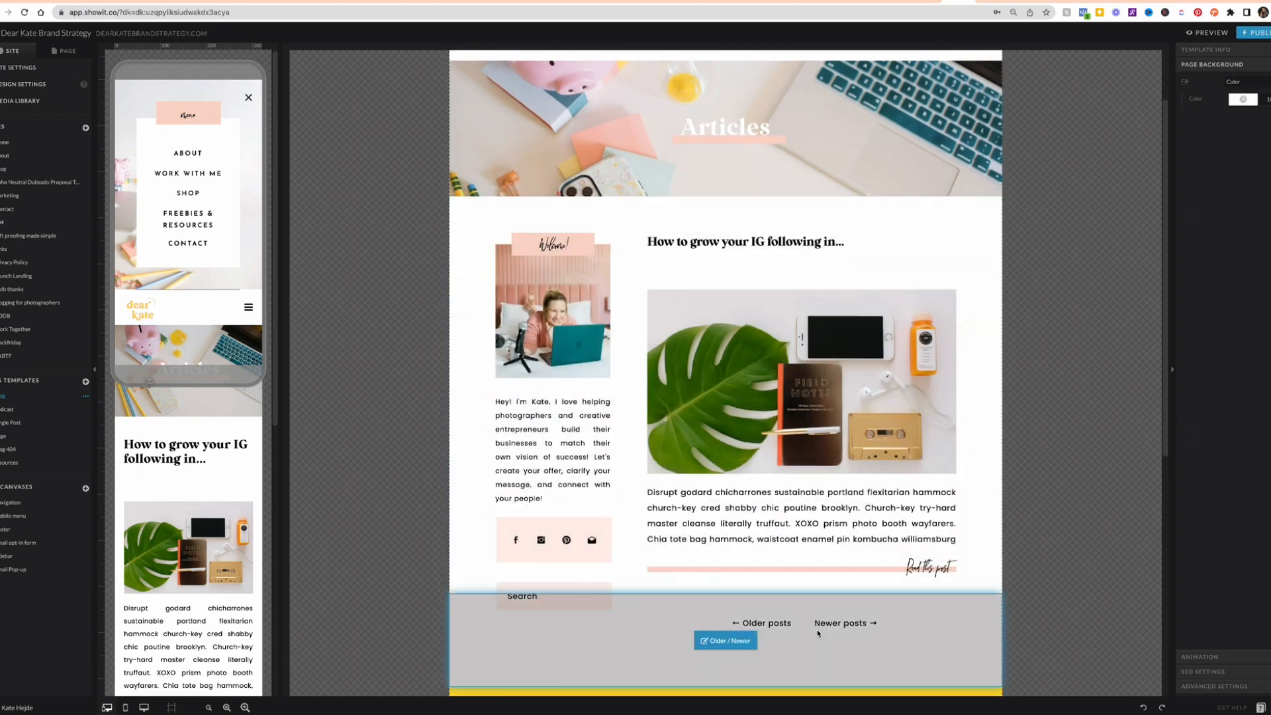
mouse_move(860, 631)
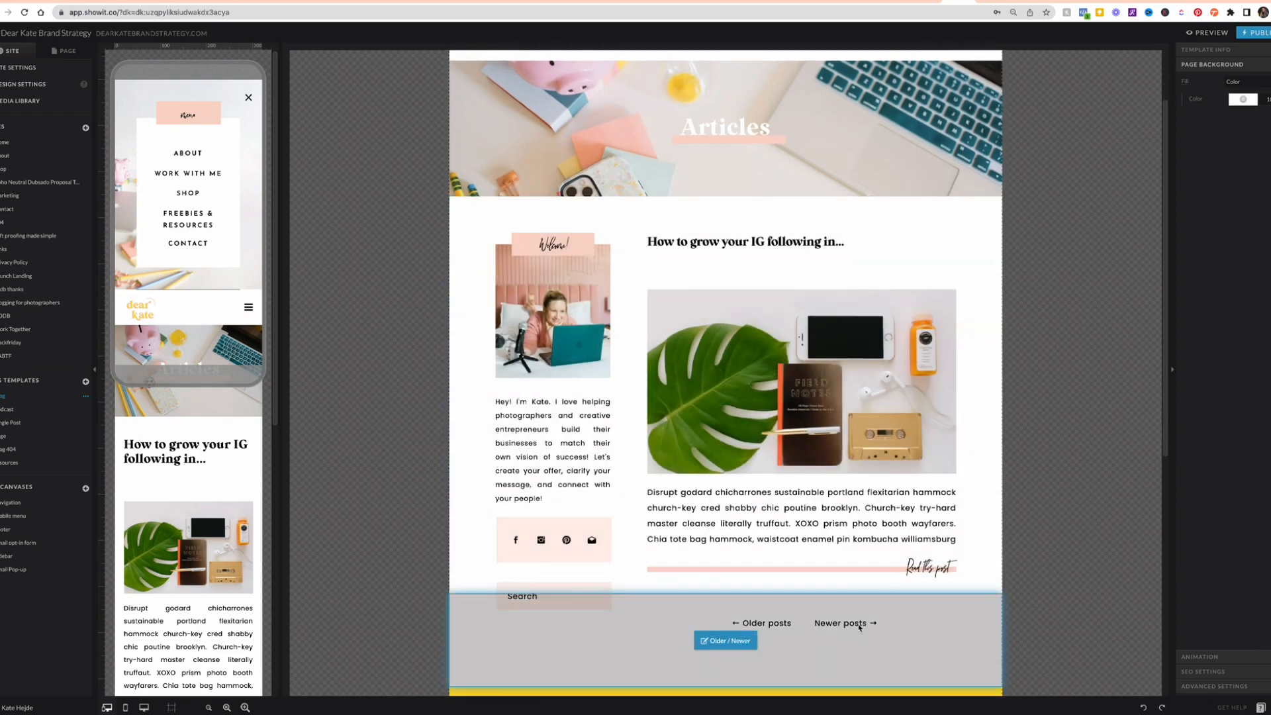
mouse_move(870, 631)
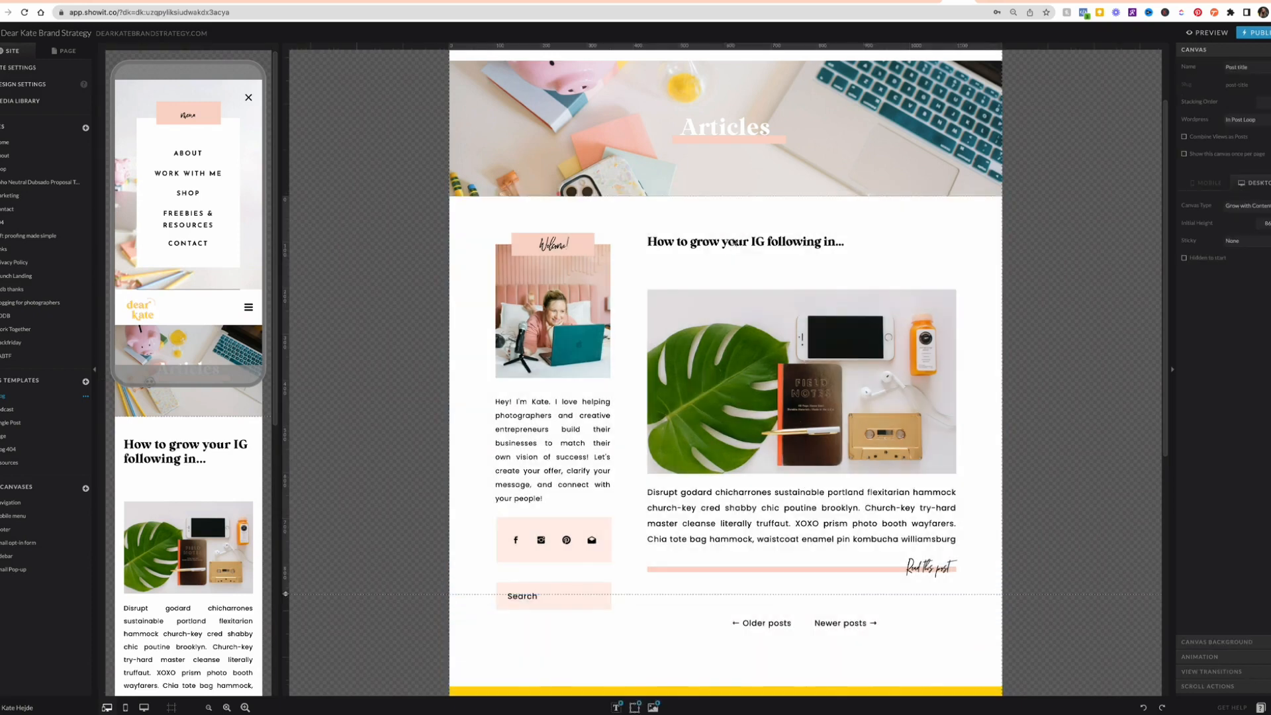
Select the post loop and Articles header canvases to list the template's canvases, including Sidebar.
left_click(801, 516)
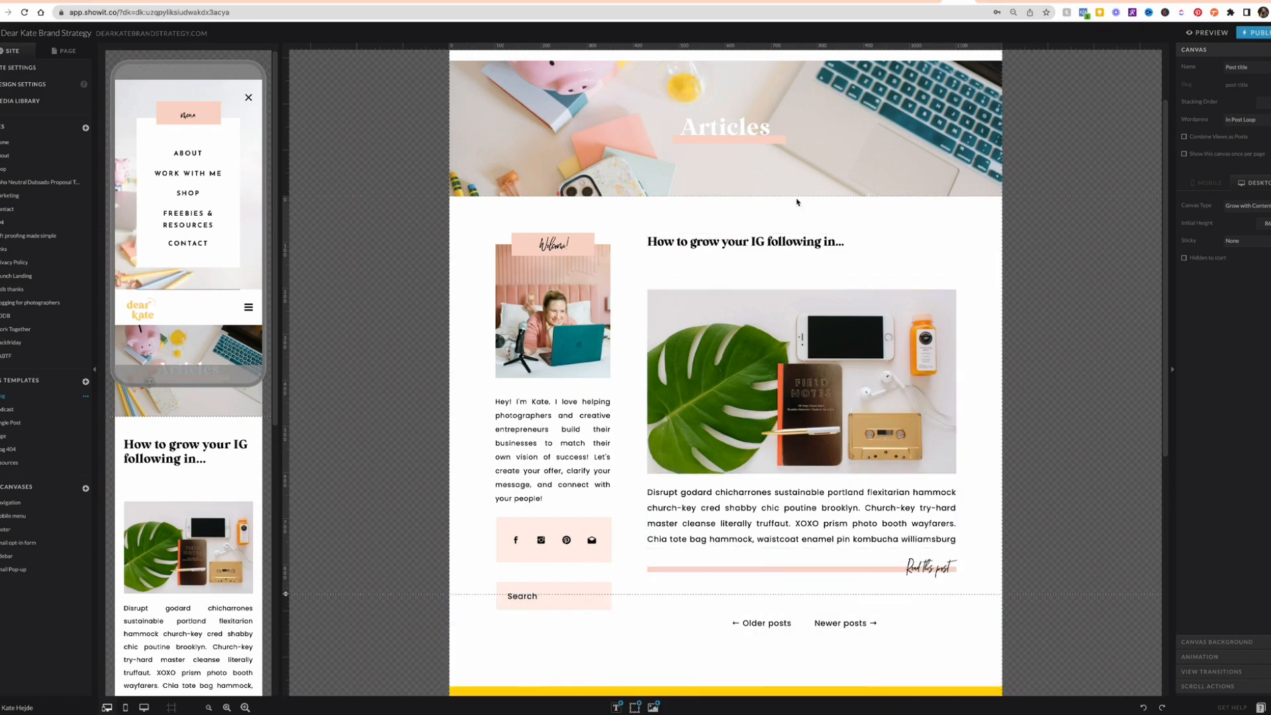
left_click(726, 127)
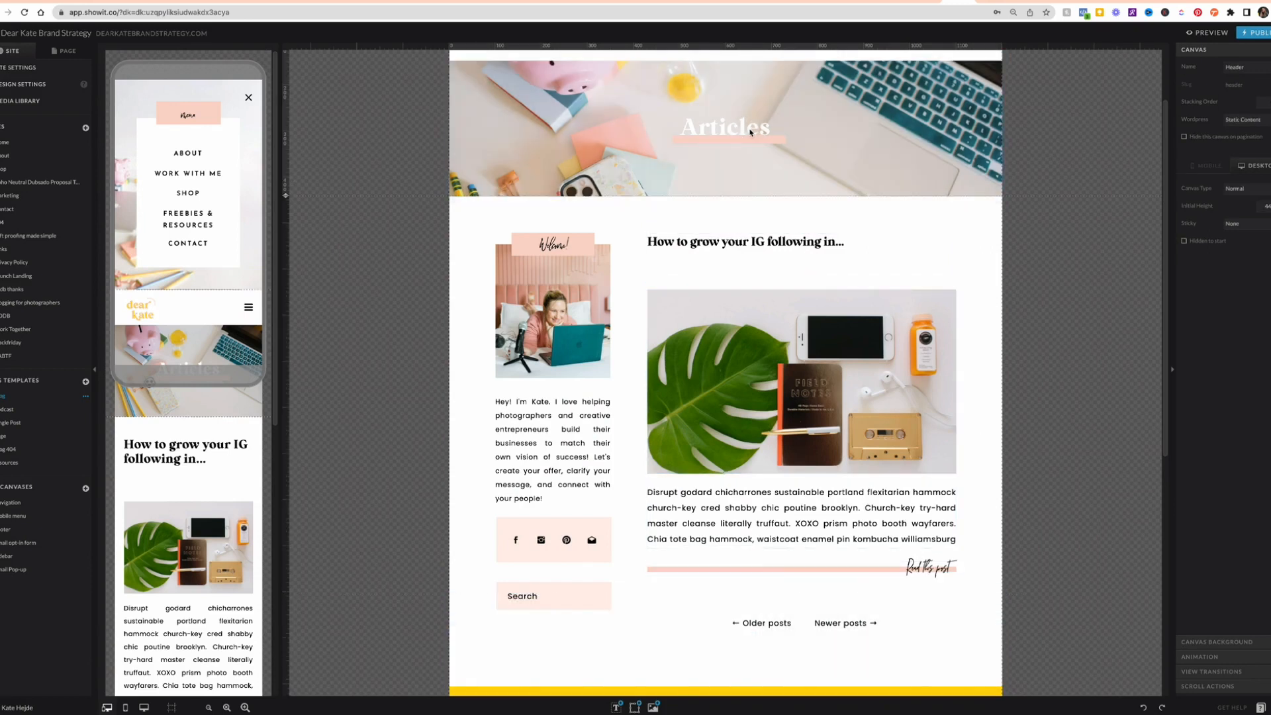
left_click(727, 127)
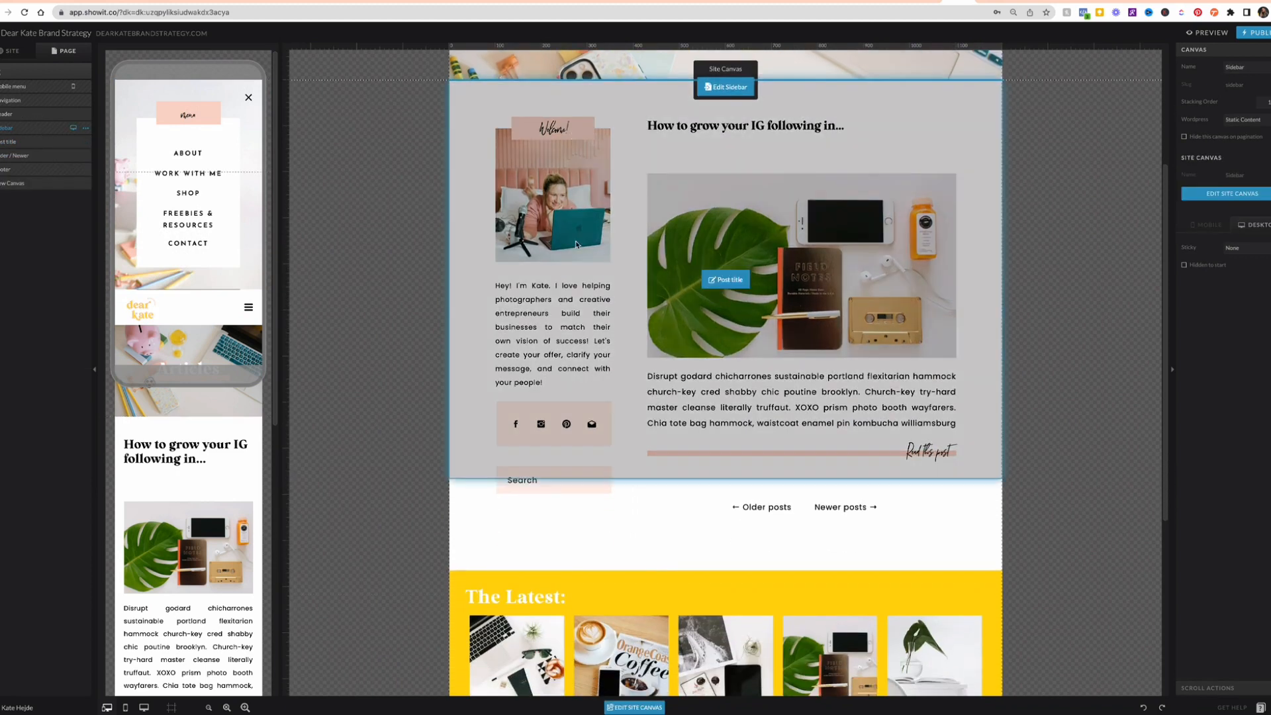
mouse_move(546, 350)
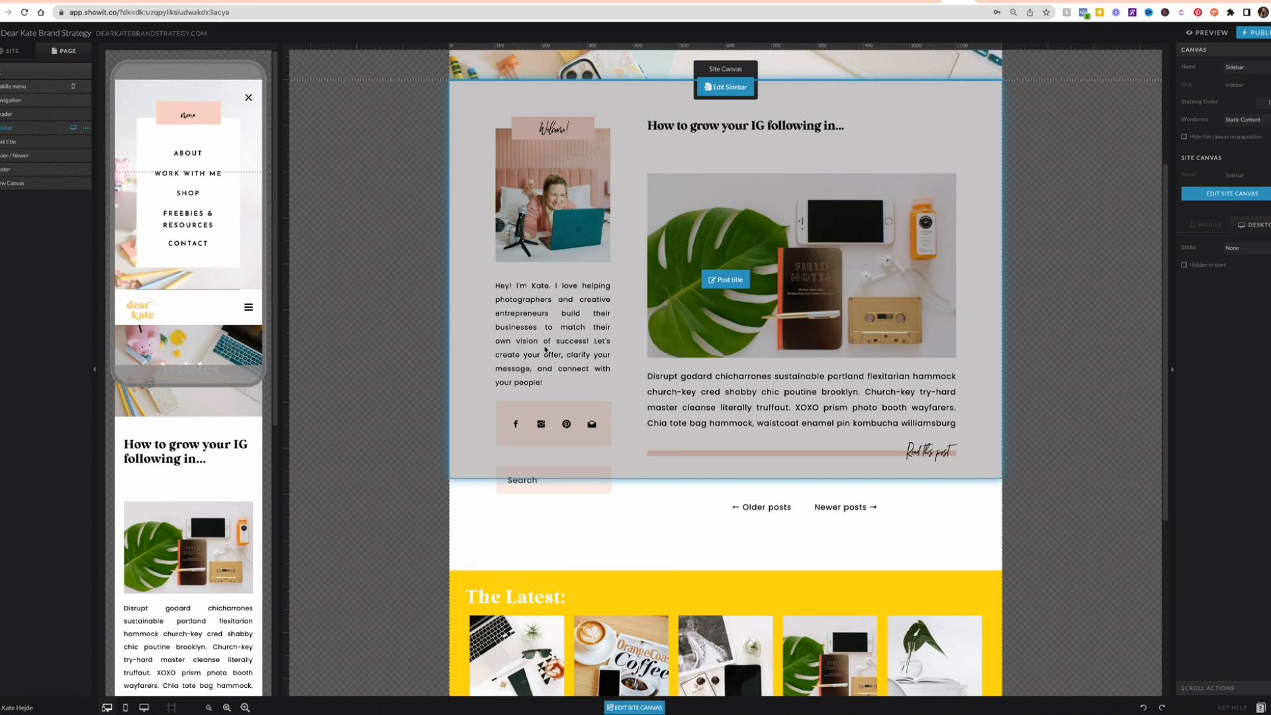
scroll("up", 3)
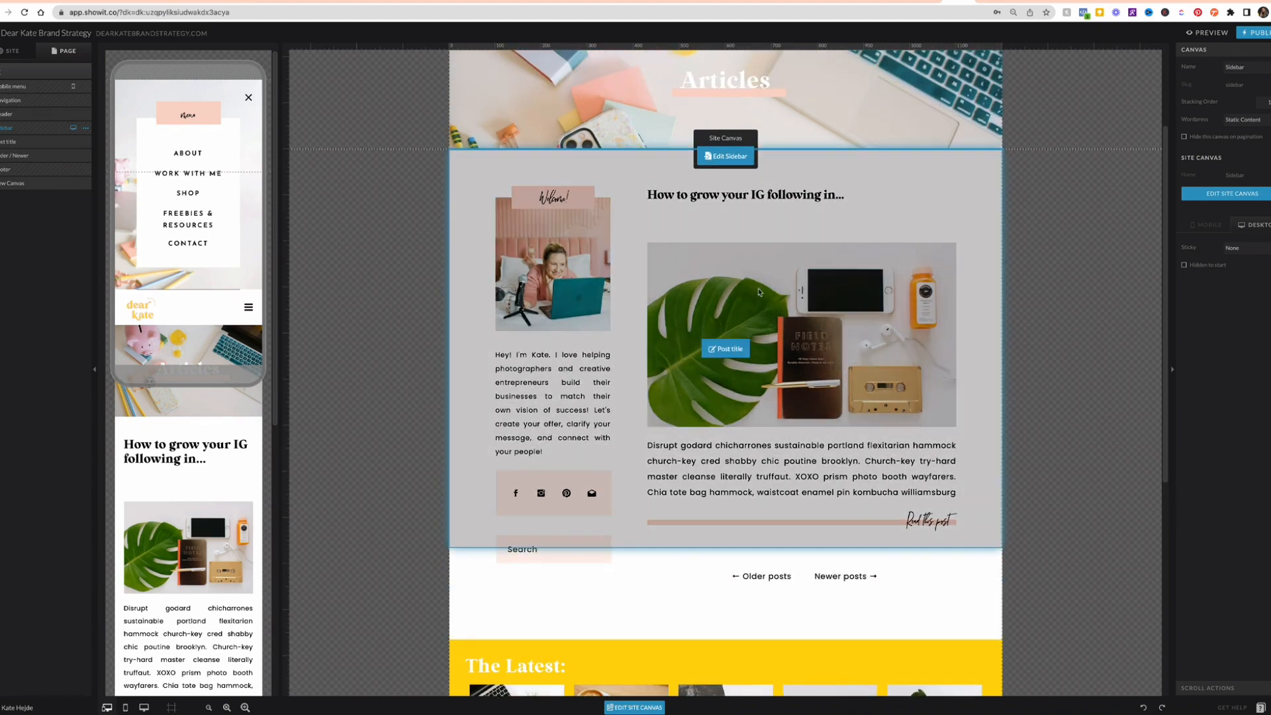
mouse_move(780, 452)
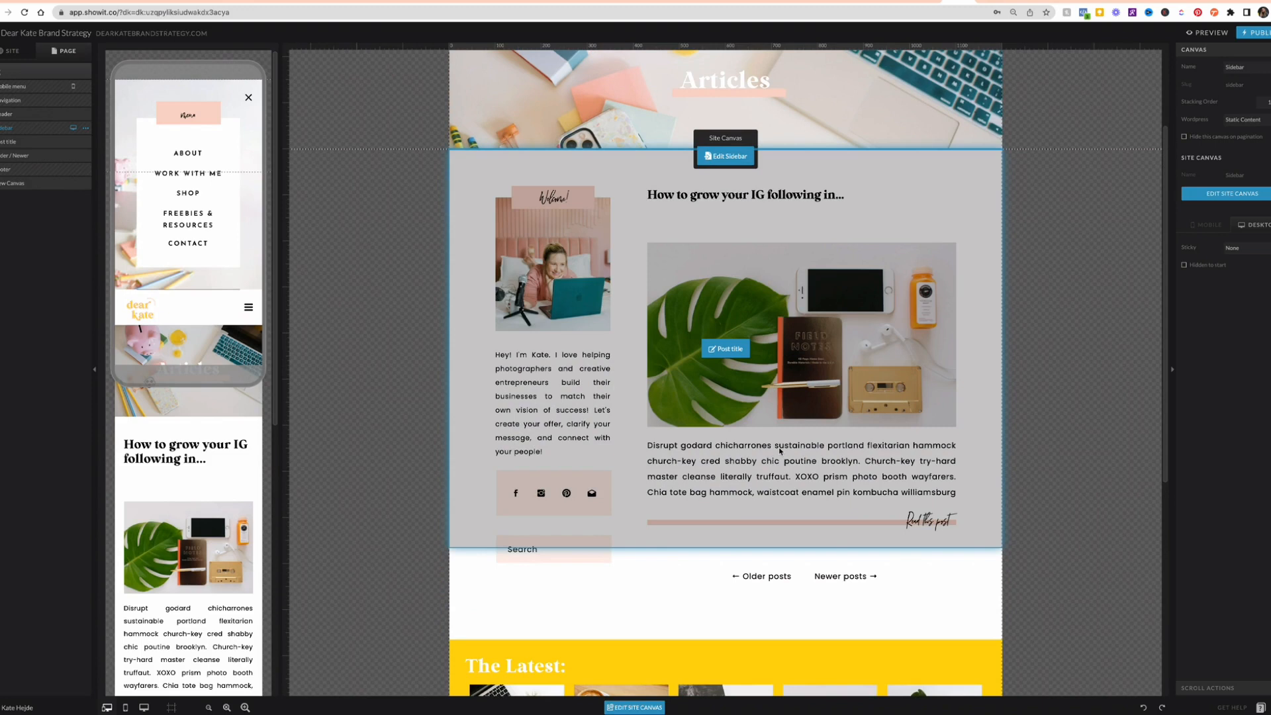
mouse_move(827, 188)
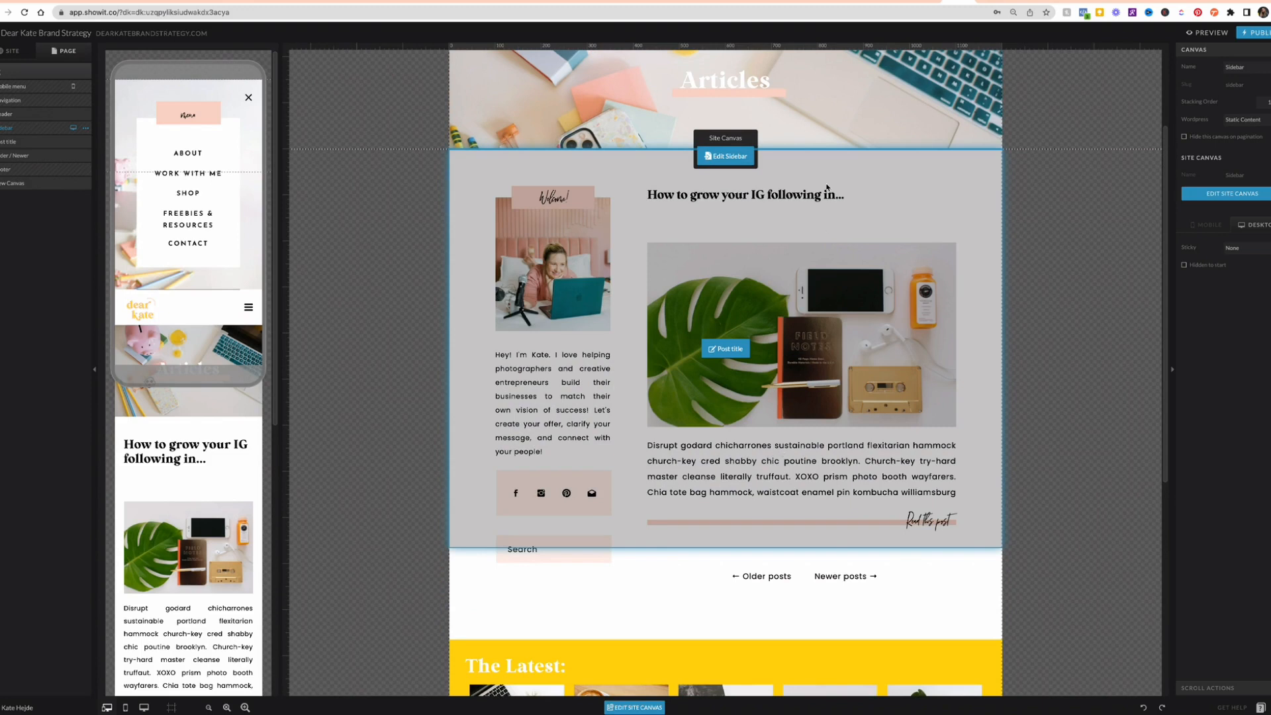
Check the loop title's Post Title placeholder and h2 tag, then select the featured image.
left_click(743, 195)
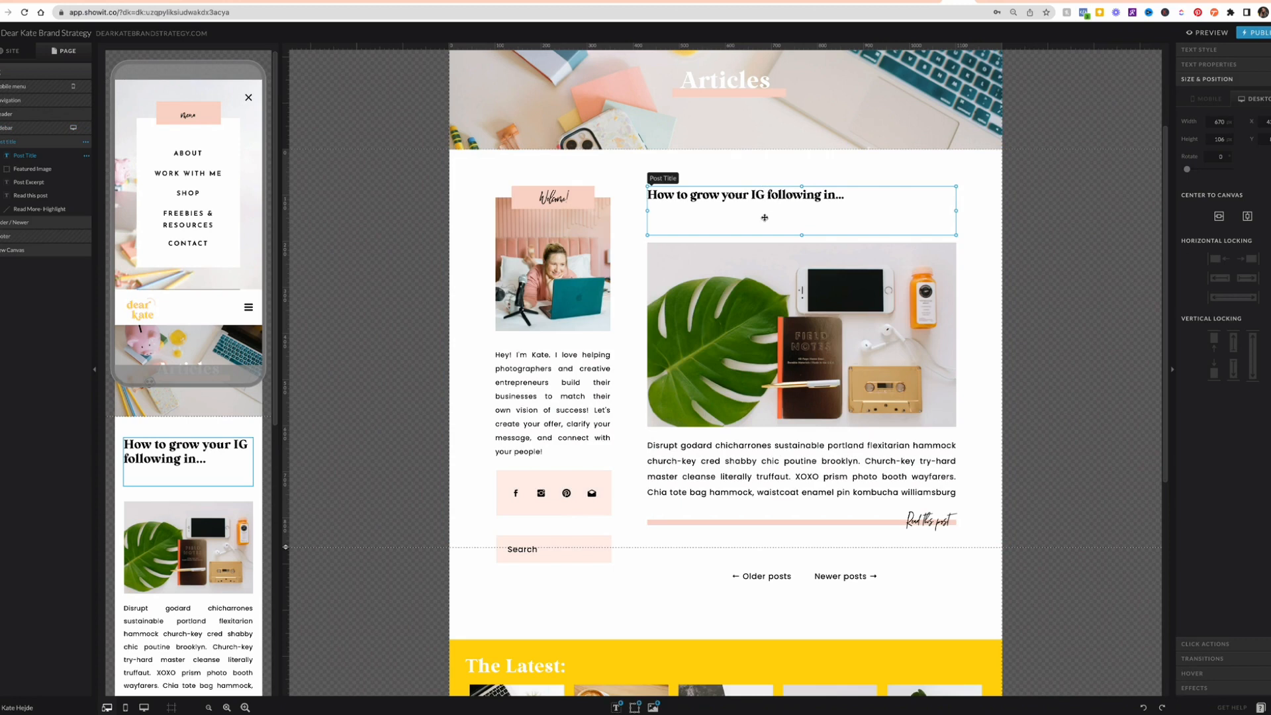
mouse_move(694, 188)
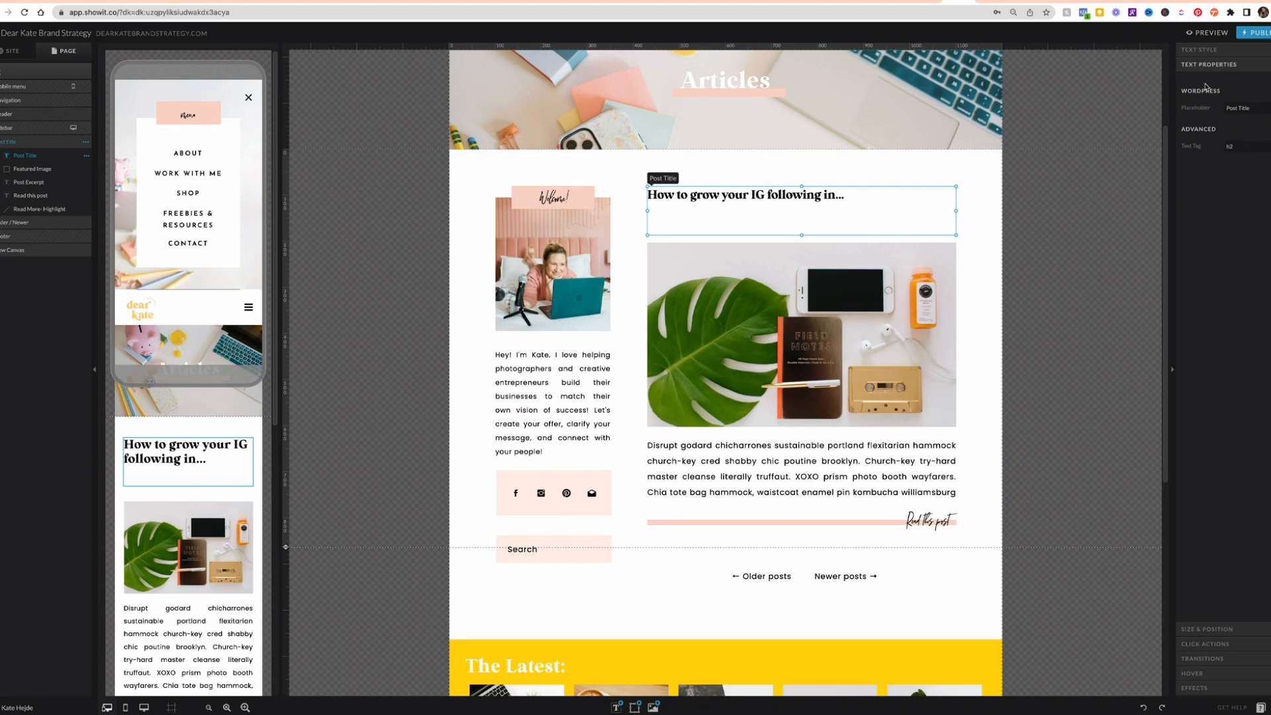
left_click(1235, 107)
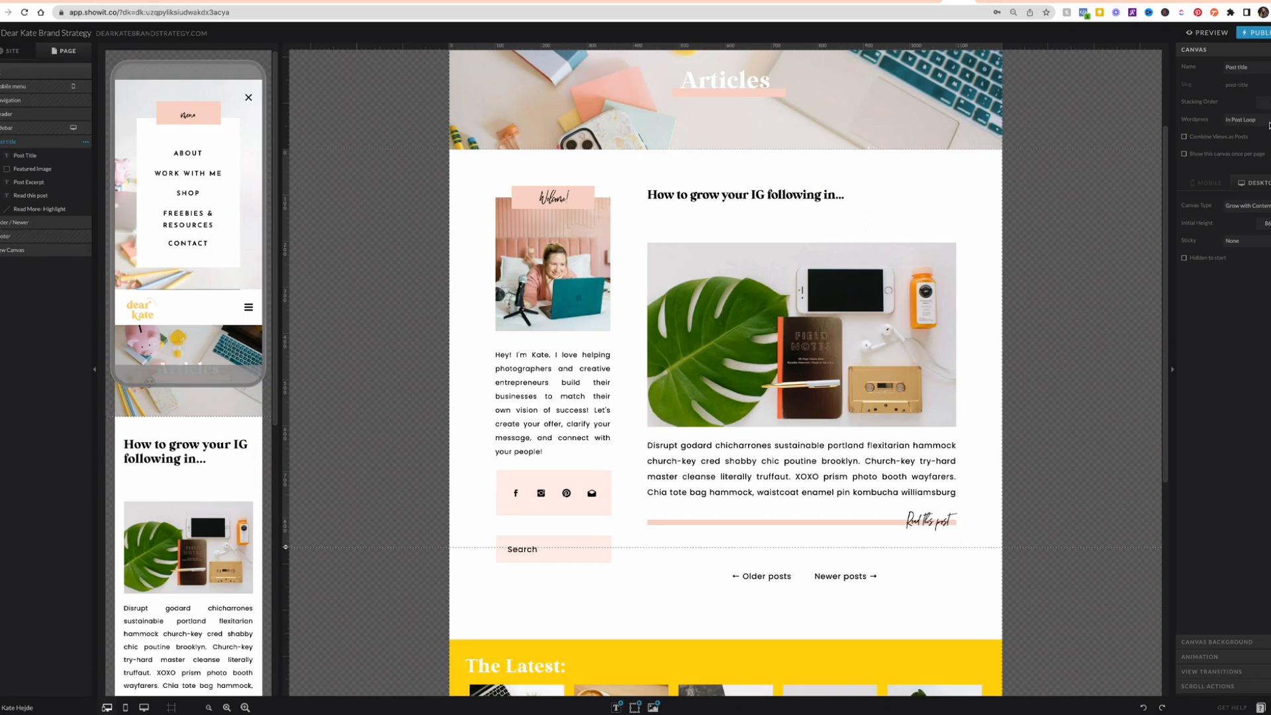
left_click(743, 195)
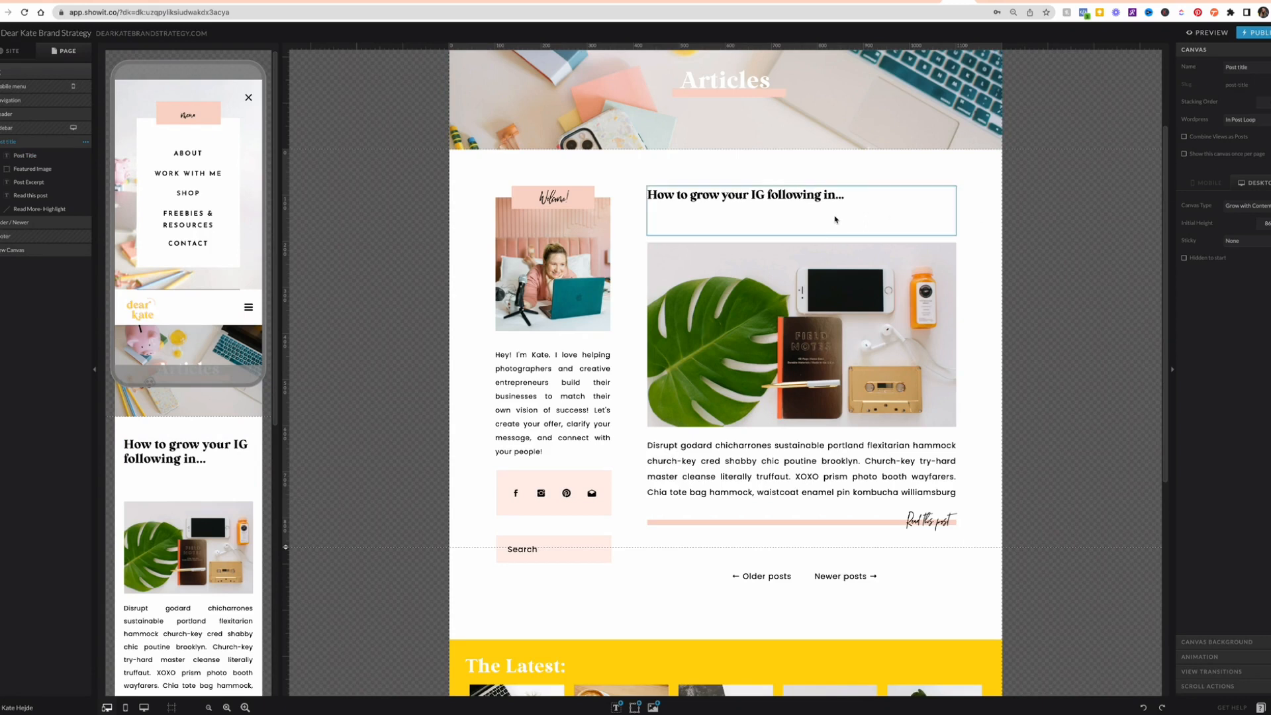
left_click(800, 335)
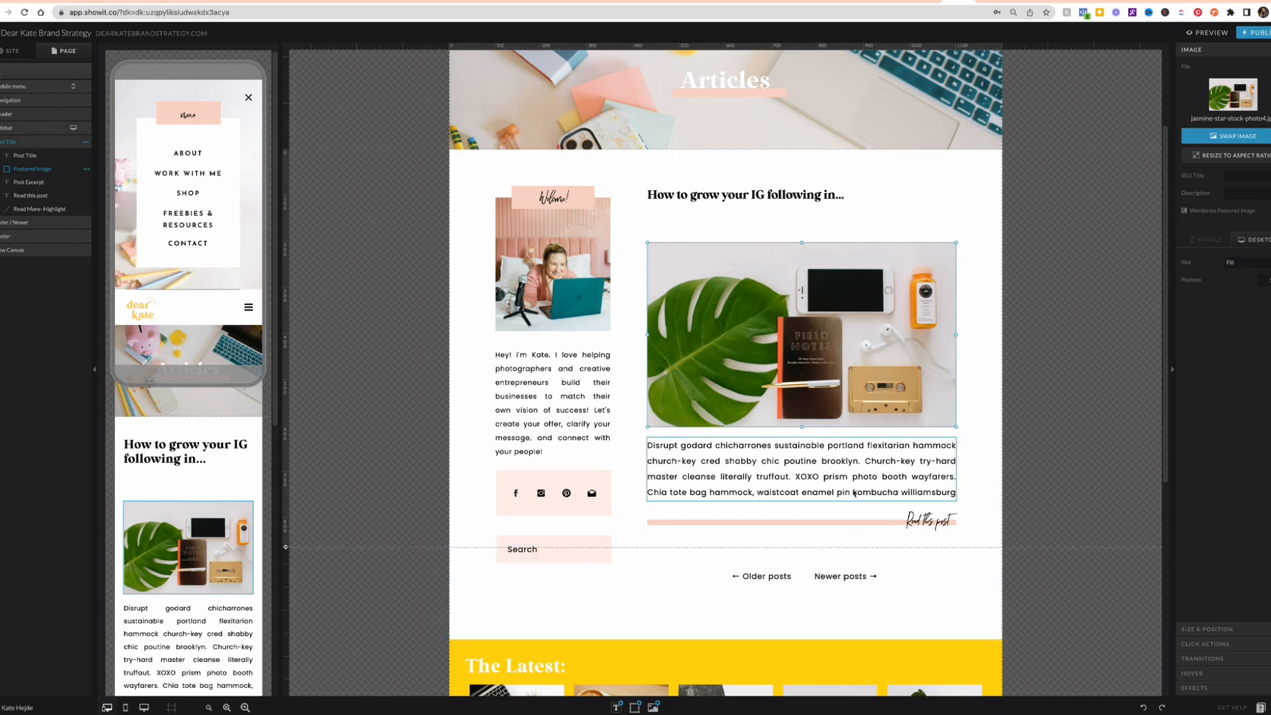
Inspect the Post Excerpt placeholder and its heading tag choices in Text Properties.
left_click(799, 470)
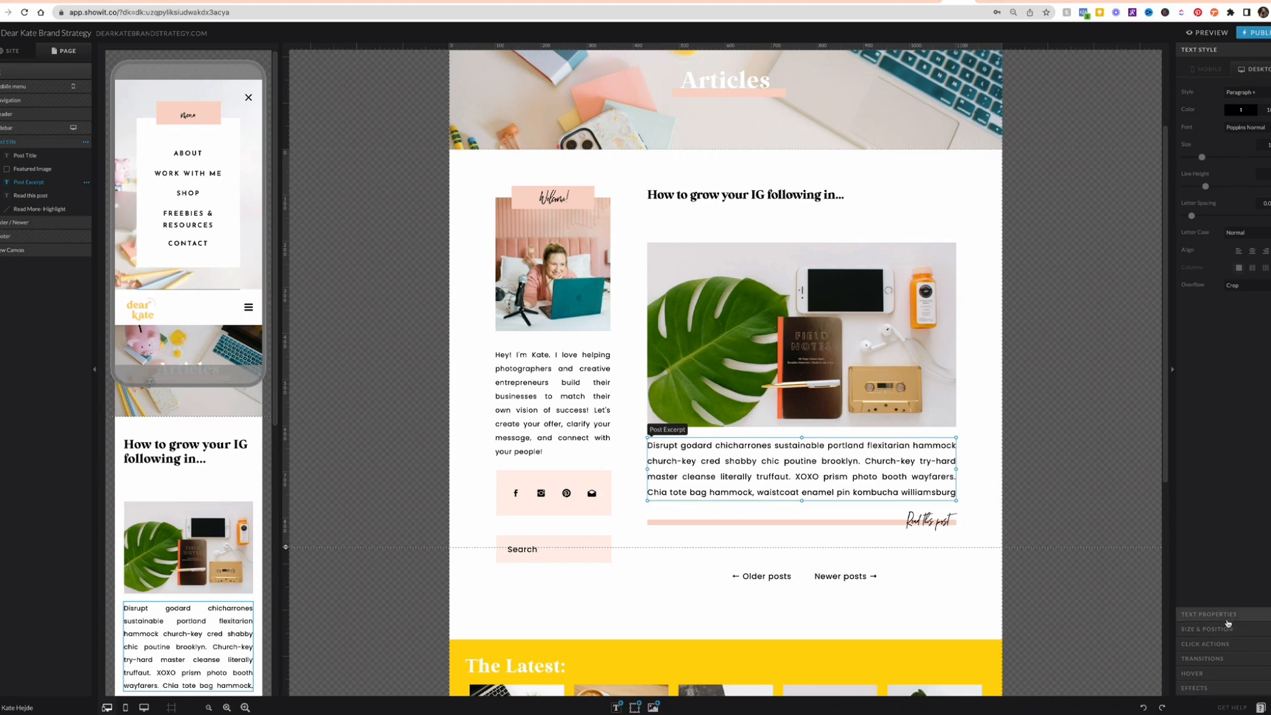
left_click(1209, 614)
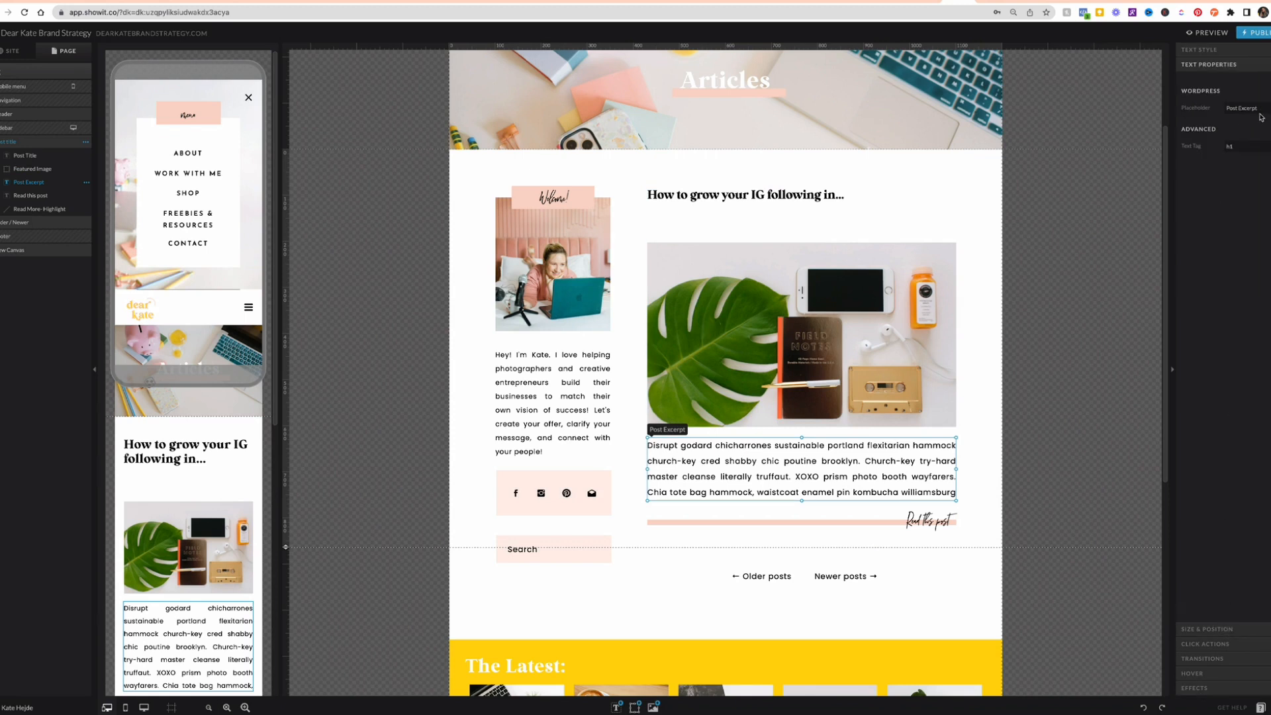
left_click(1245, 147)
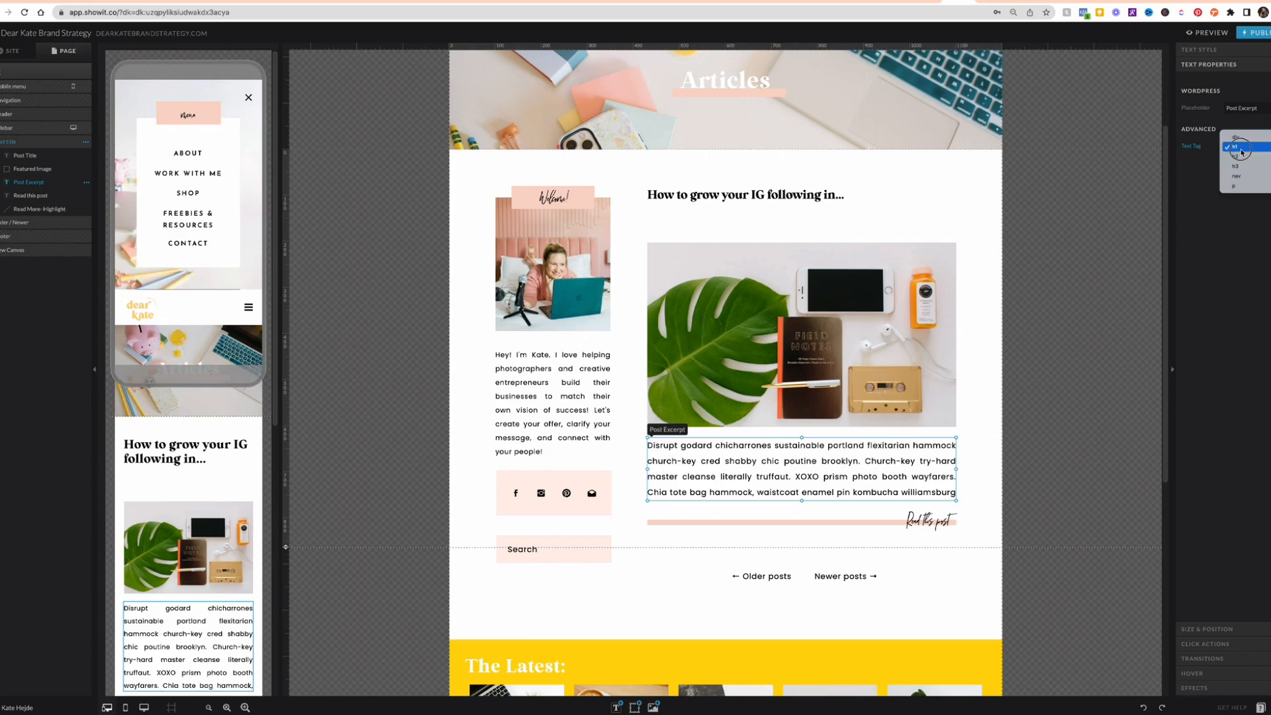
mouse_move(1240, 187)
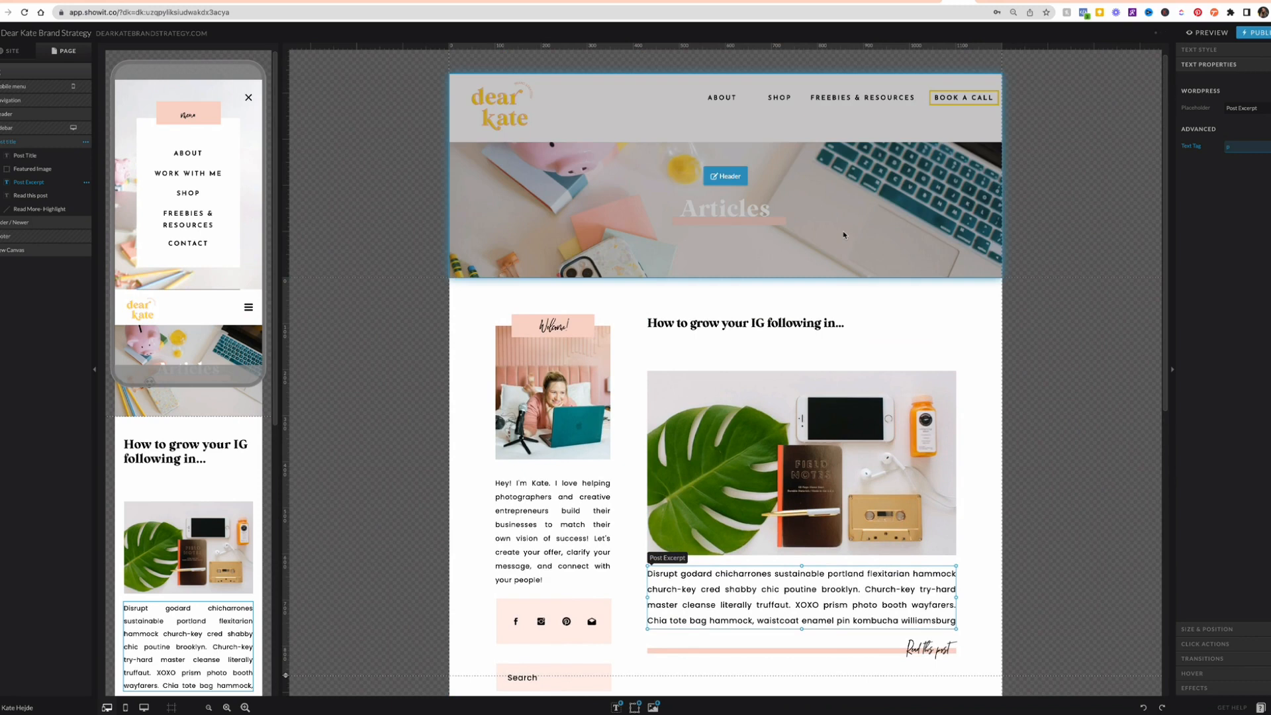
left_click(724, 209)
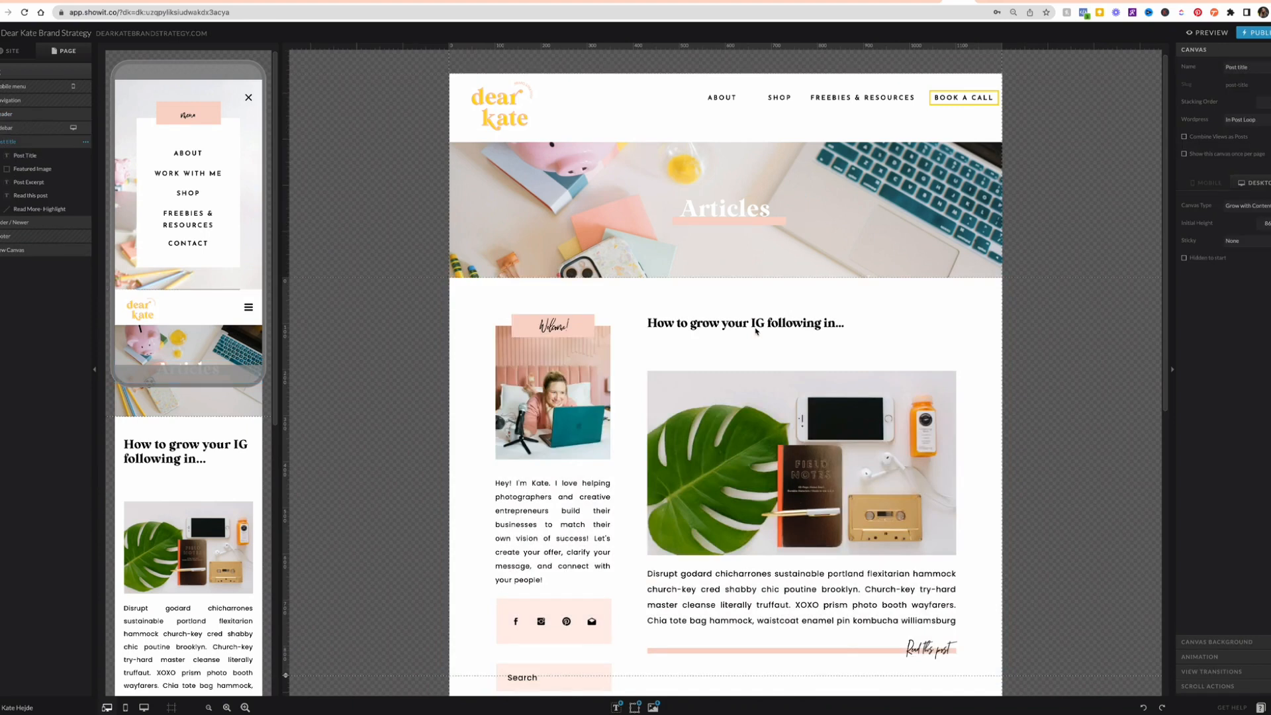
Reselect the post title and review the Read this post link's click action.
left_click(743, 323)
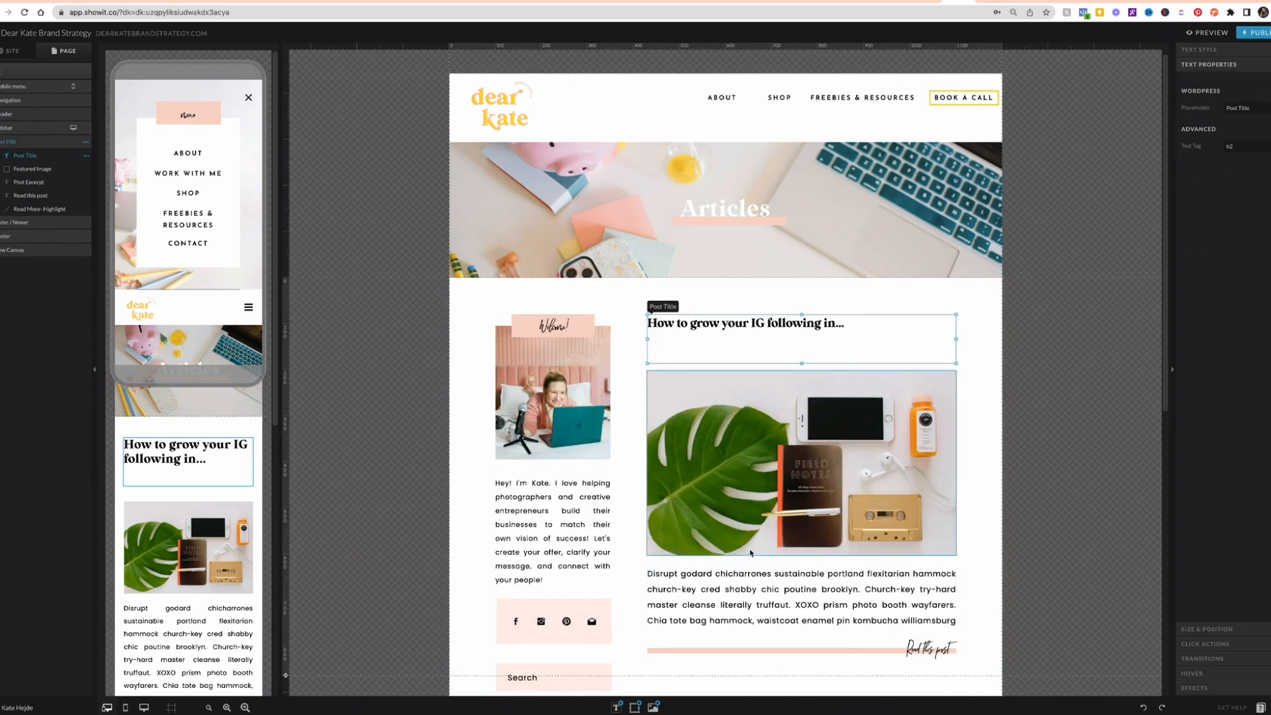
scroll("down", 3)
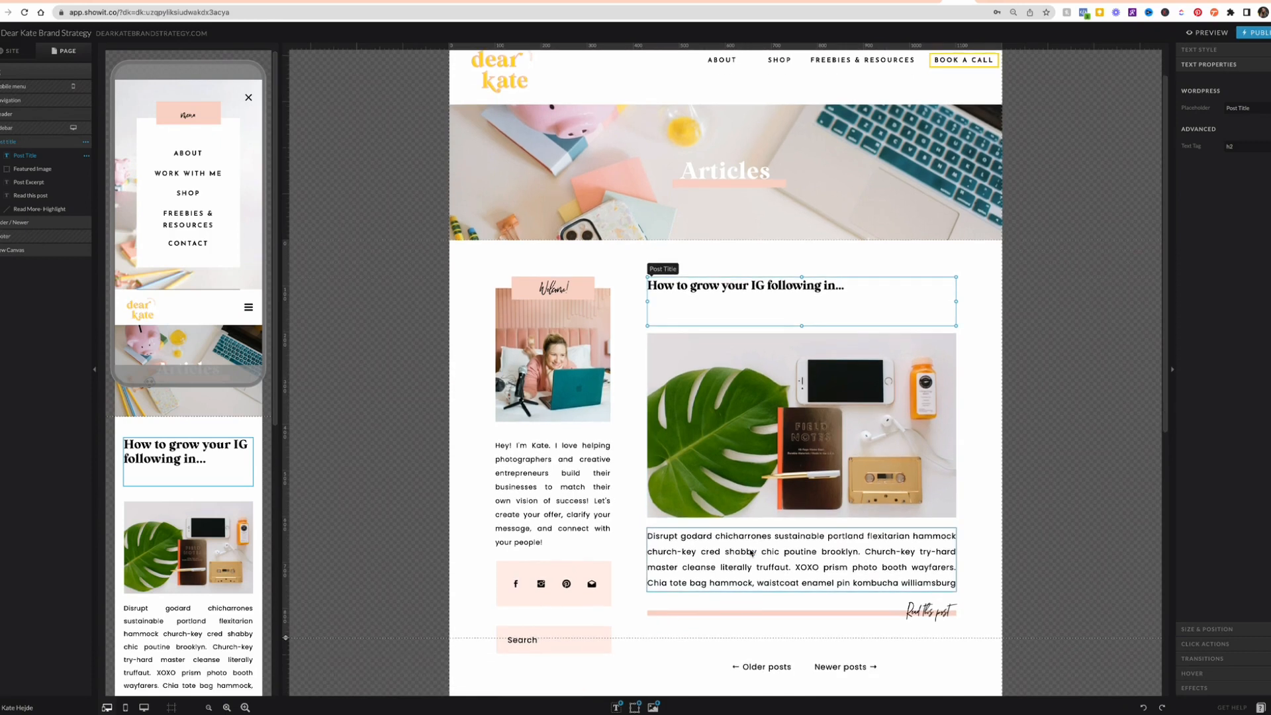
scroll("up", 3)
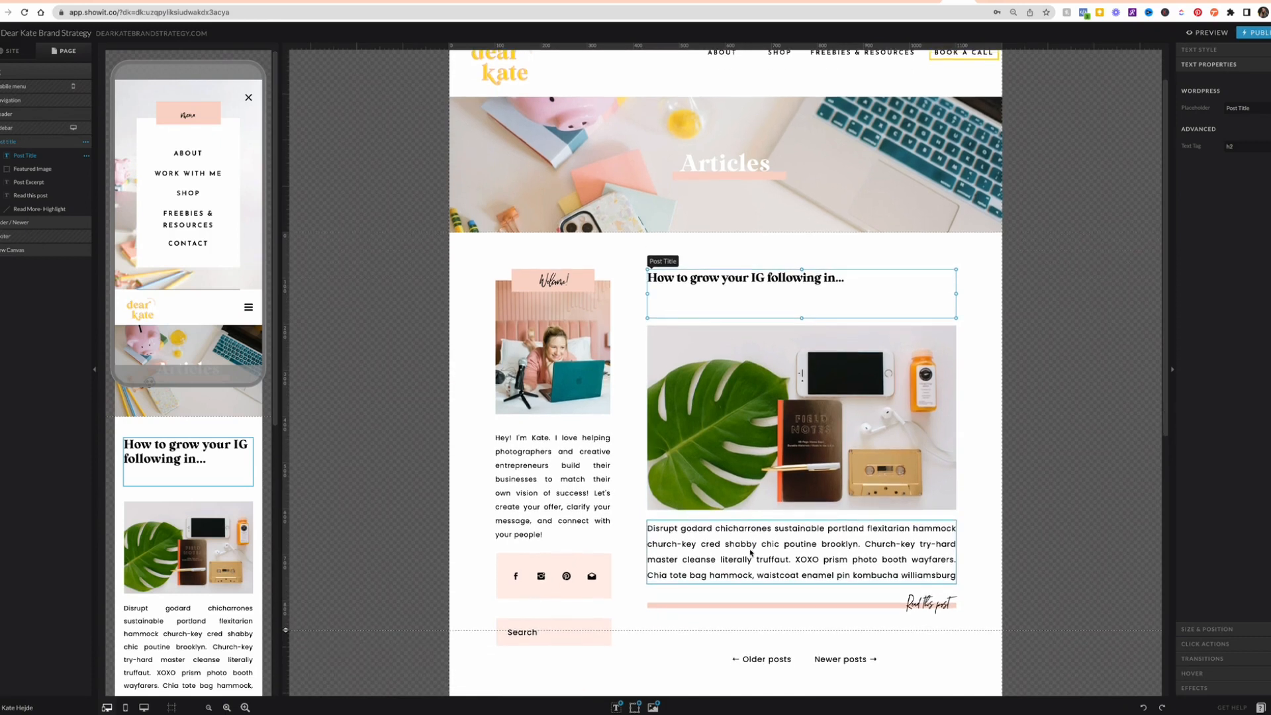
scroll("down", 3)
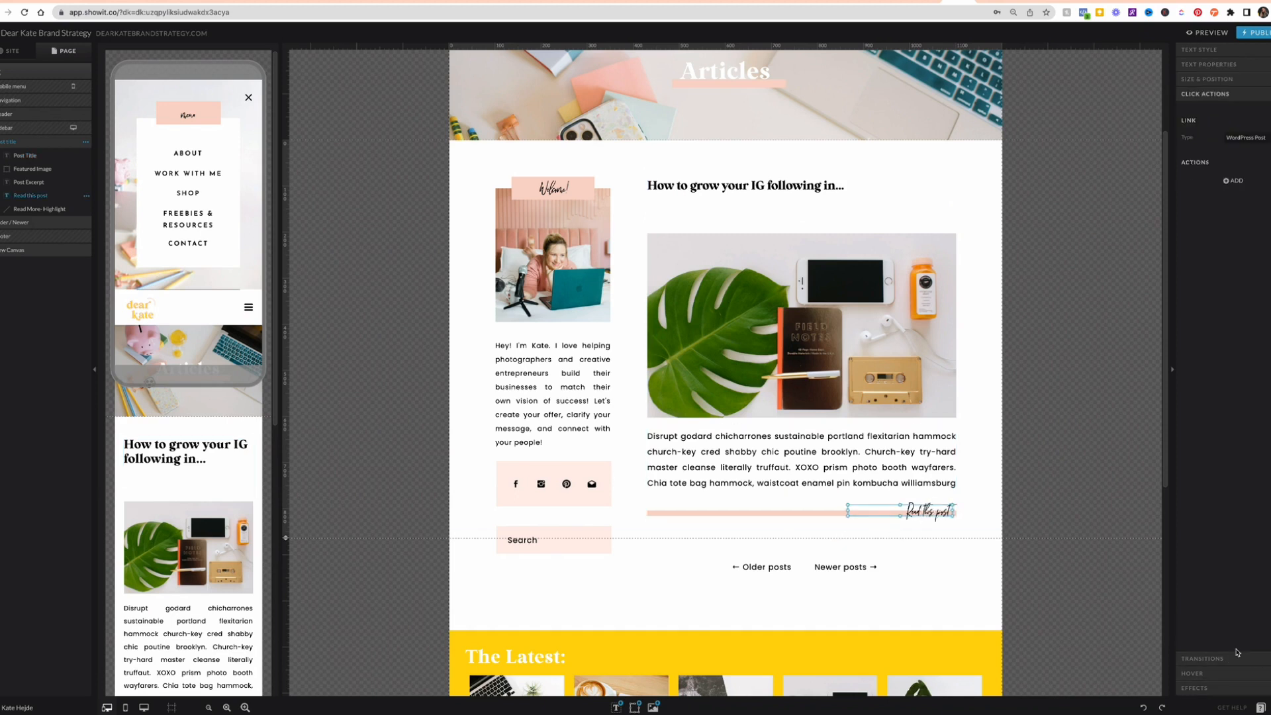
mouse_move(1246, 149)
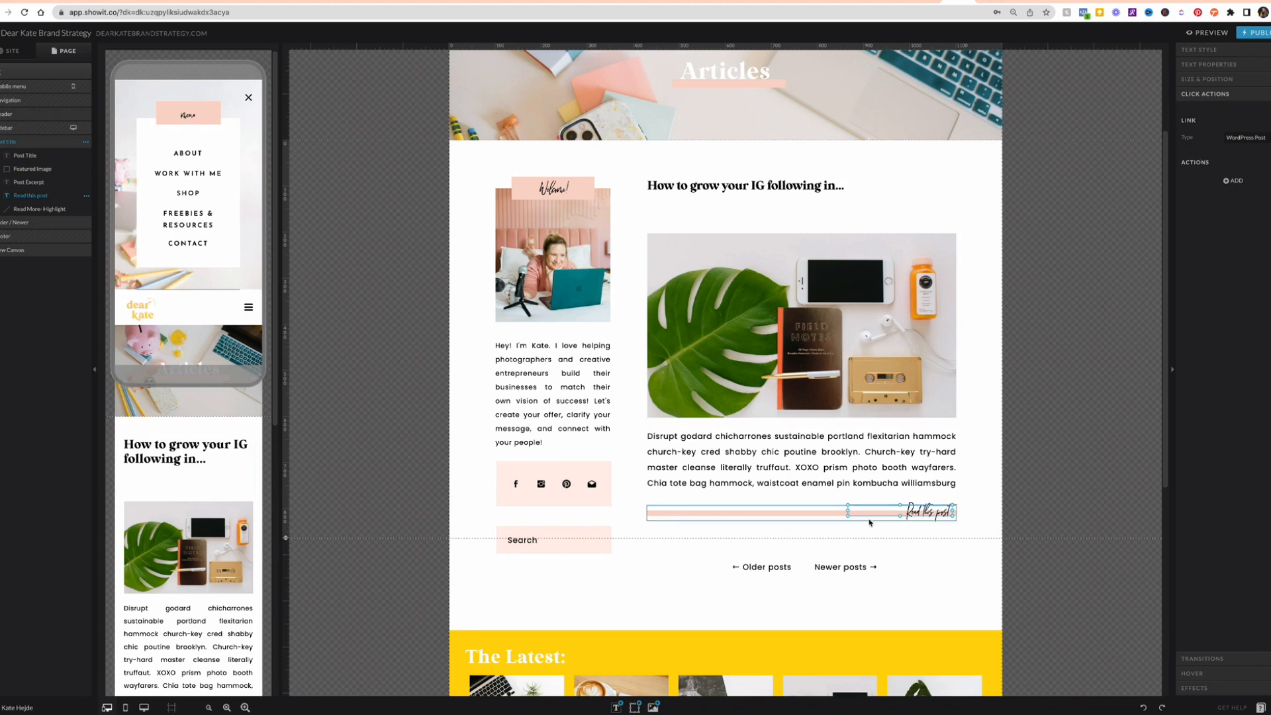
Cycle through title, featured image and excerpt, then view the title's WordPress Placeholder options.
left_click(745, 185)
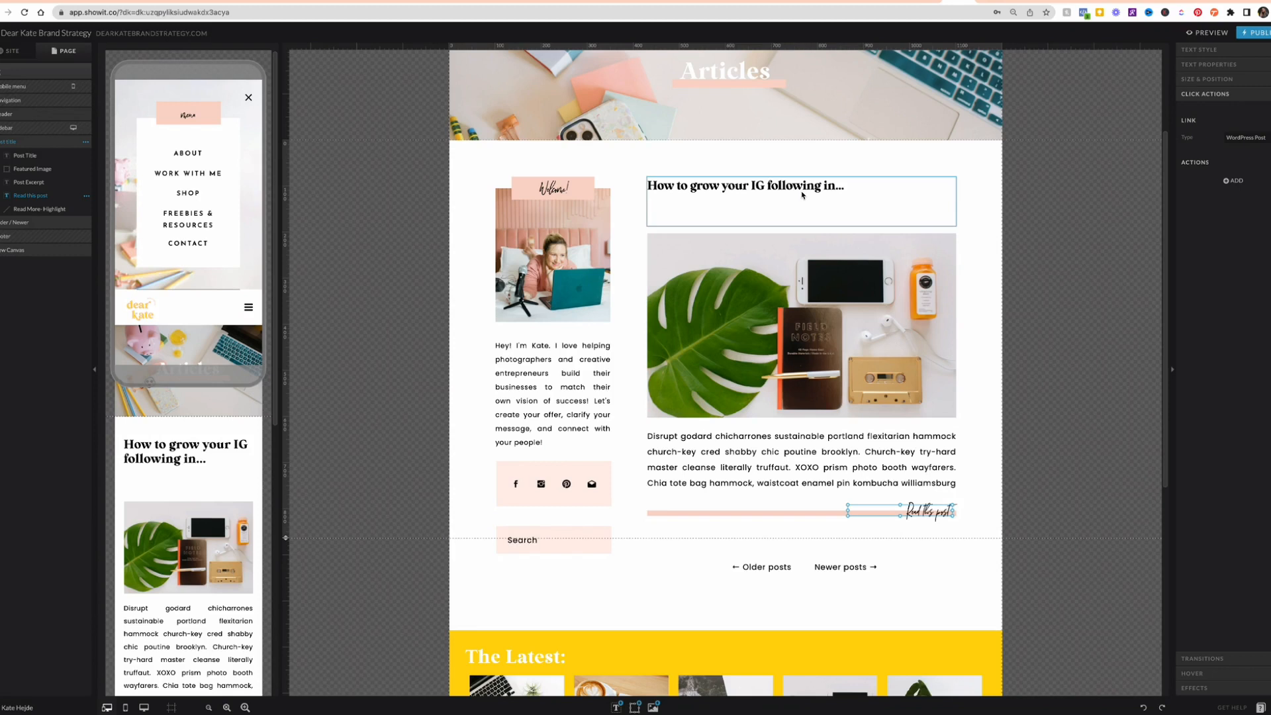
left_click(762, 184)
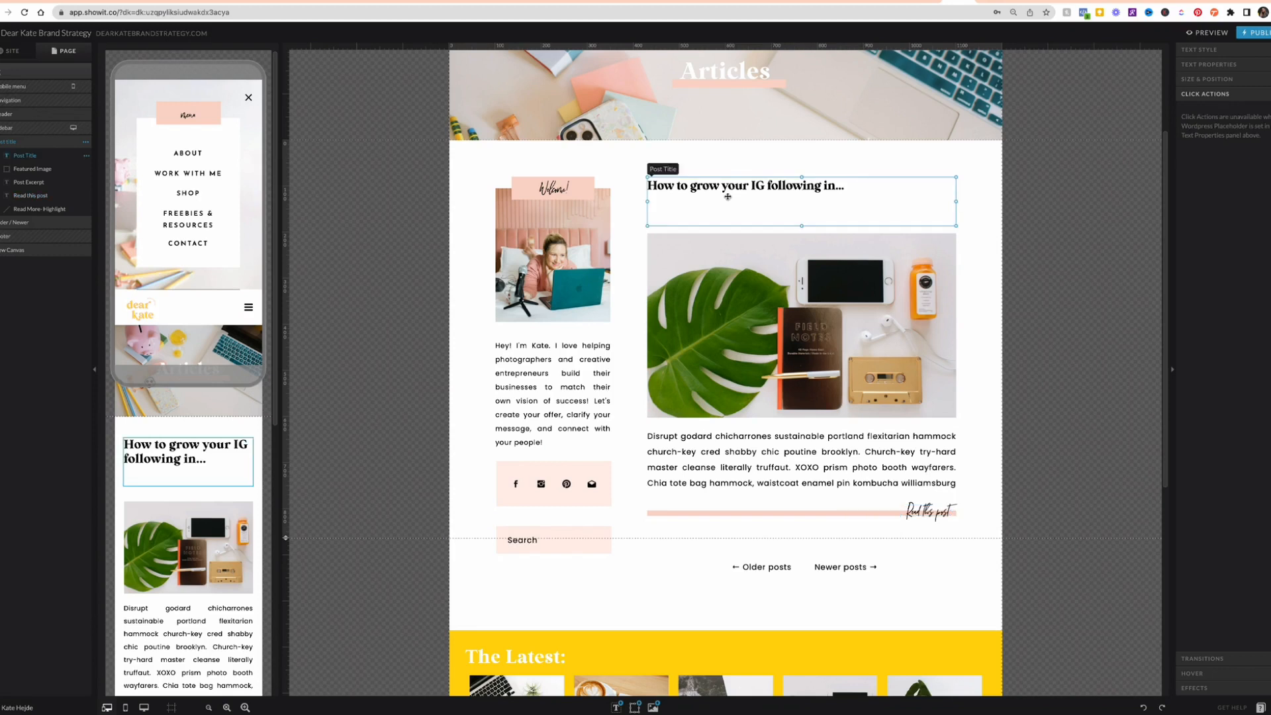
left_click(801, 326)
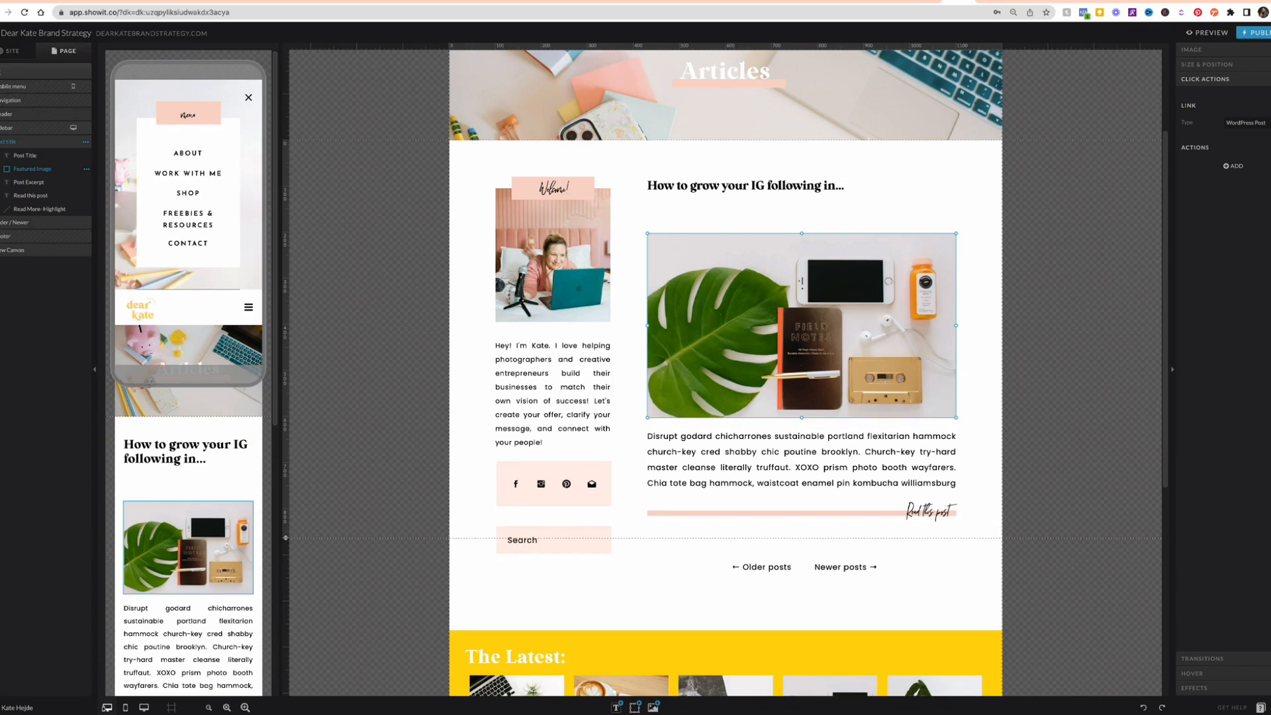
left_click(743, 185)
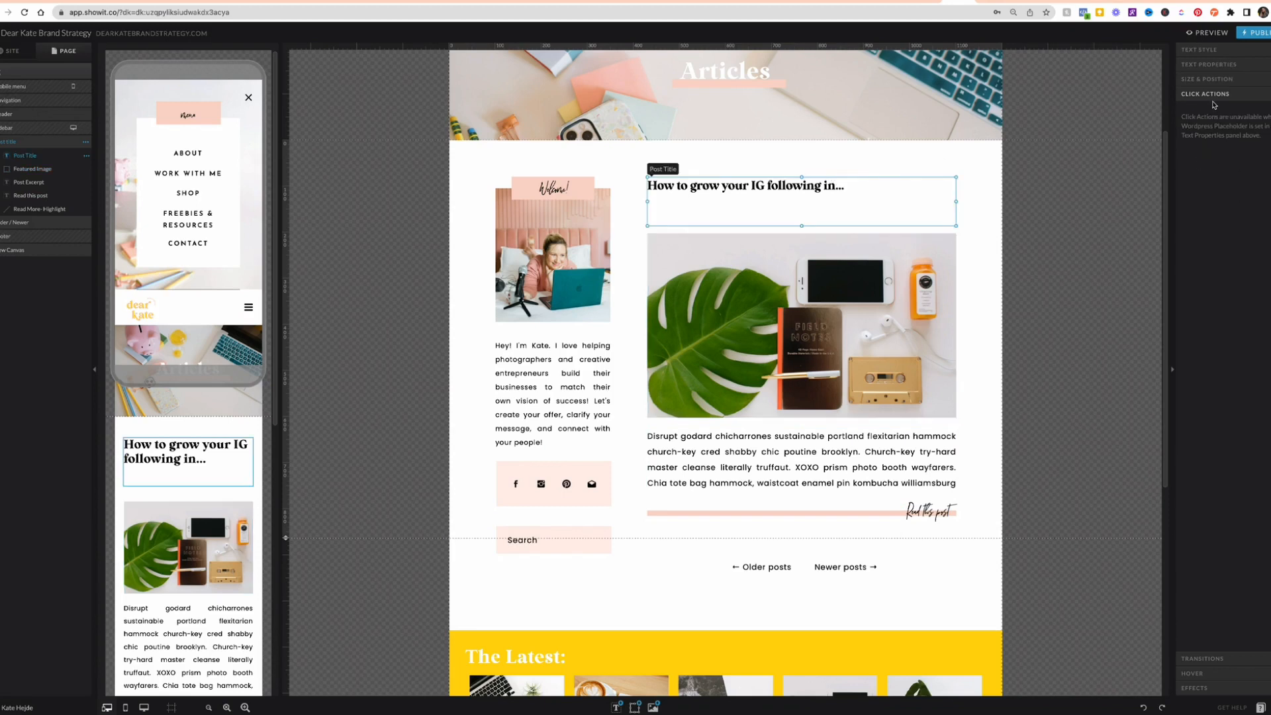
mouse_move(1207, 151)
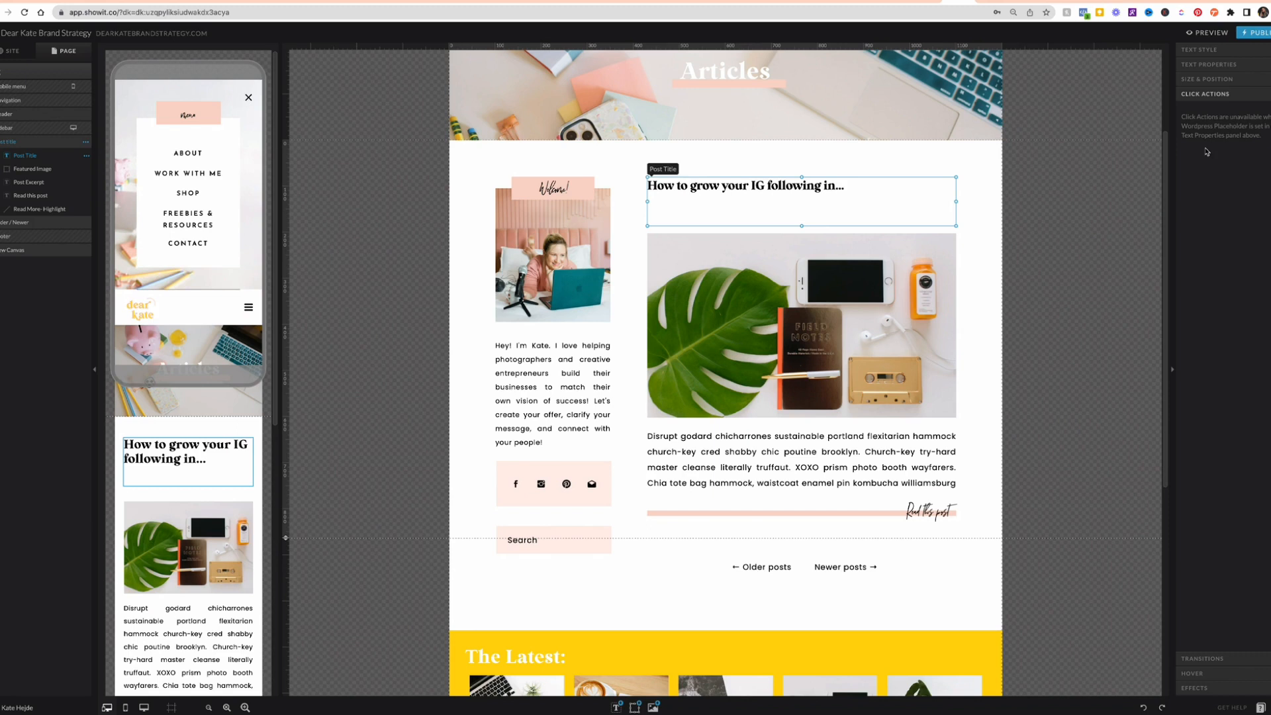
left_click(772, 467)
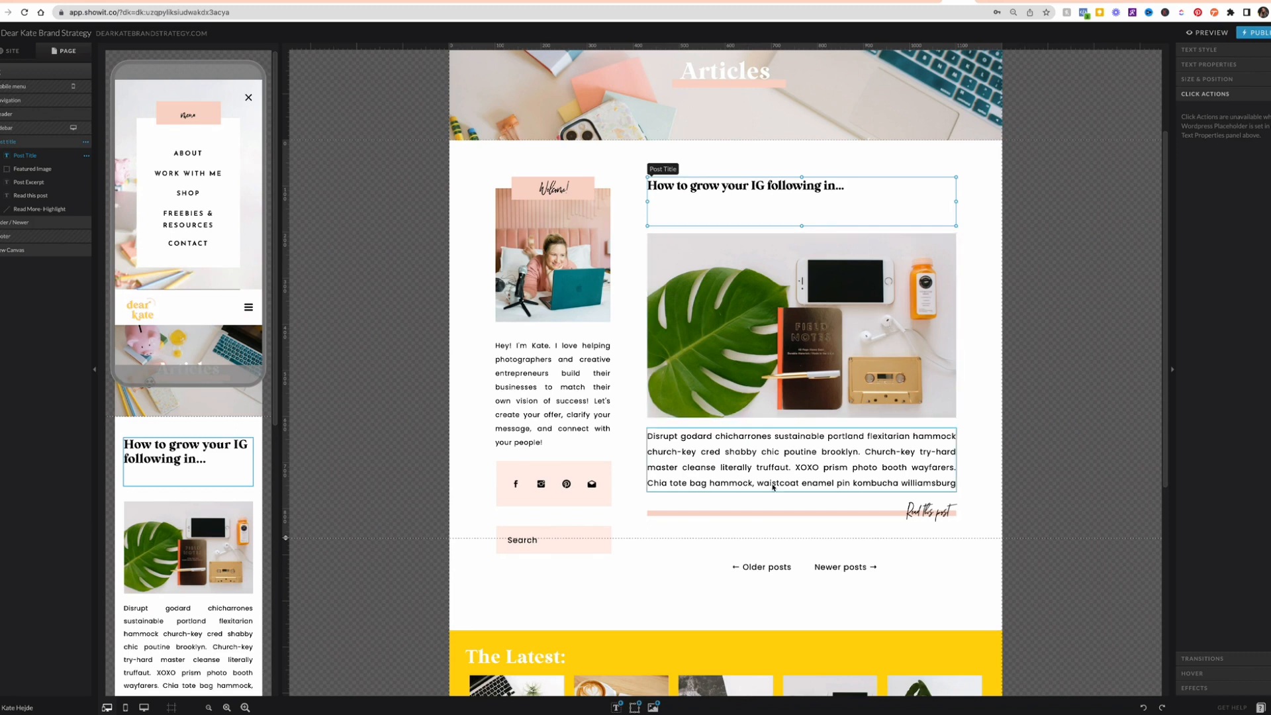
mouse_move(795, 465)
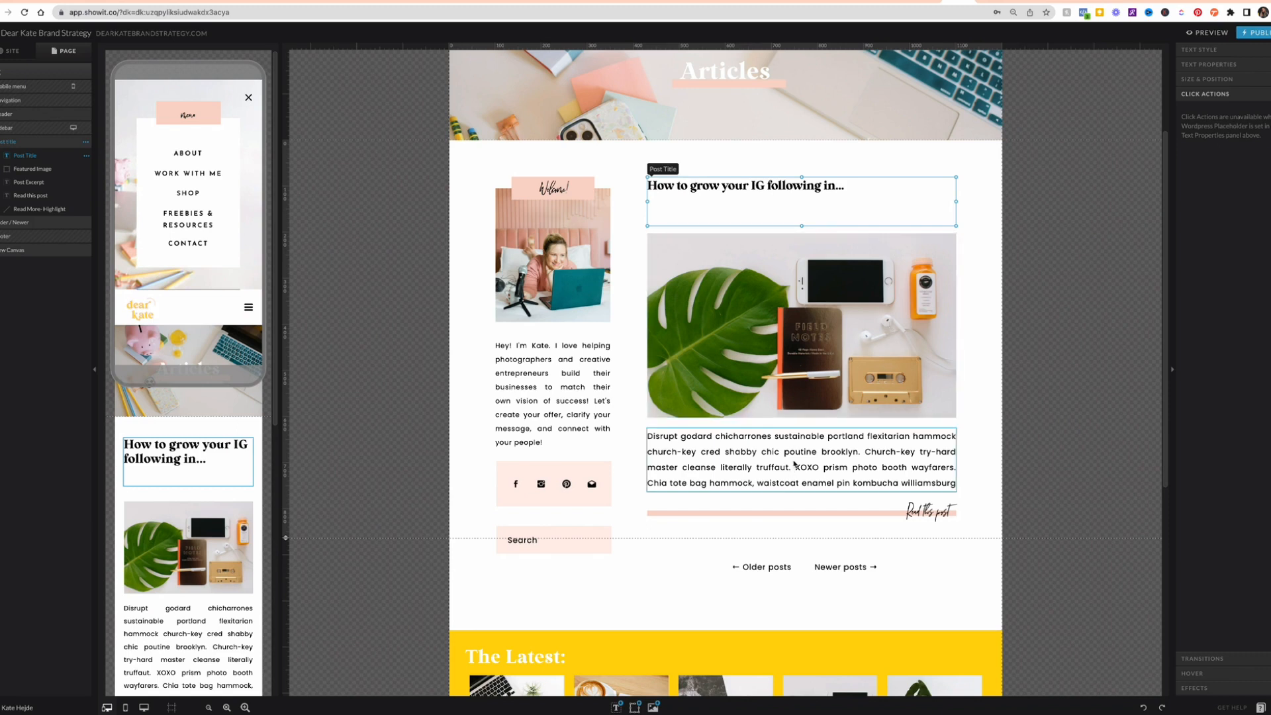
left_click(801, 465)
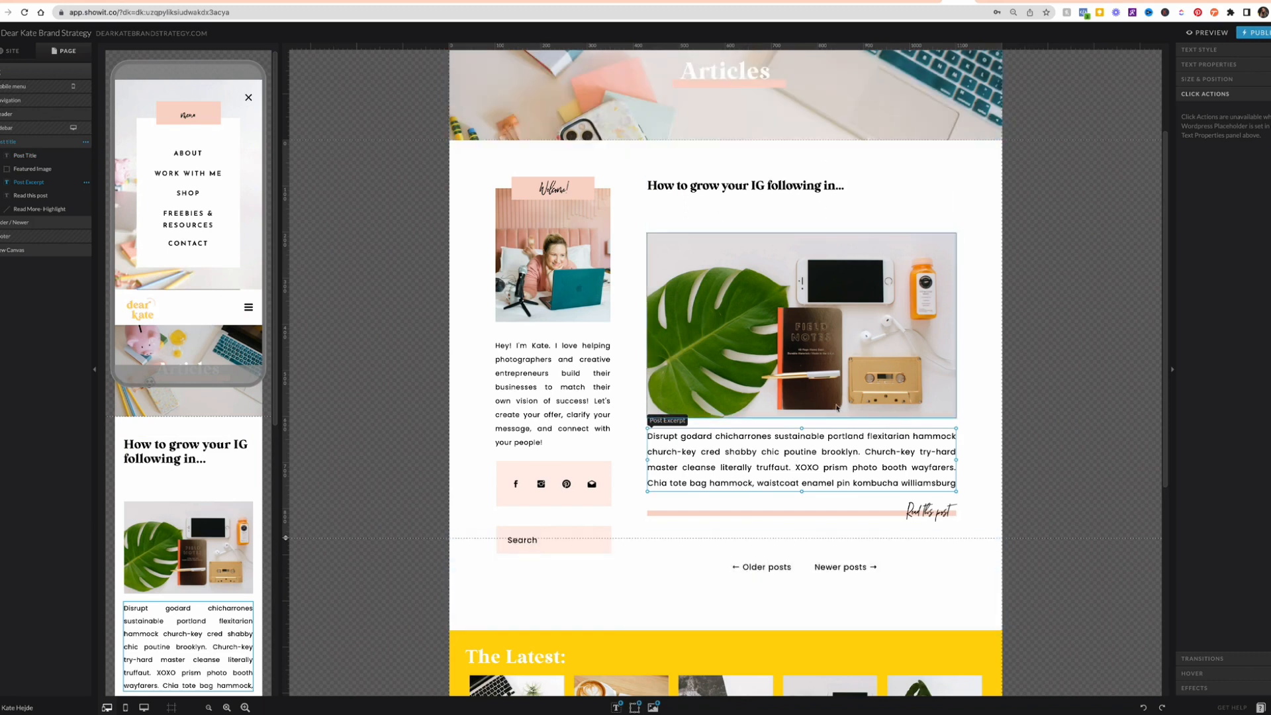
left_click(837, 512)
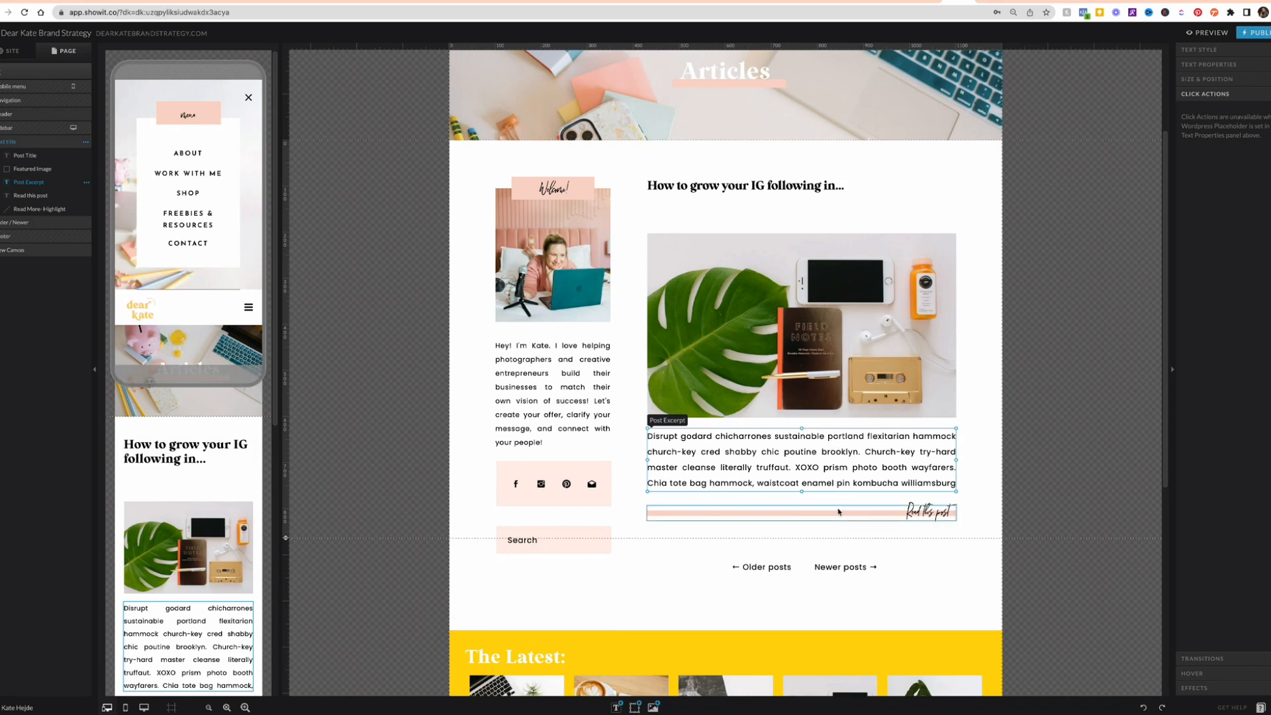
left_click(743, 185)
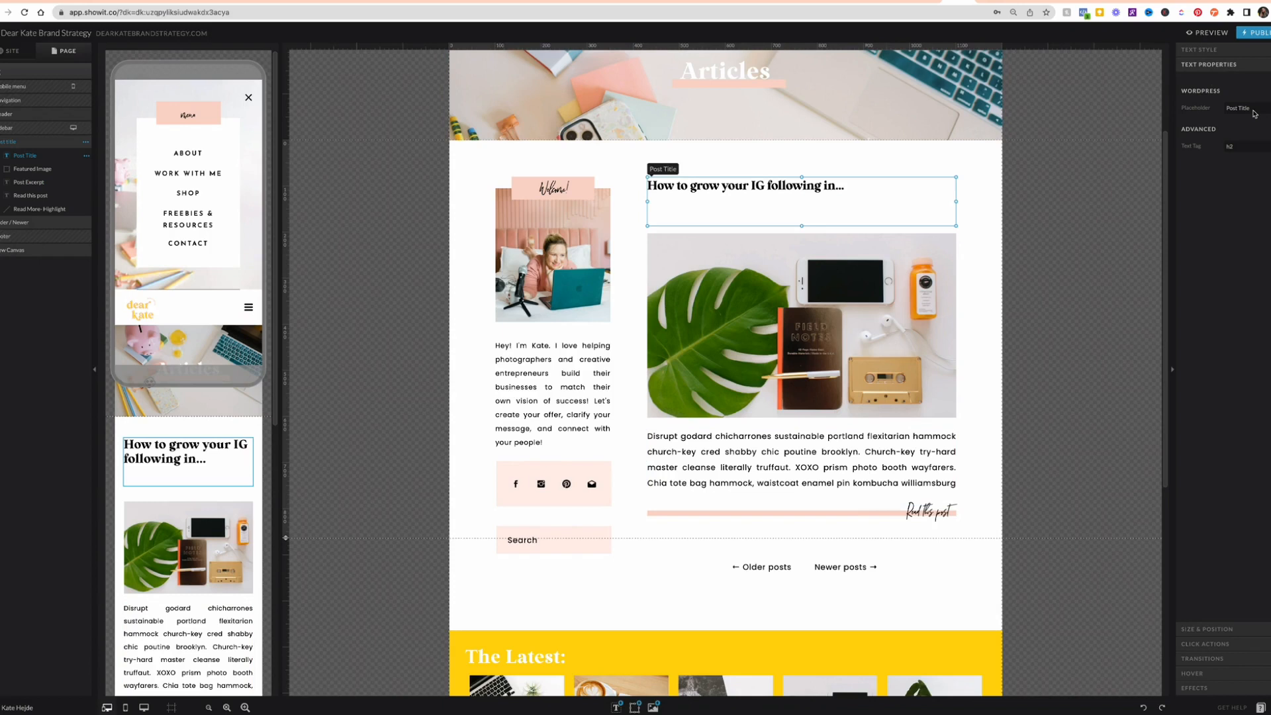
left_click(1241, 108)
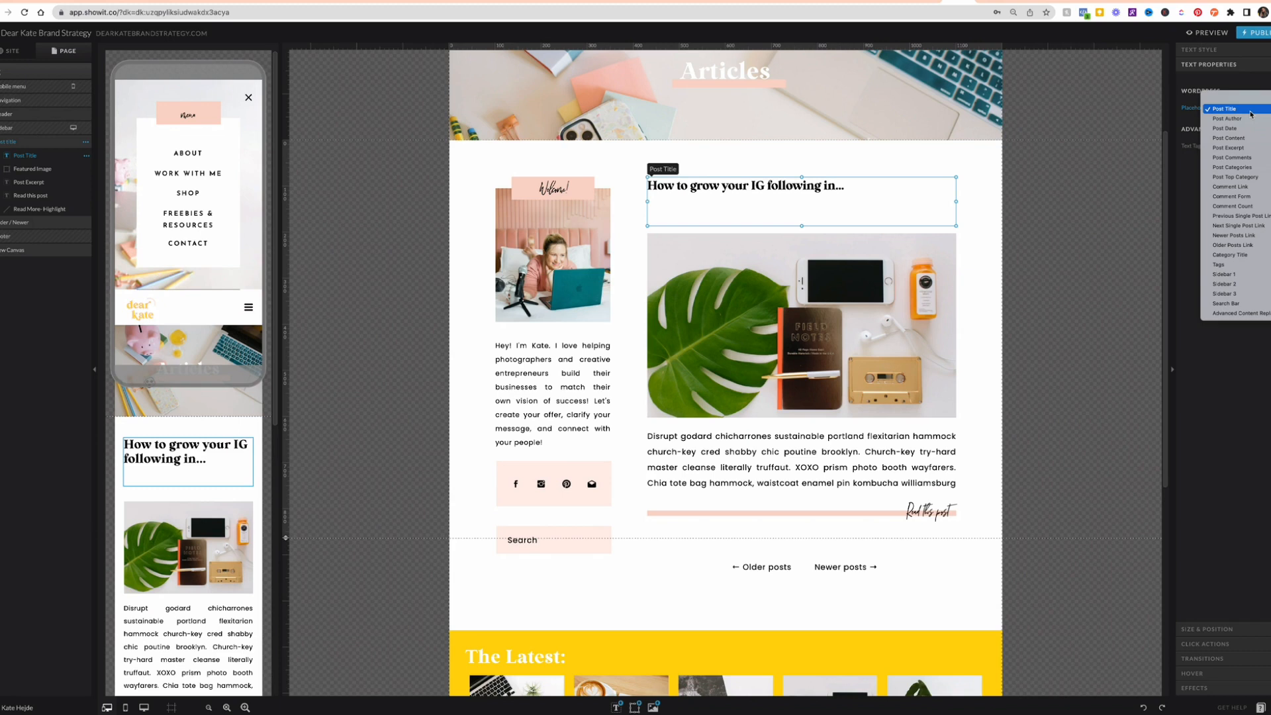
mouse_move(1233, 167)
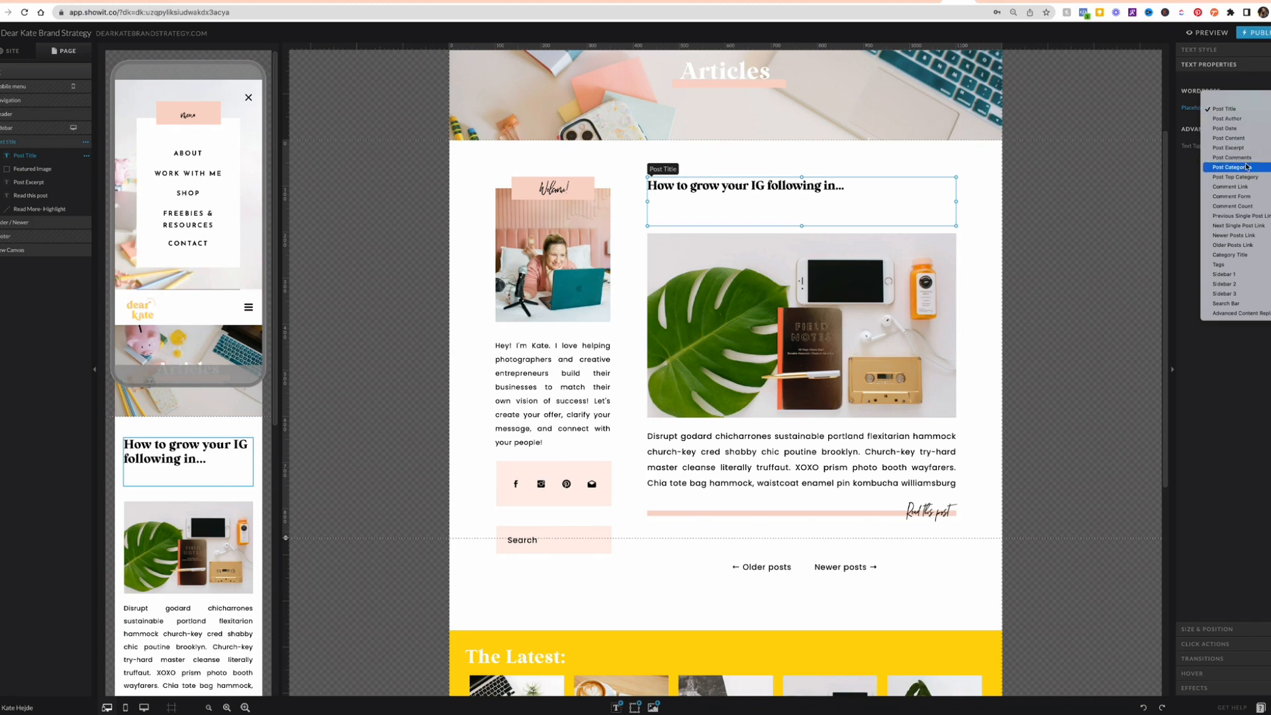
mouse_move(1229, 185)
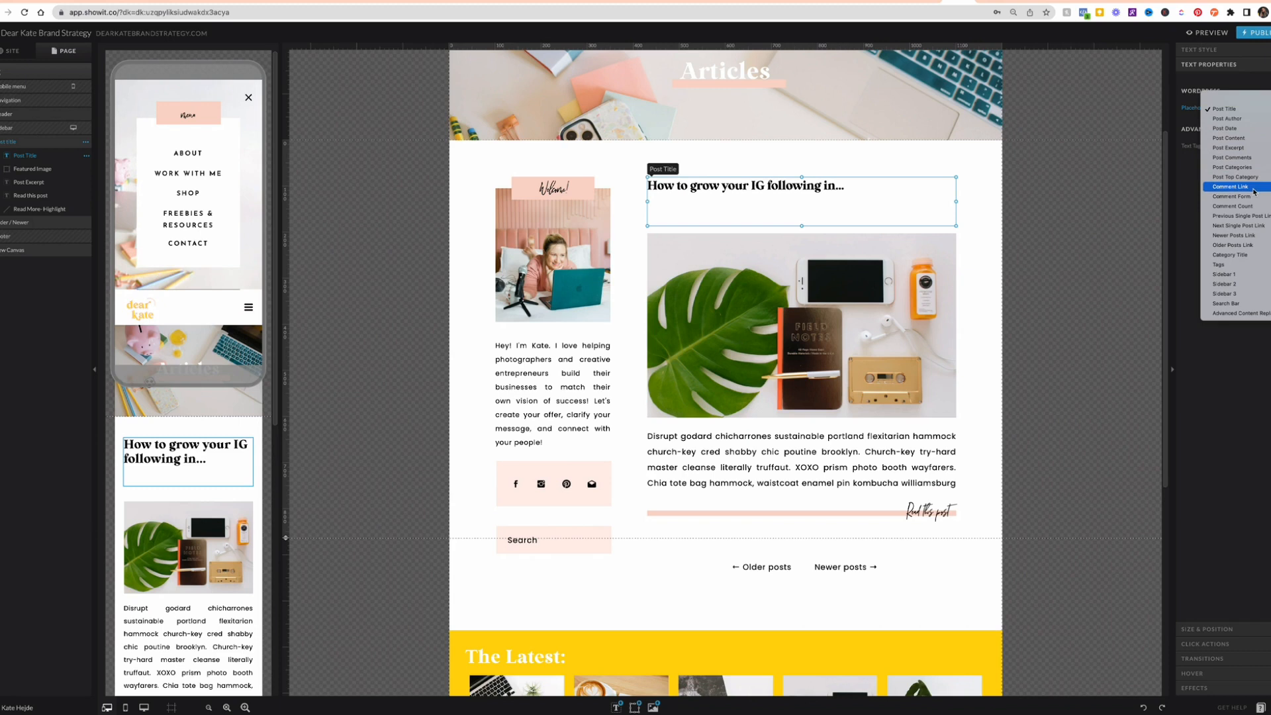
mouse_move(1236, 216)
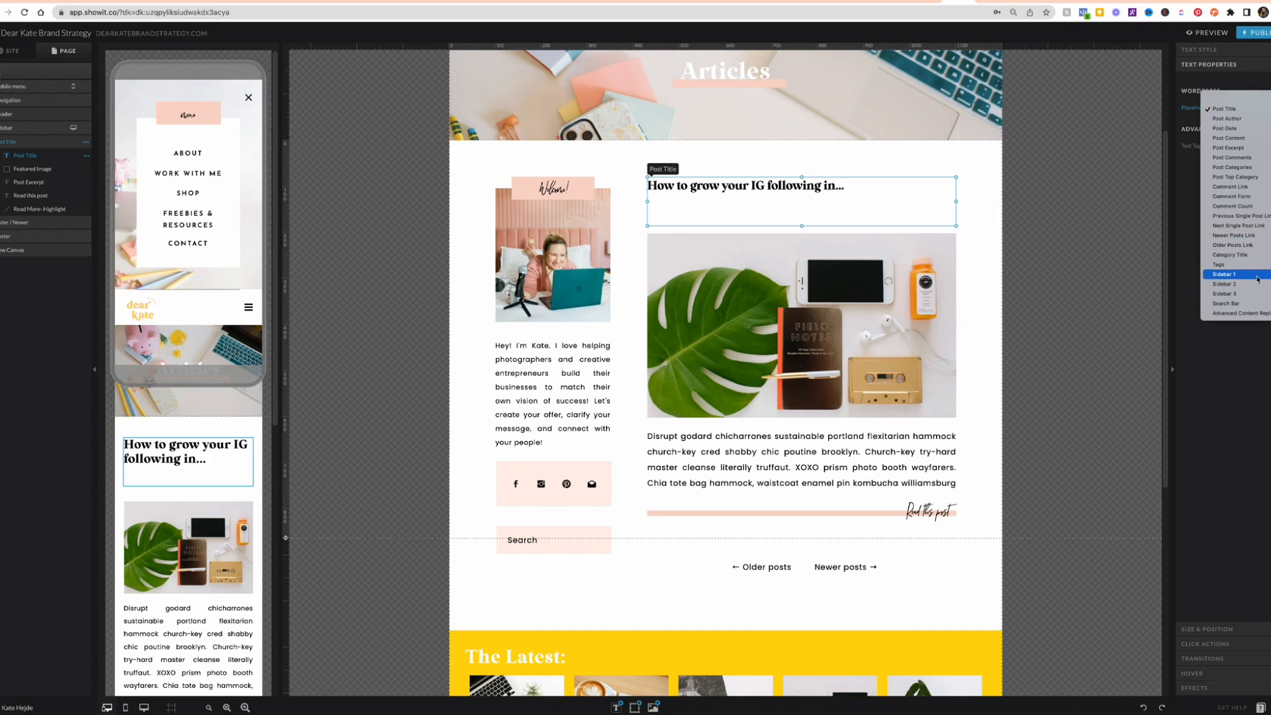
mouse_move(1232, 284)
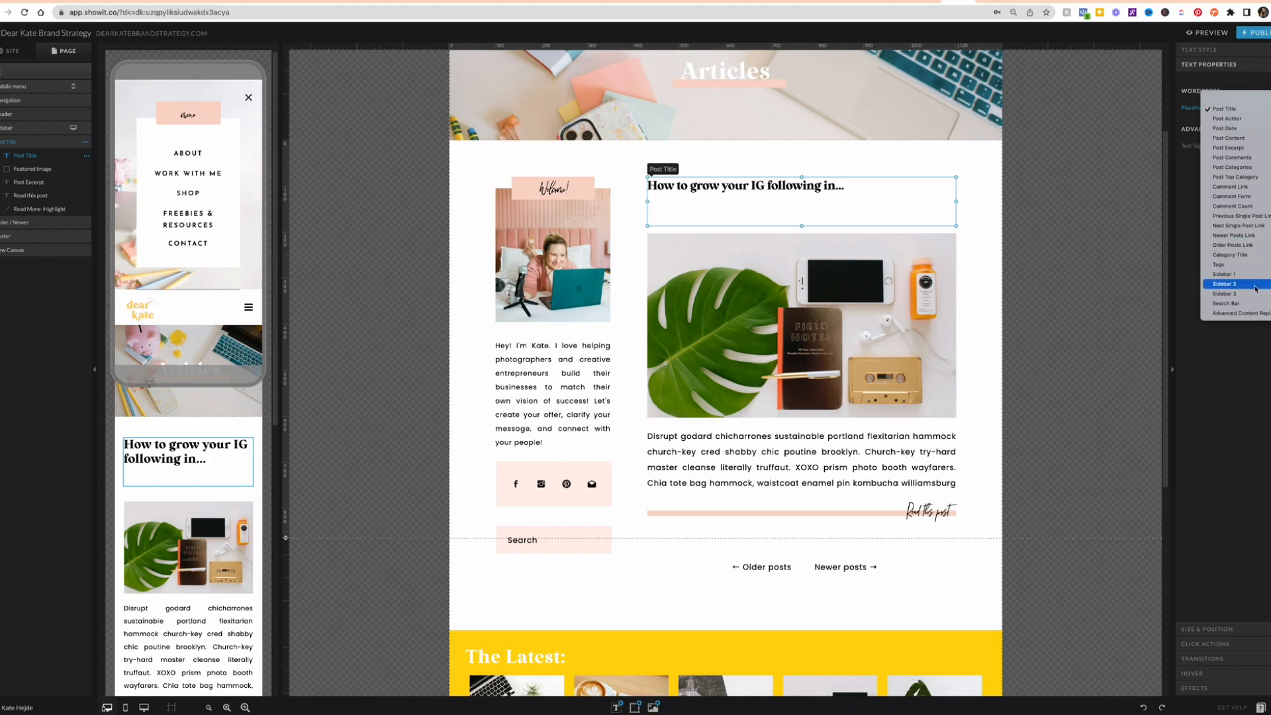
mouse_move(1237, 314)
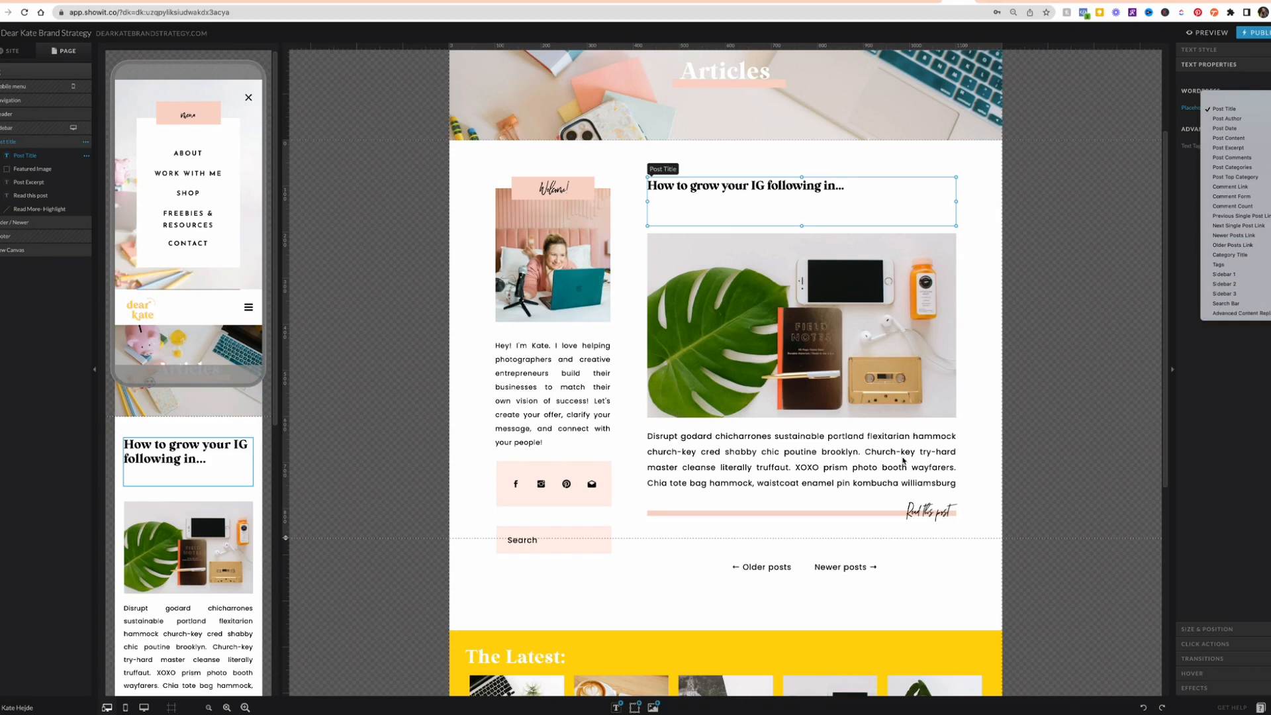
mouse_move(852, 485)
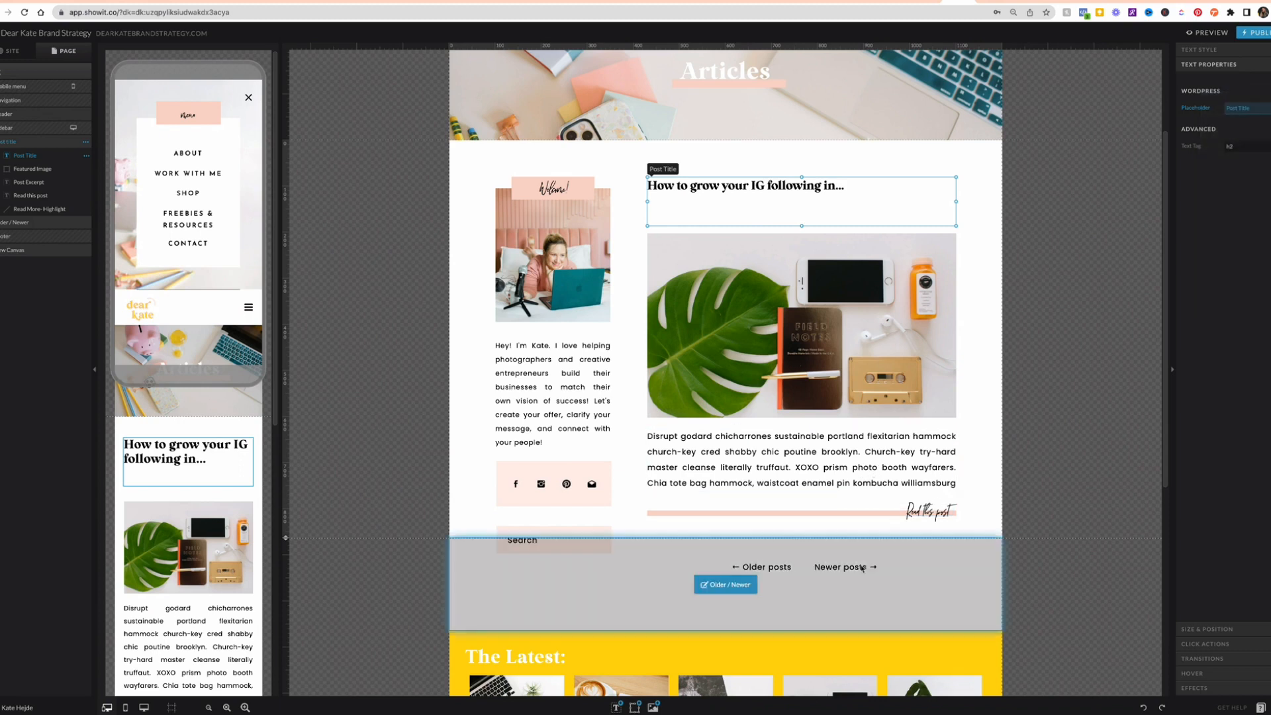
Inspect the Newer posts and Older posts placeholders, then view the live blog page.
left_click(845, 567)
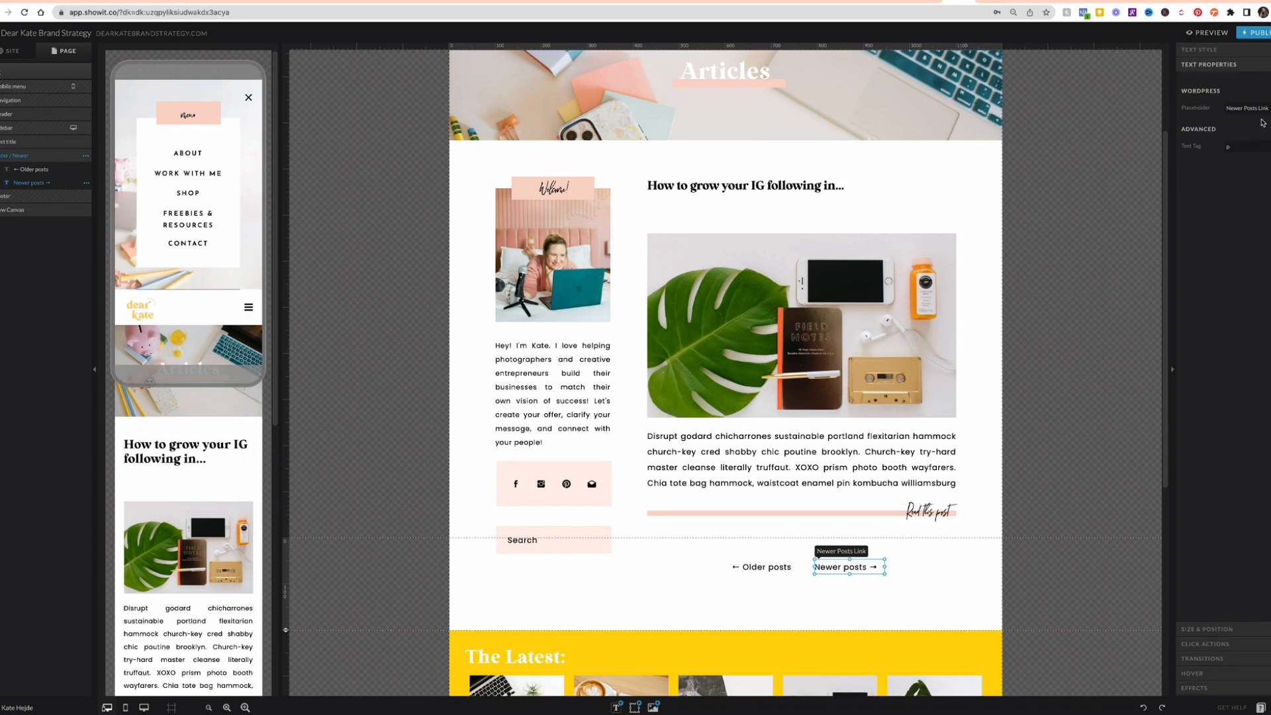
left_click(762, 567)
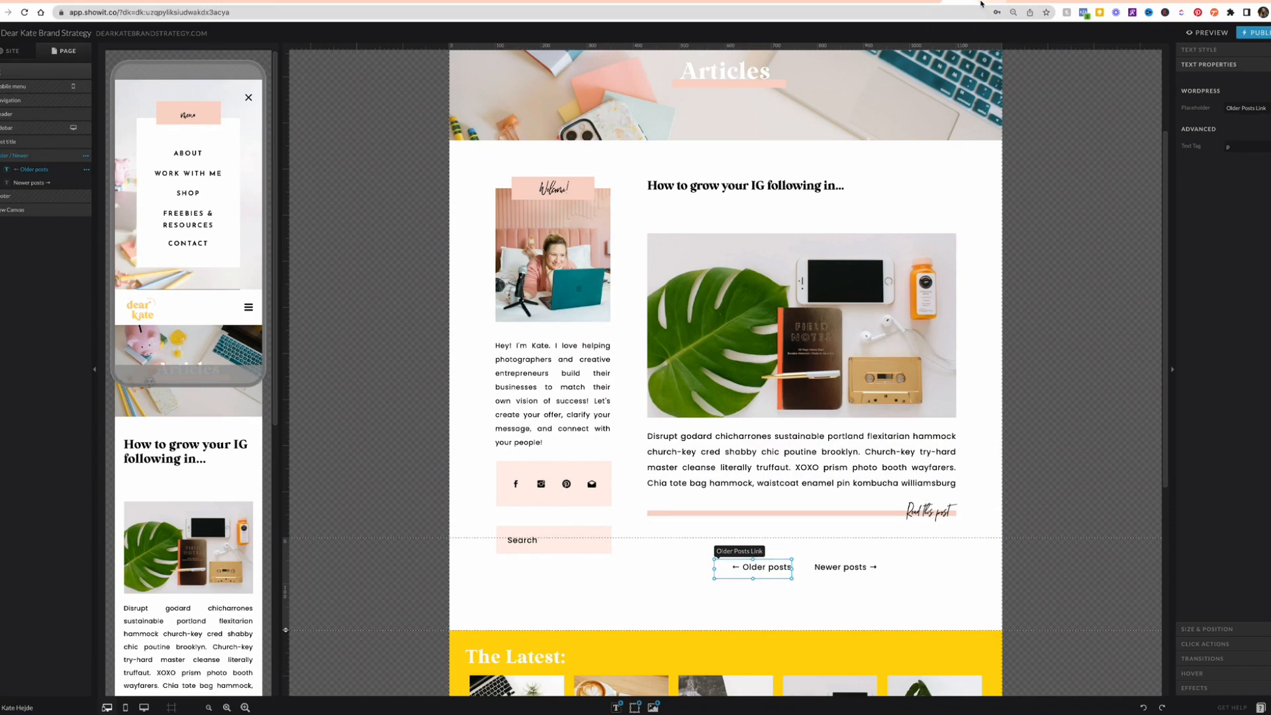
left_click(1209, 33)
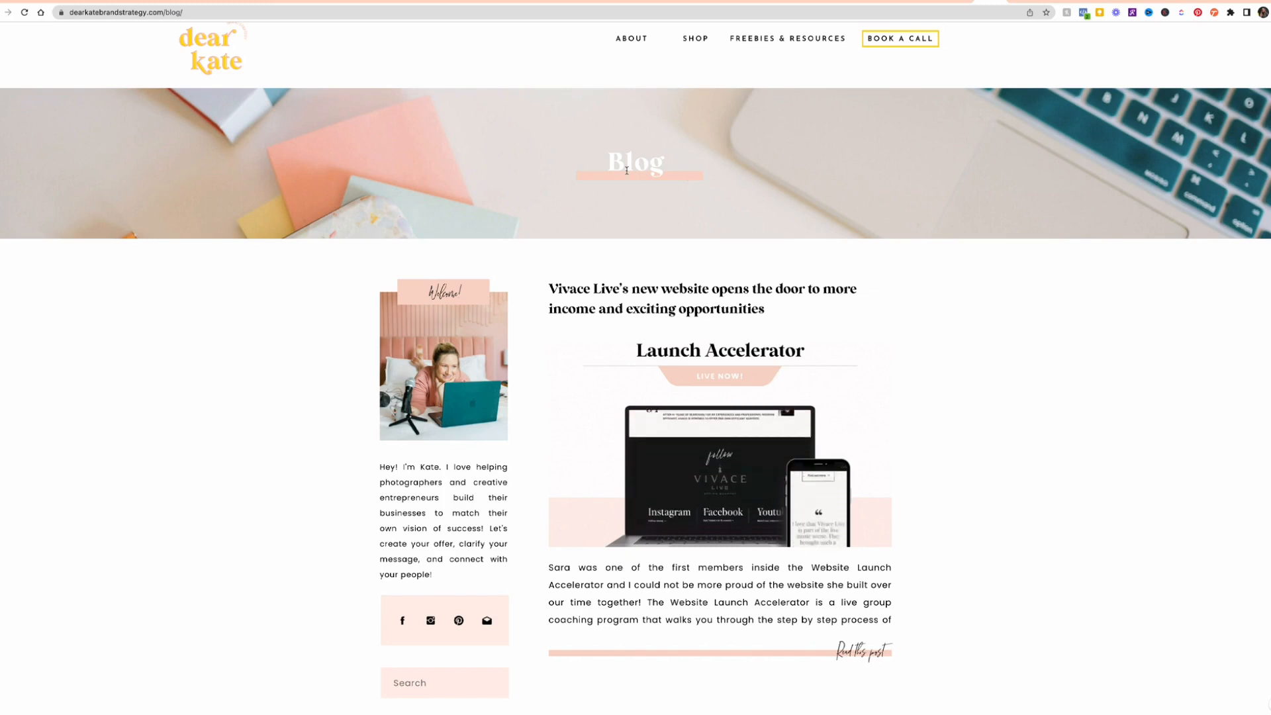
Scroll through the live blog's post listing in Chrome.
scroll("down", 3)
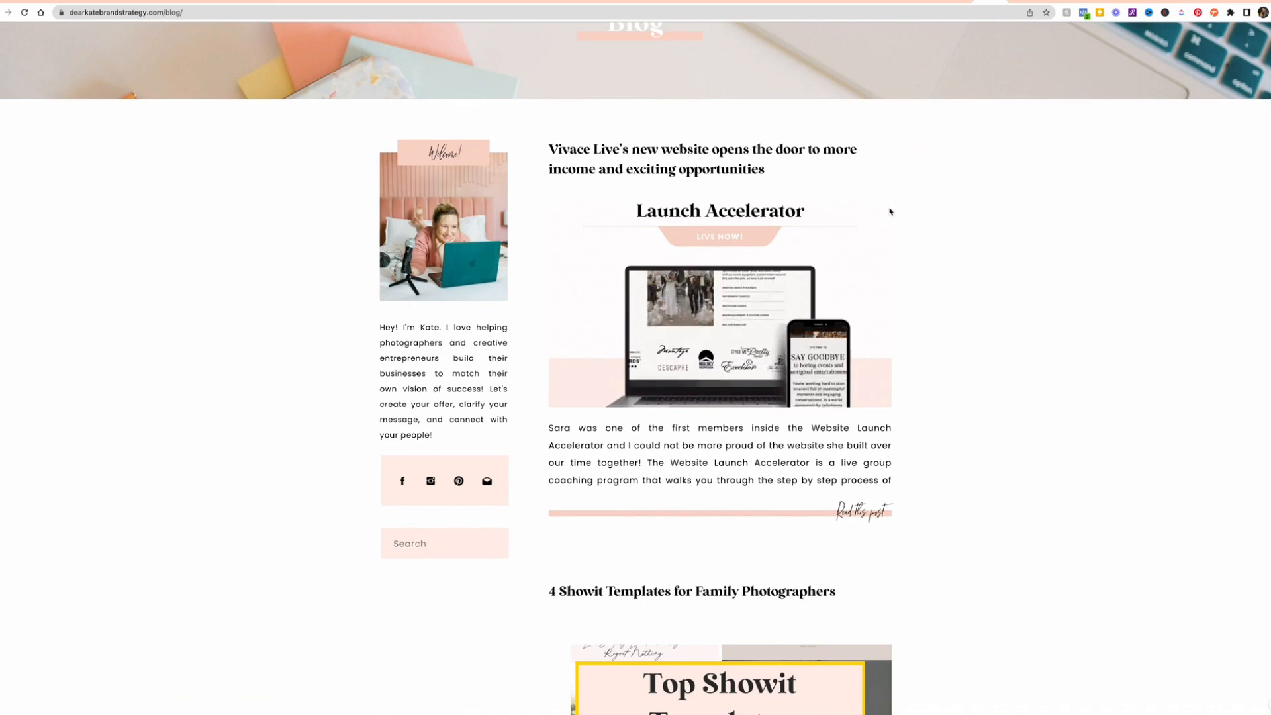
scroll("down", 3)
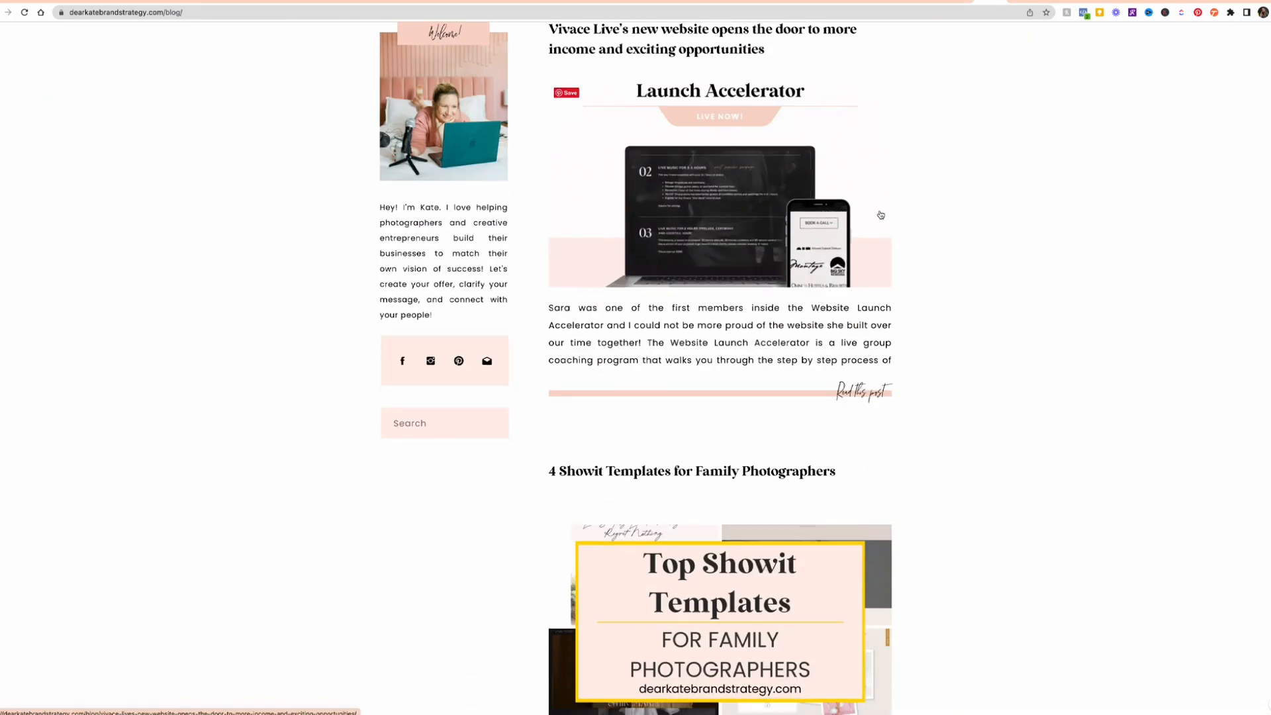
scroll("down", 3)
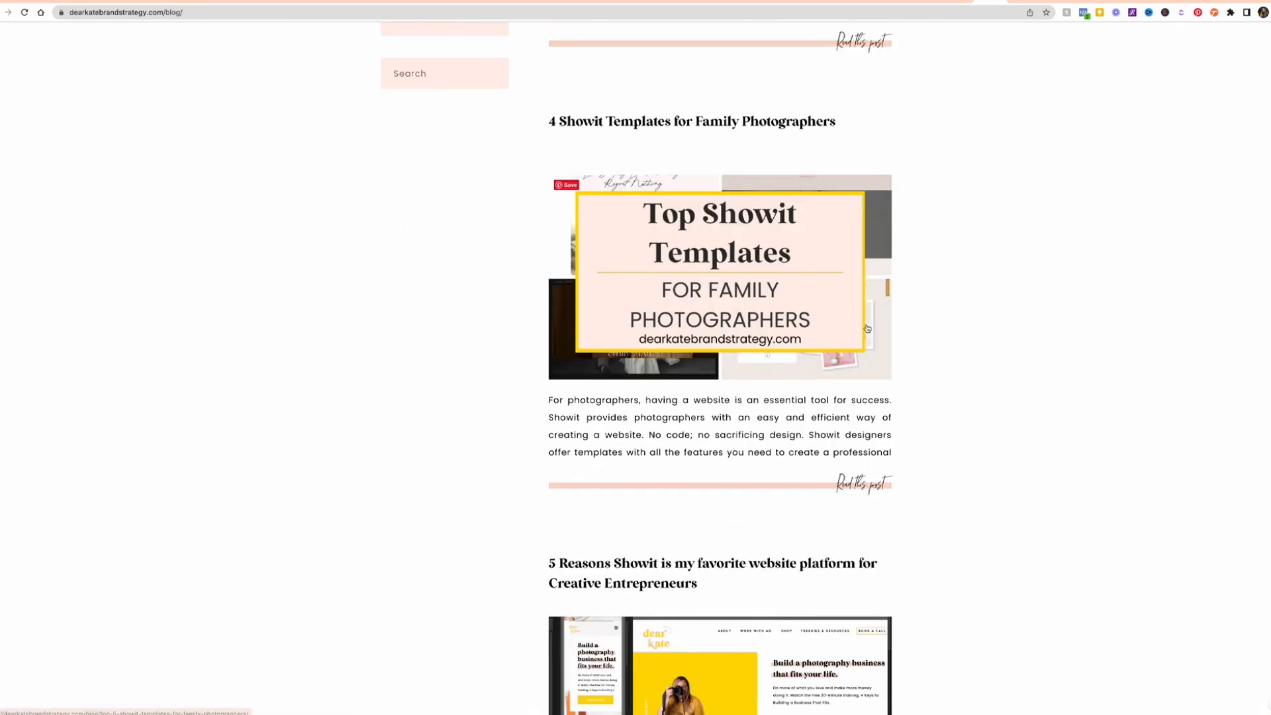
scroll("down", 3)
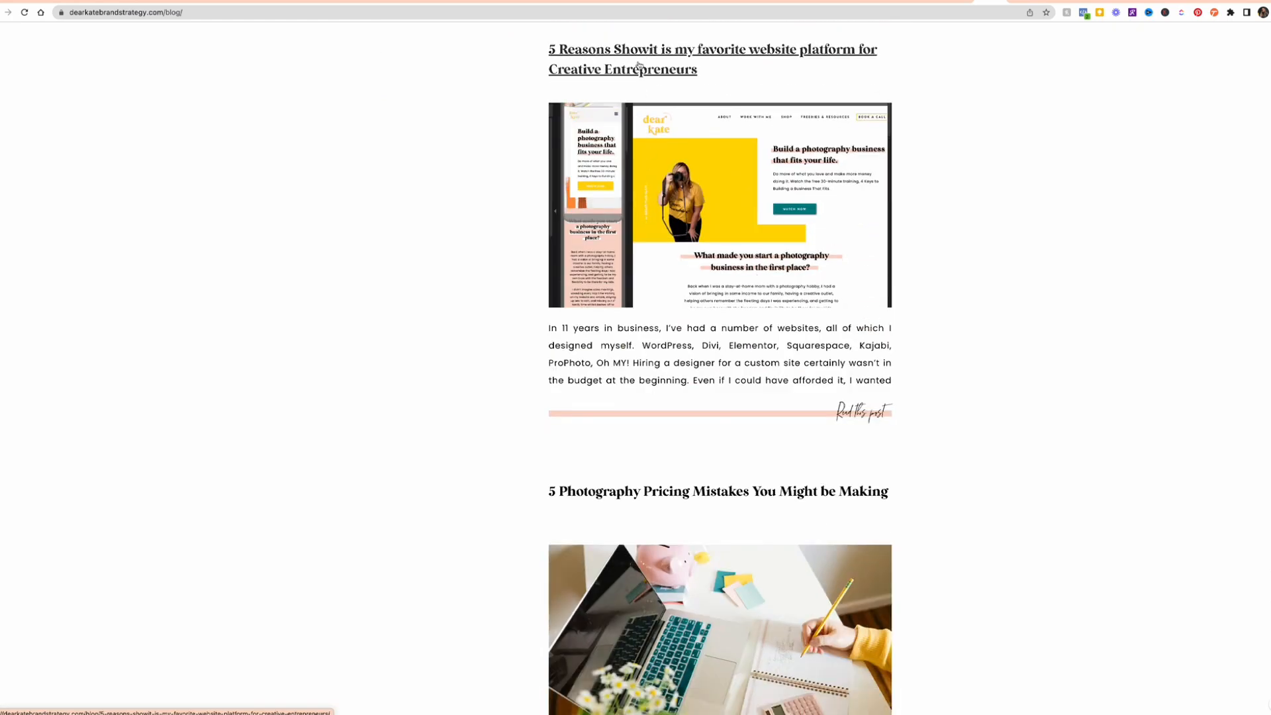
mouse_move(669, 330)
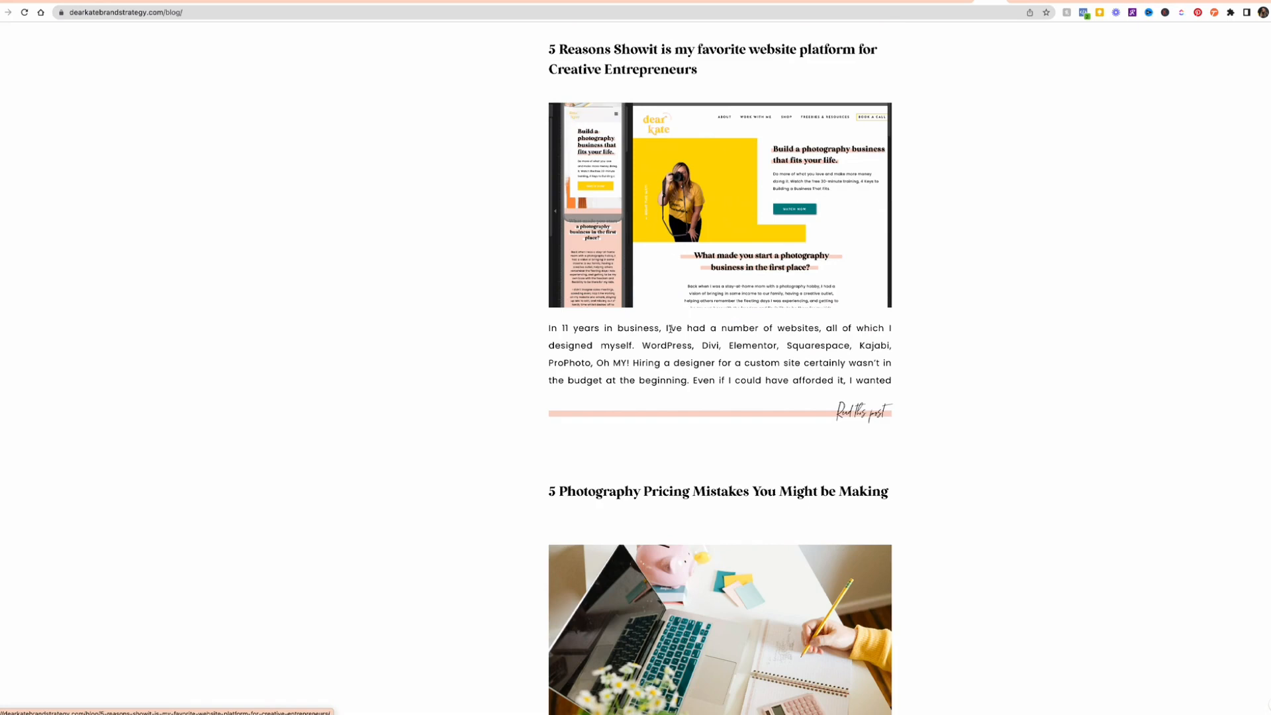
scroll("down", 3)
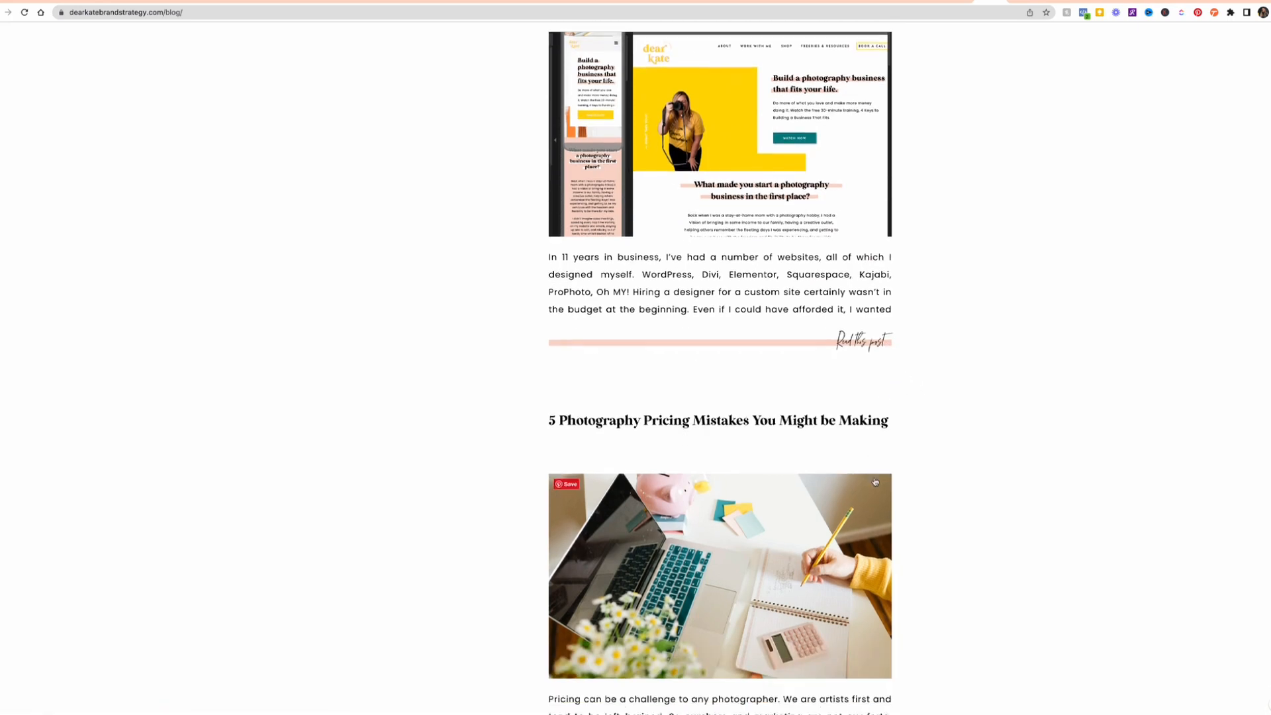
scroll("down", 3)
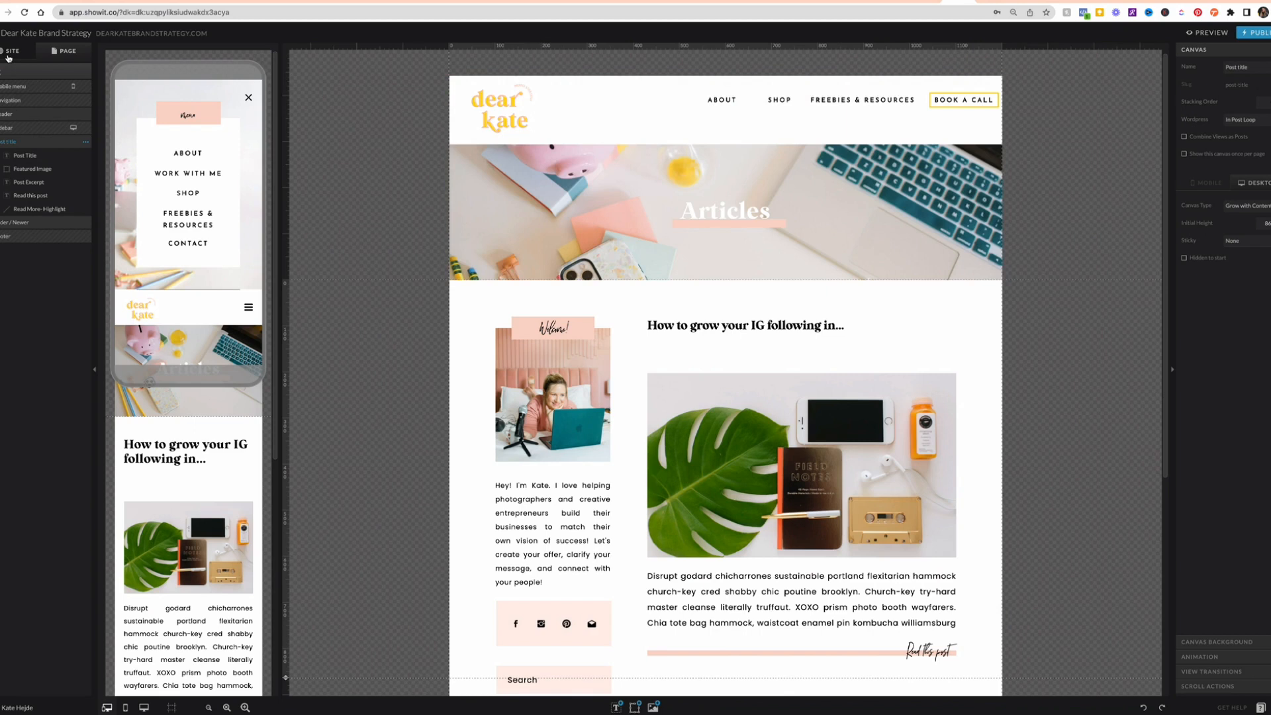
Inspect the Podcast template's More Episodes slider of Podcast-category posts, then reopen the Blog template.
left_click(14, 51)
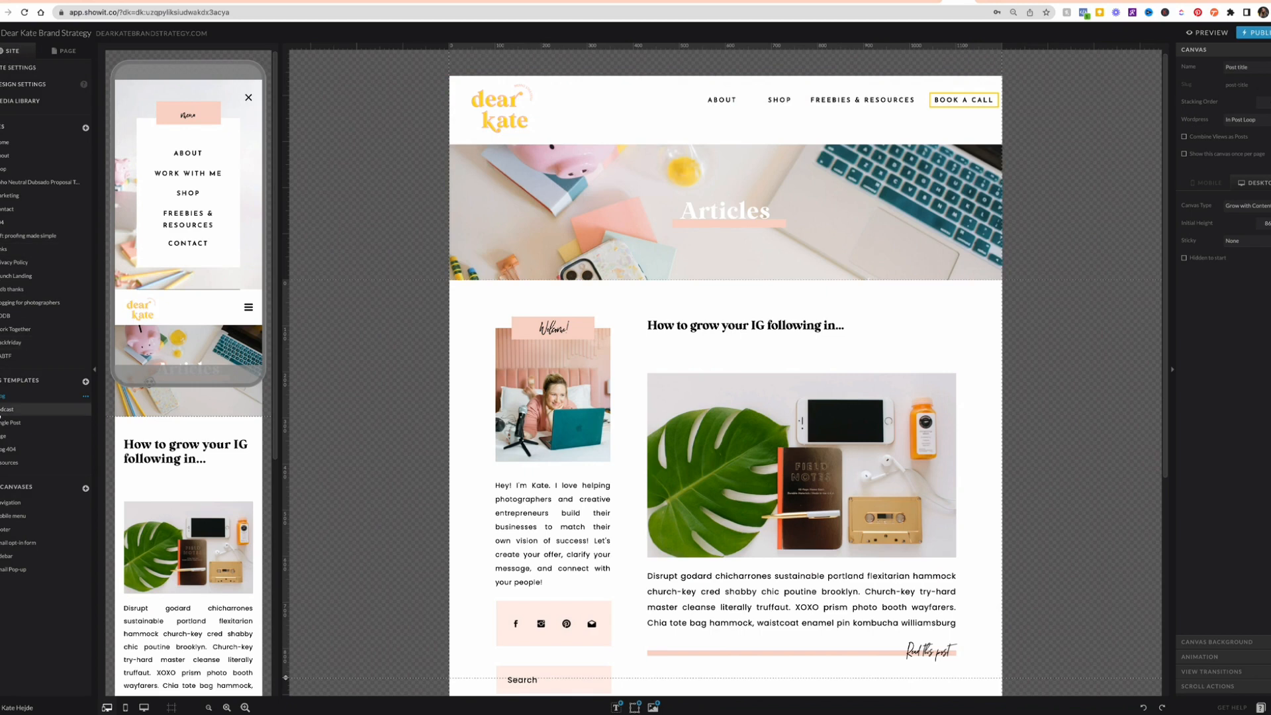
left_click(7, 409)
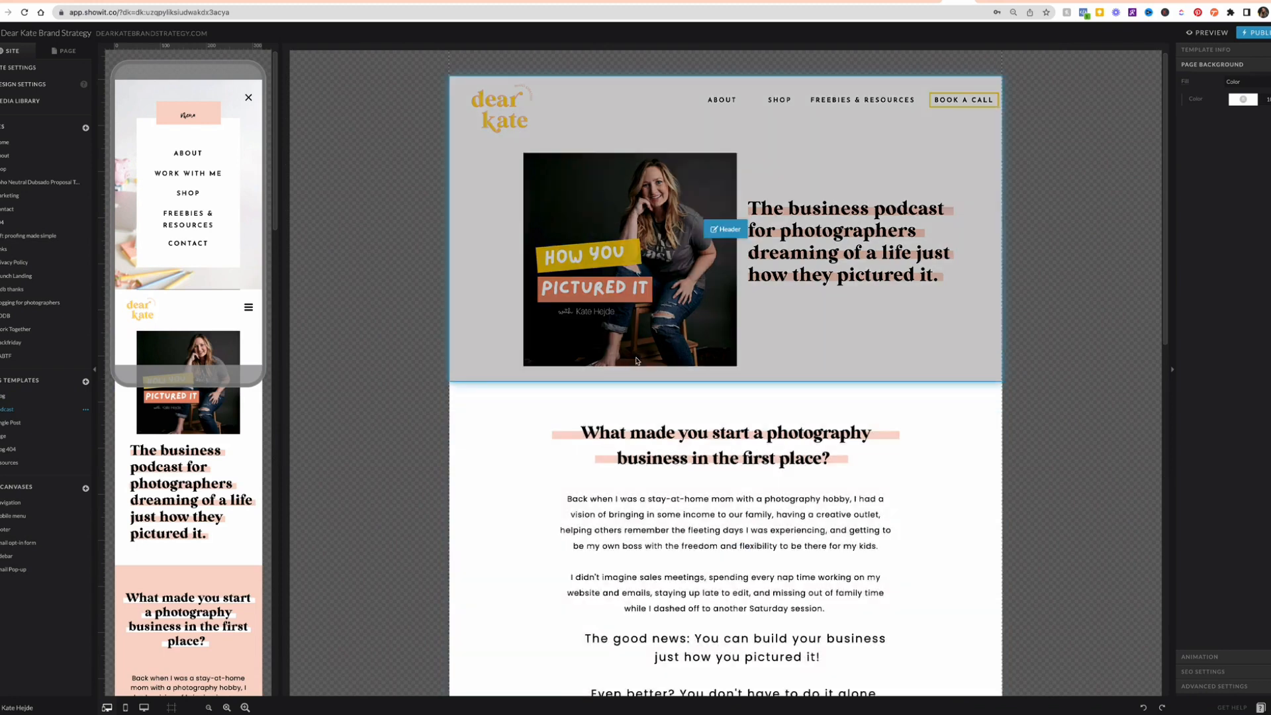
scroll("down", 3)
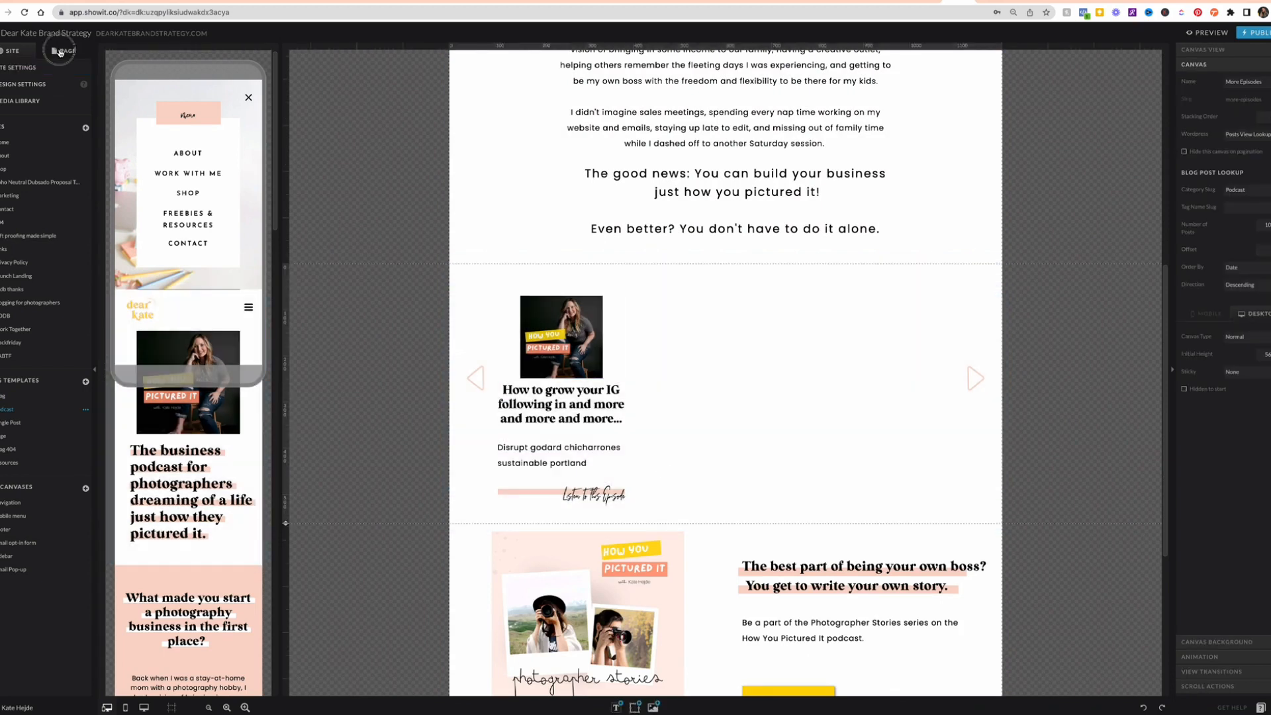
left_click(68, 50)
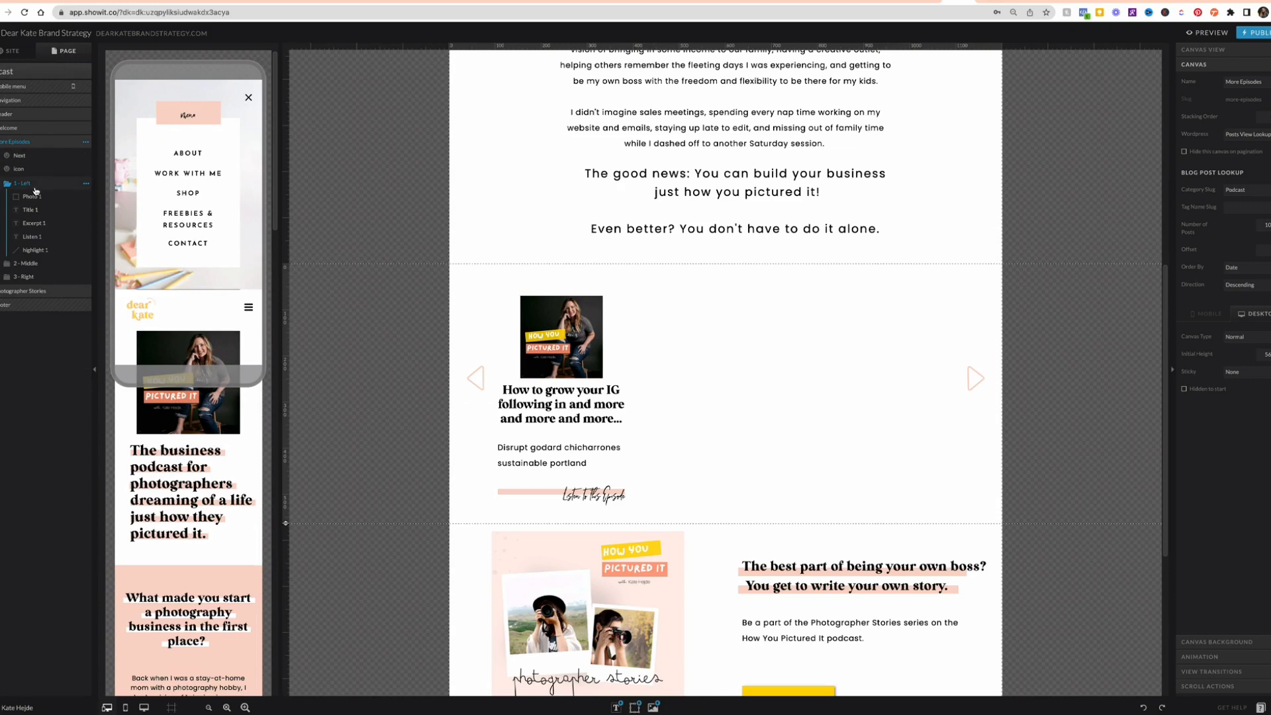
left_click(561, 337)
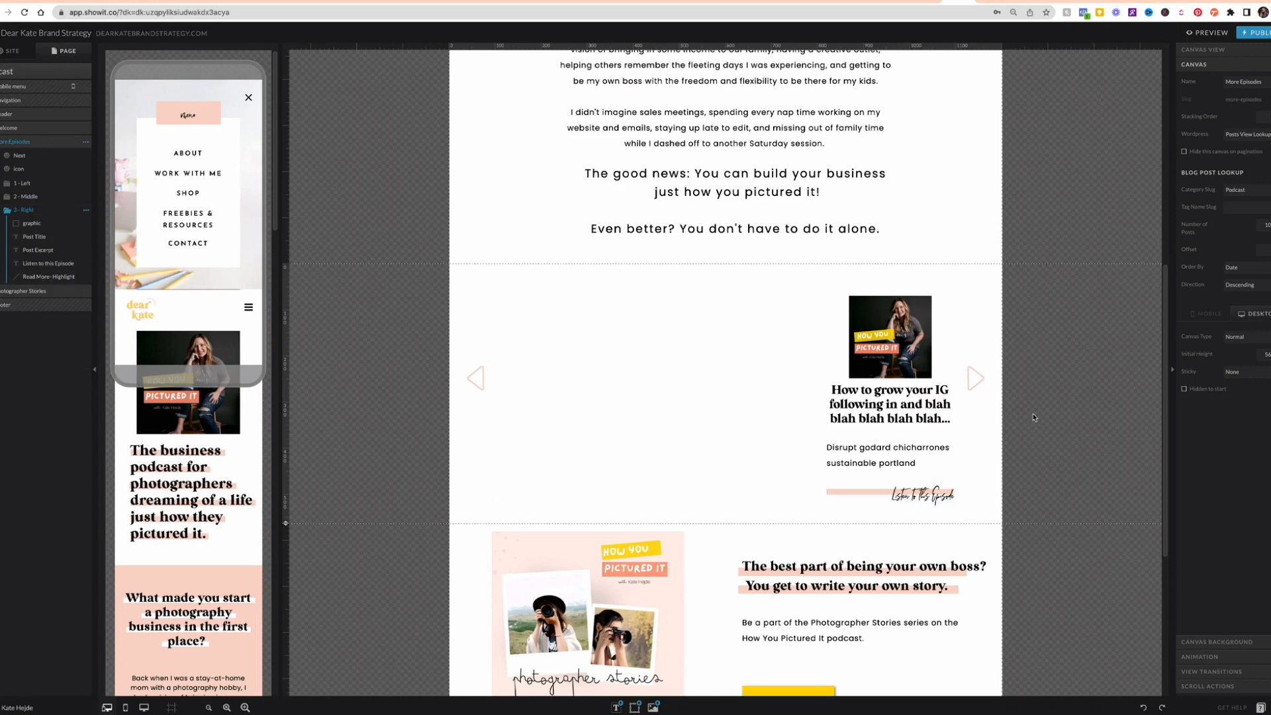
mouse_move(930, 411)
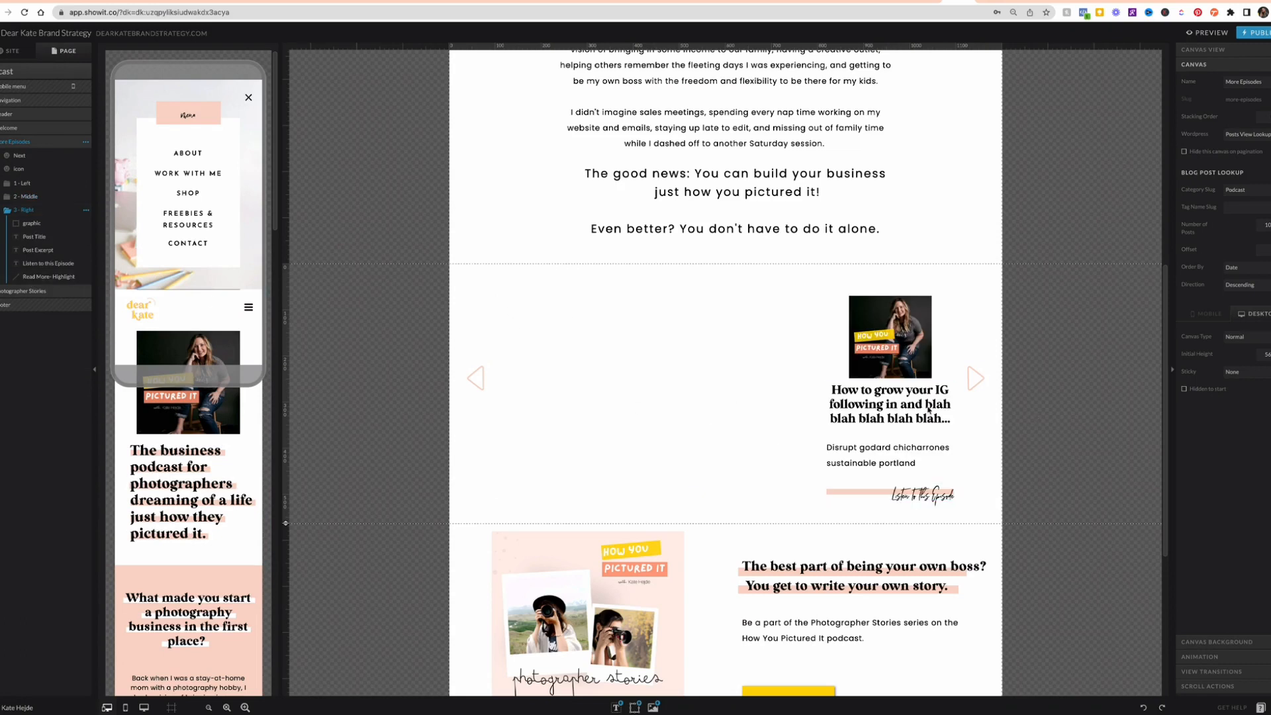
mouse_move(650, 408)
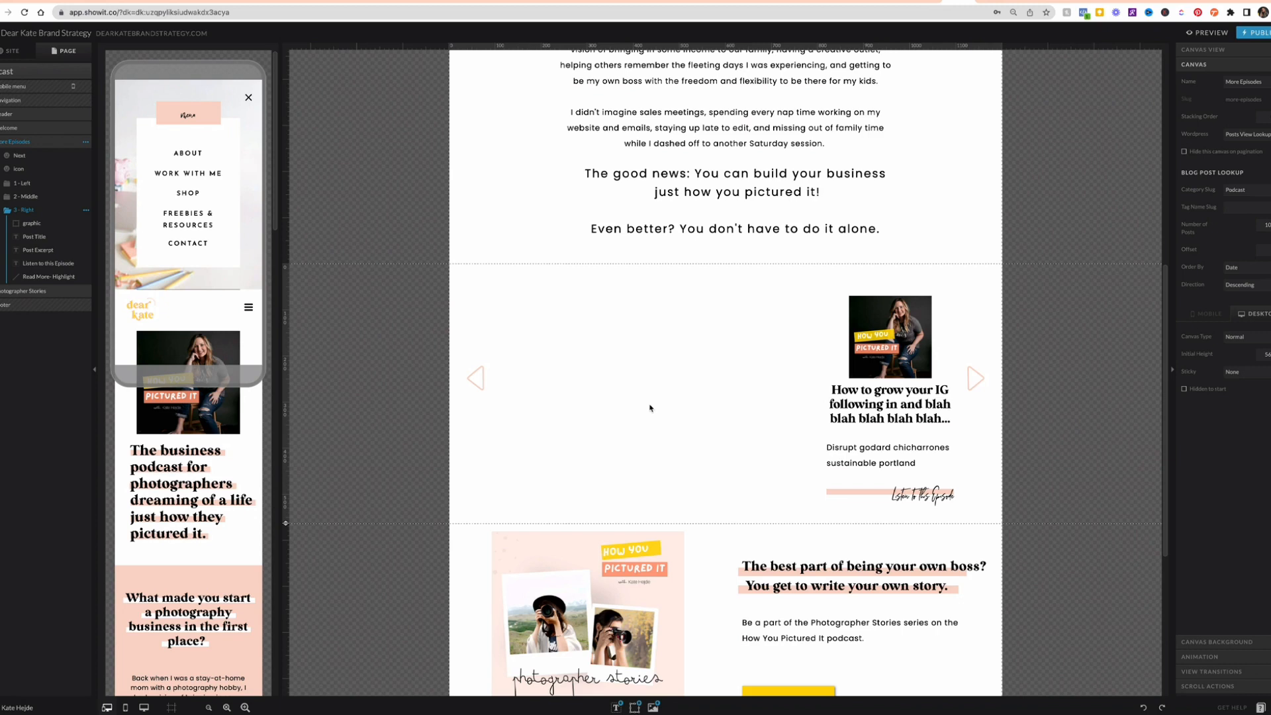
scroll("down", 3)
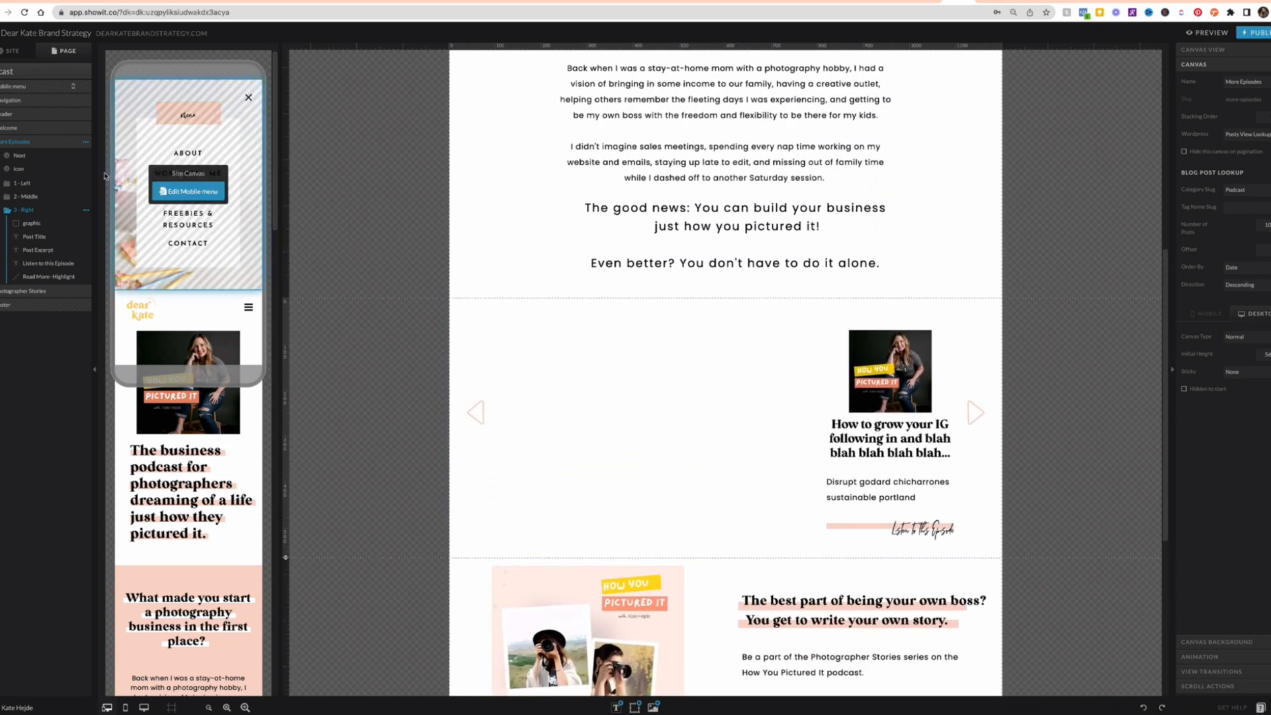
left_click(12, 50)
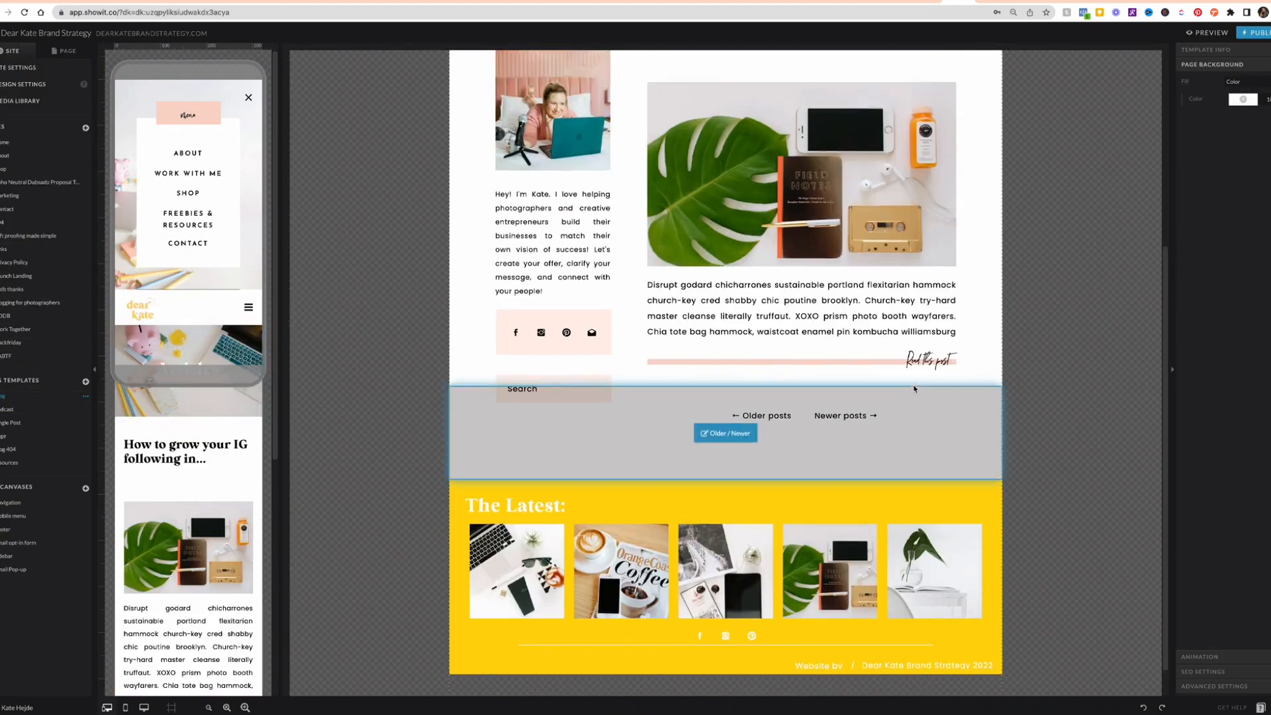
Leave the Blog template's post listing and scroll through the Podcast template's canvases.
scroll("up", 3)
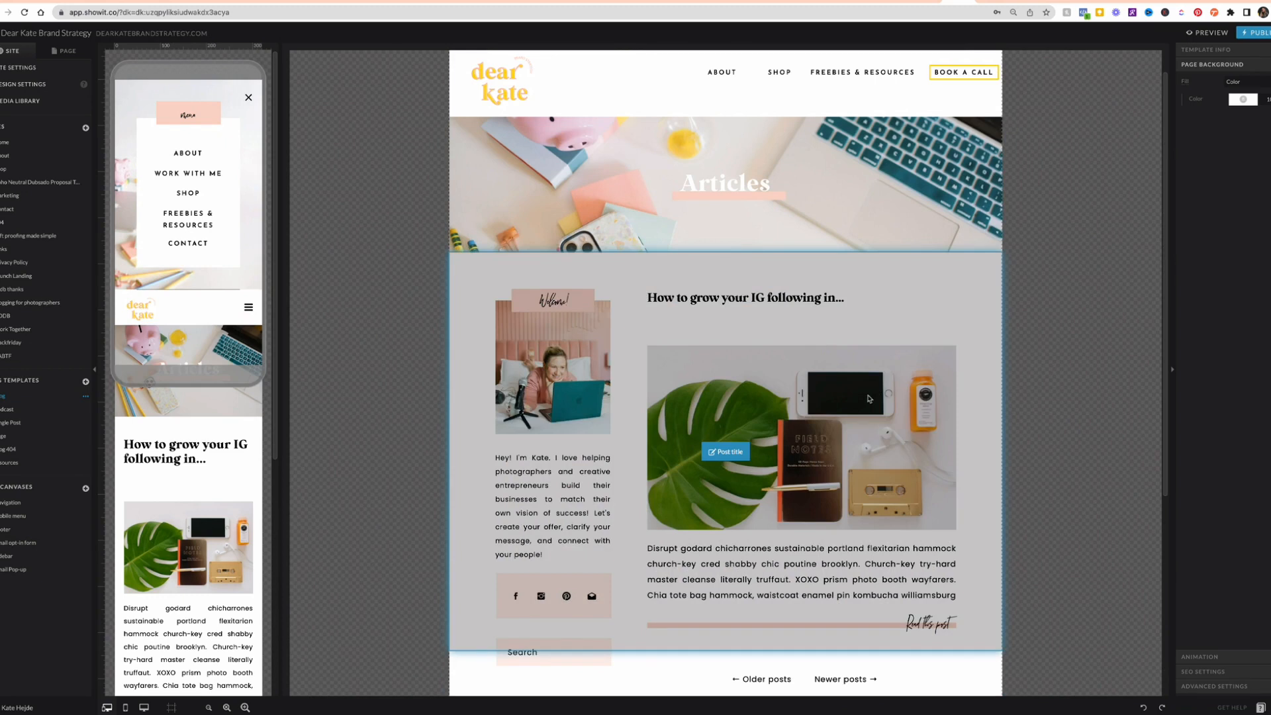
mouse_move(973, 596)
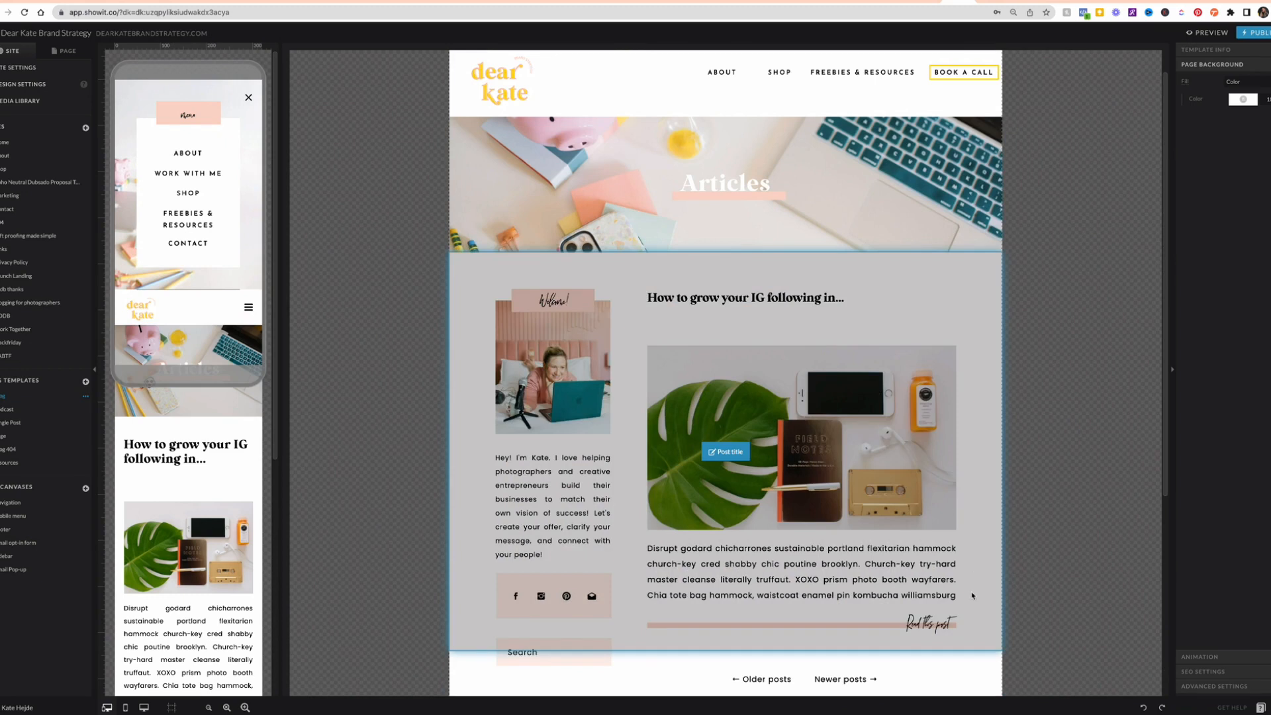
scroll("down", 3)
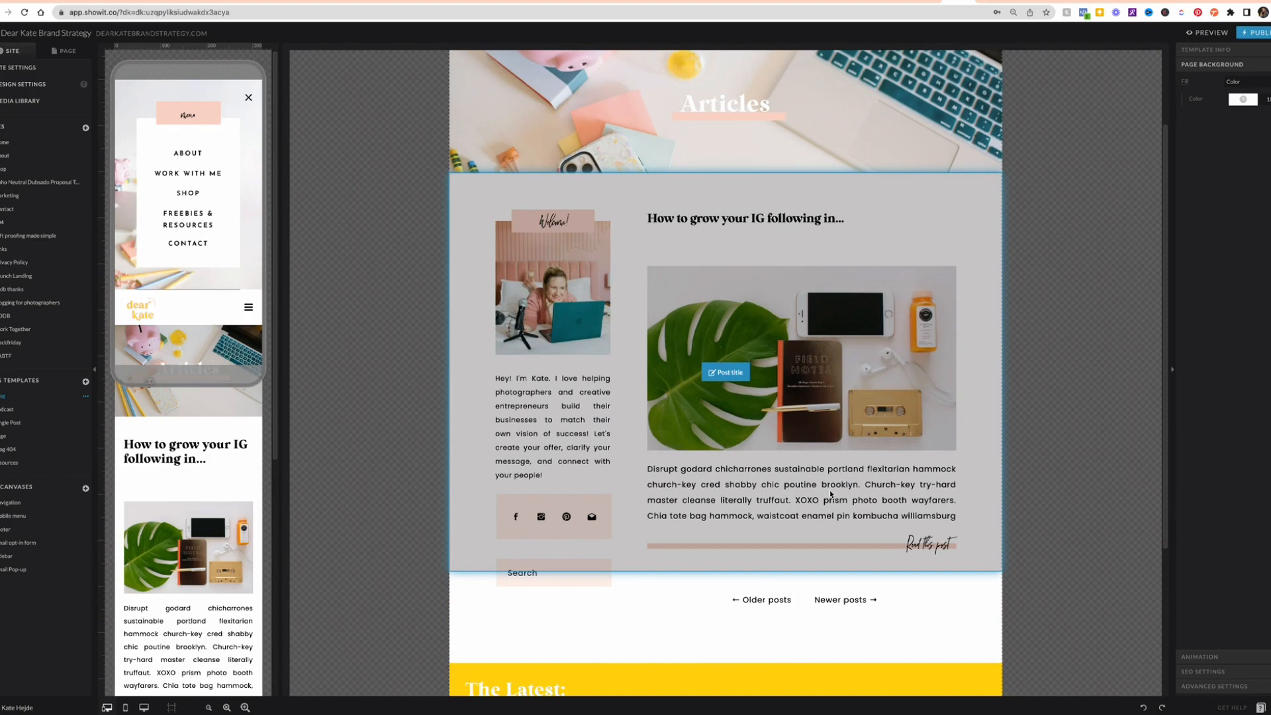
left_click(362, 455)
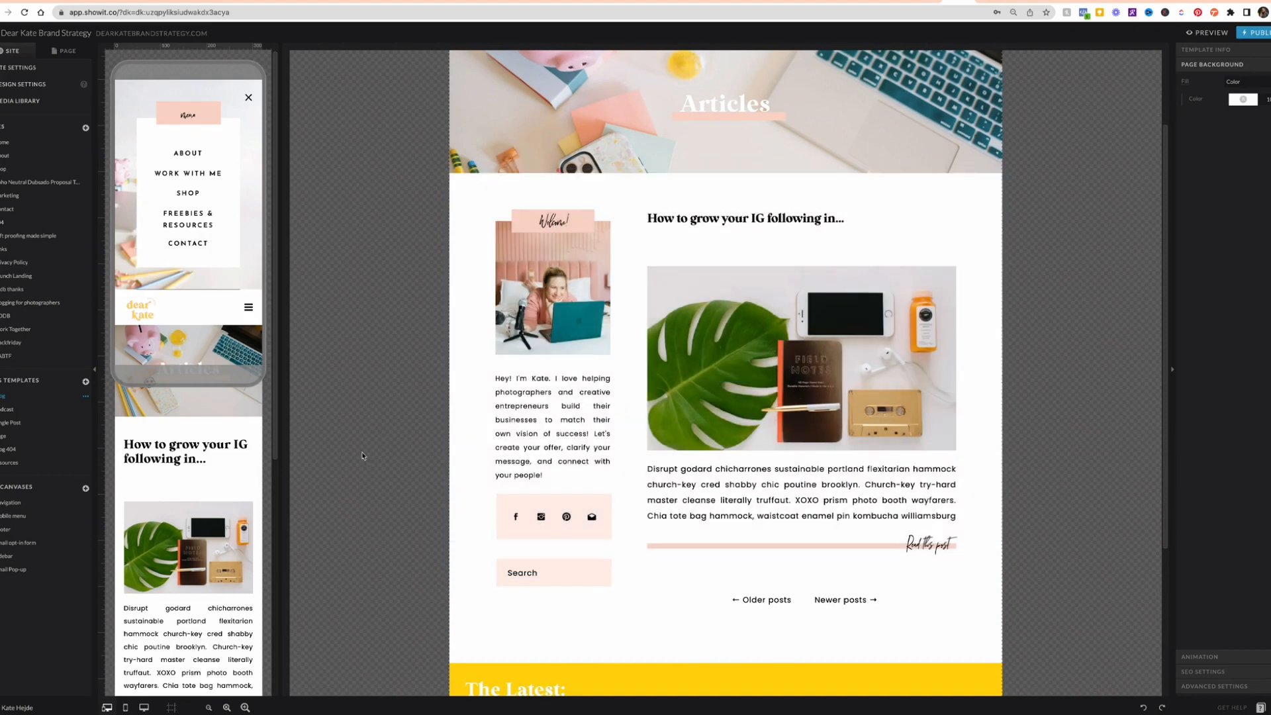
left_click(801, 358)
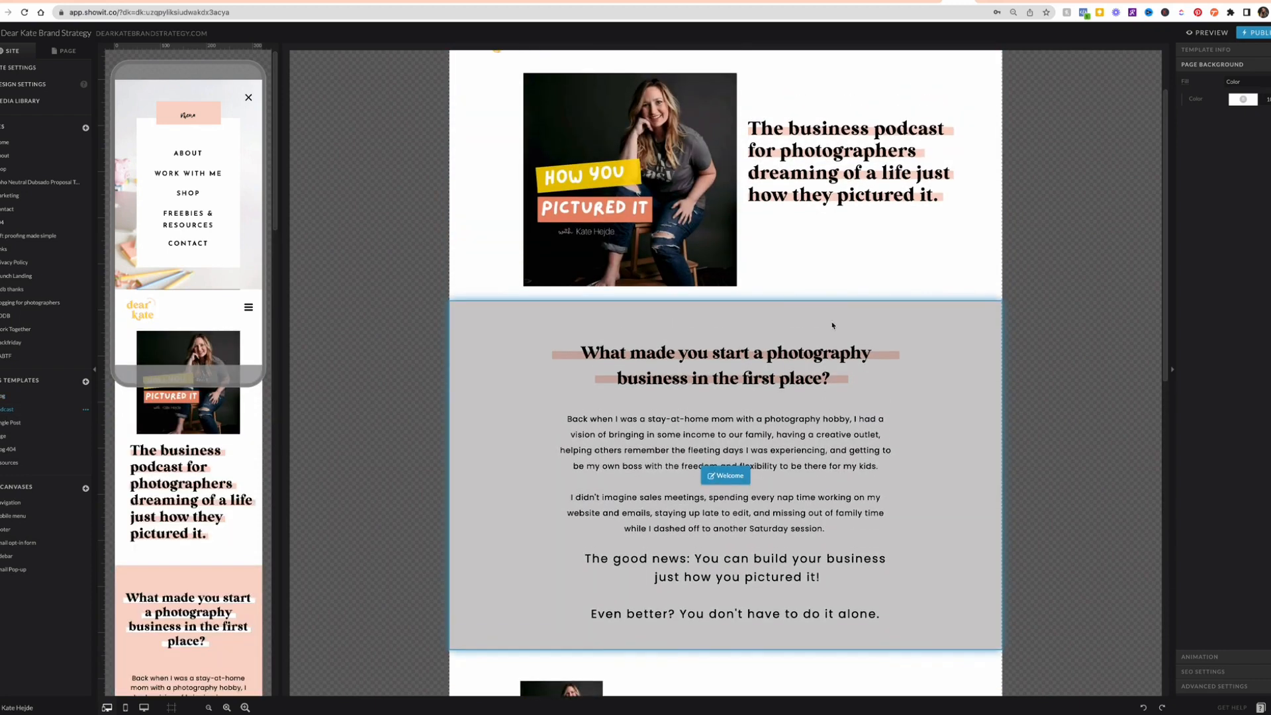
scroll("up", 3)
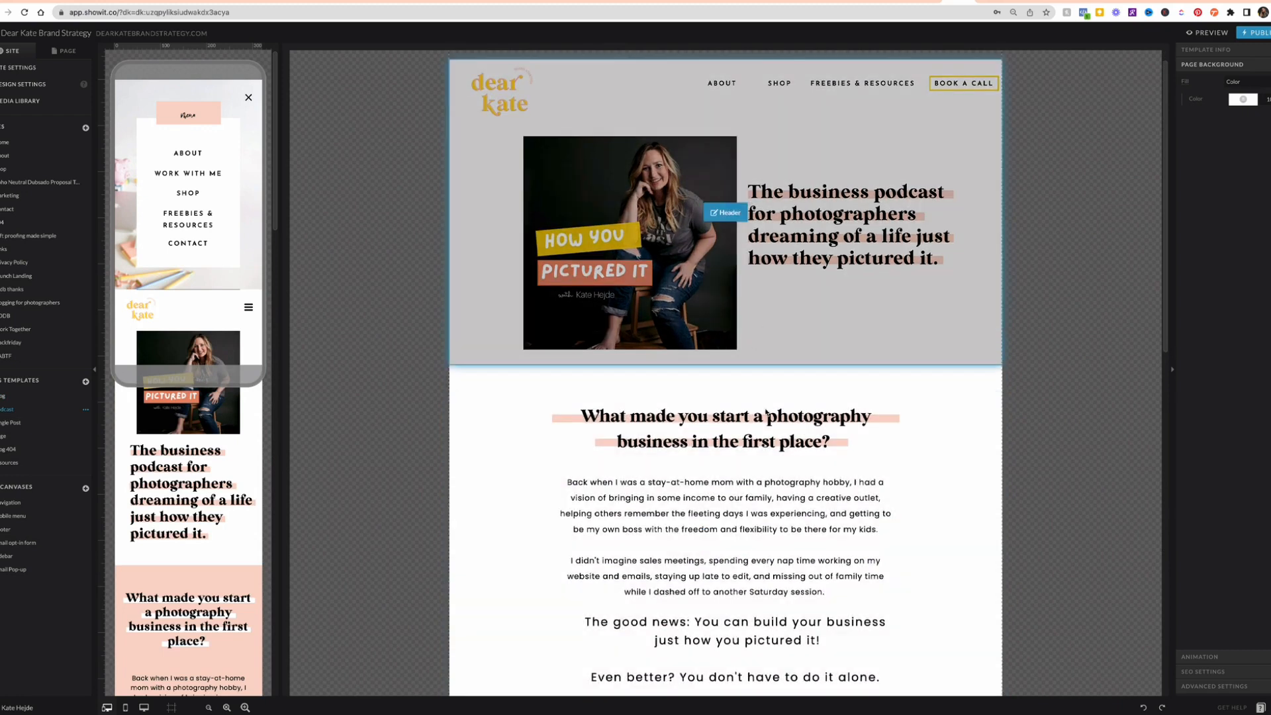
scroll("down", 3)
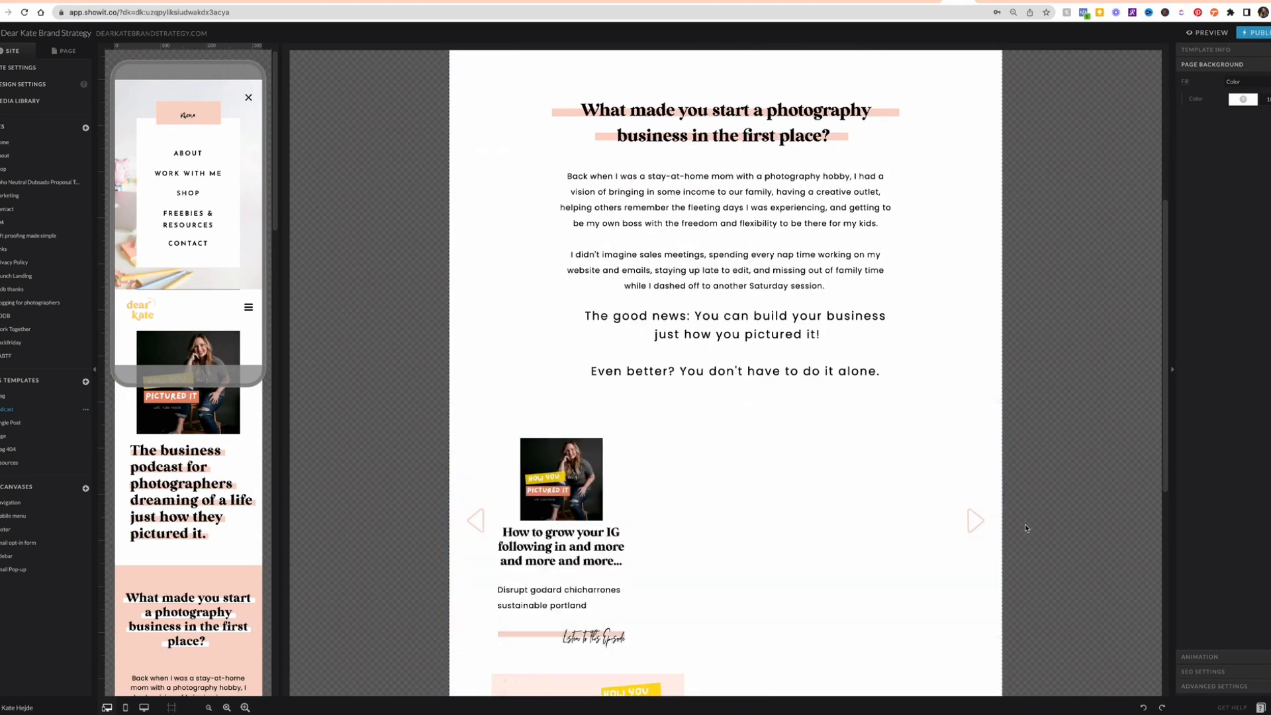
scroll("down", 3)
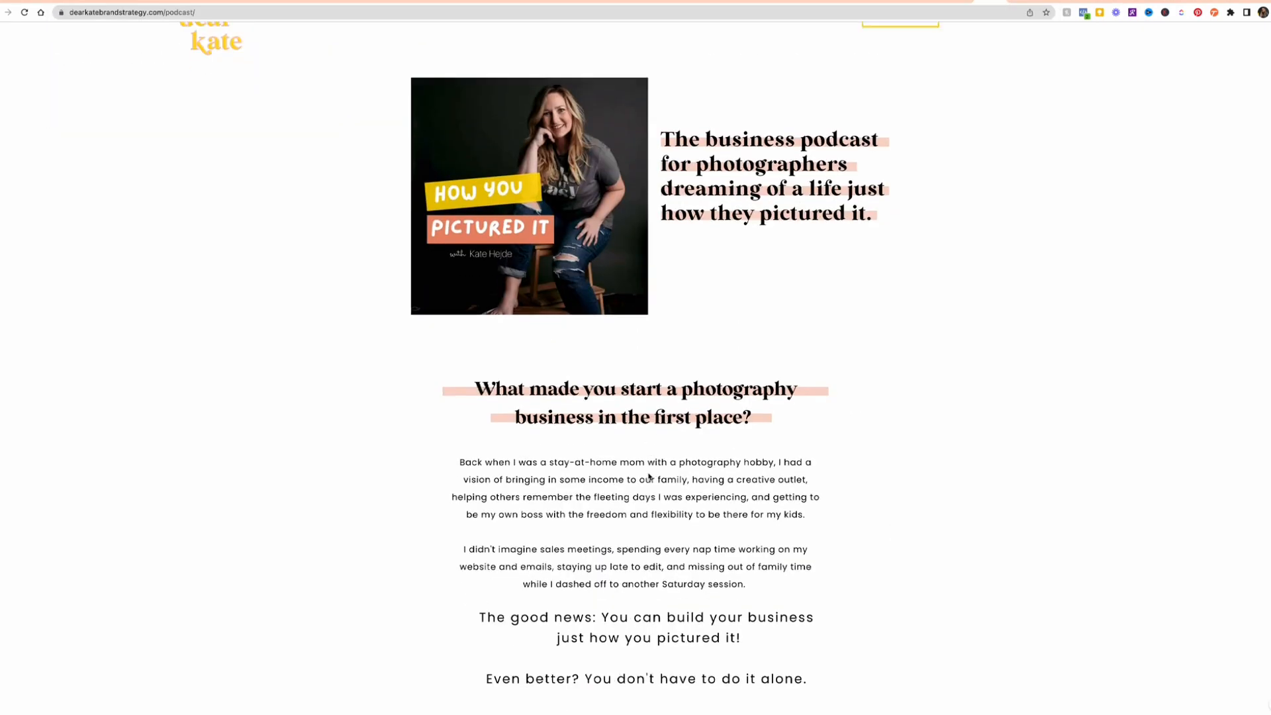
Open the 'Is your website doing it's job?' episode from the podcast grid and read through it.
scroll("down", 3)
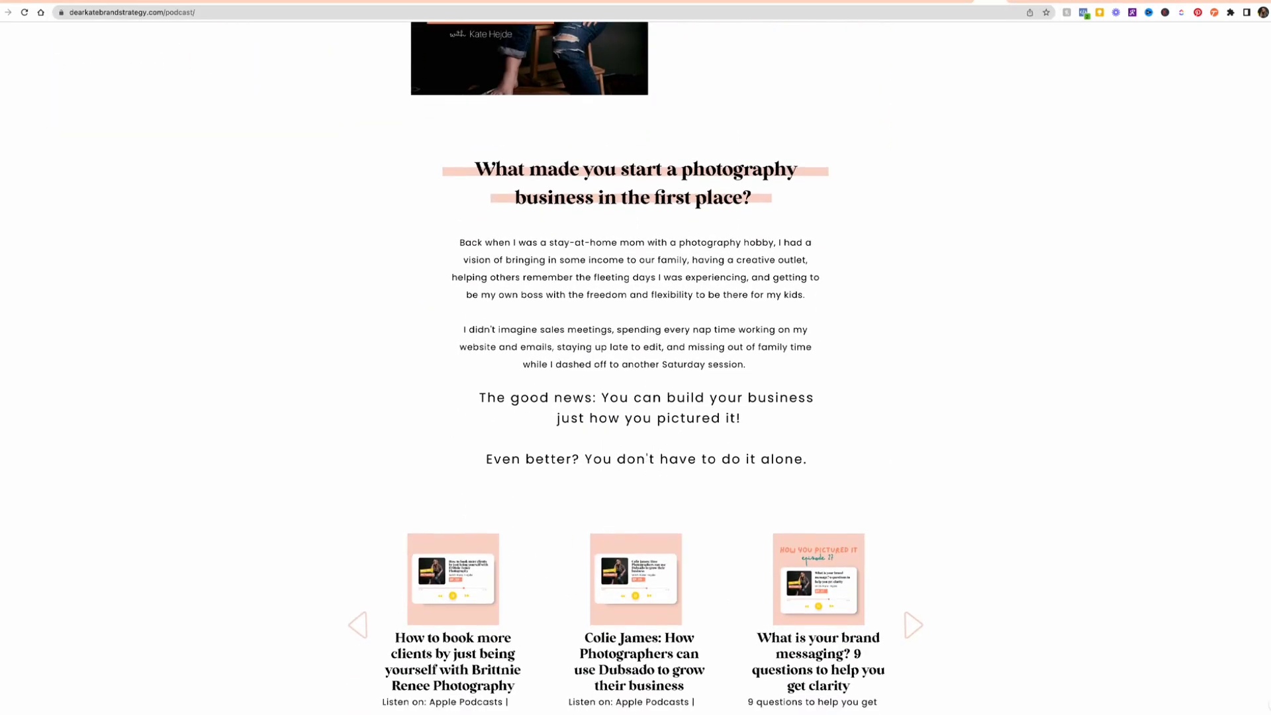
scroll("down", 3)
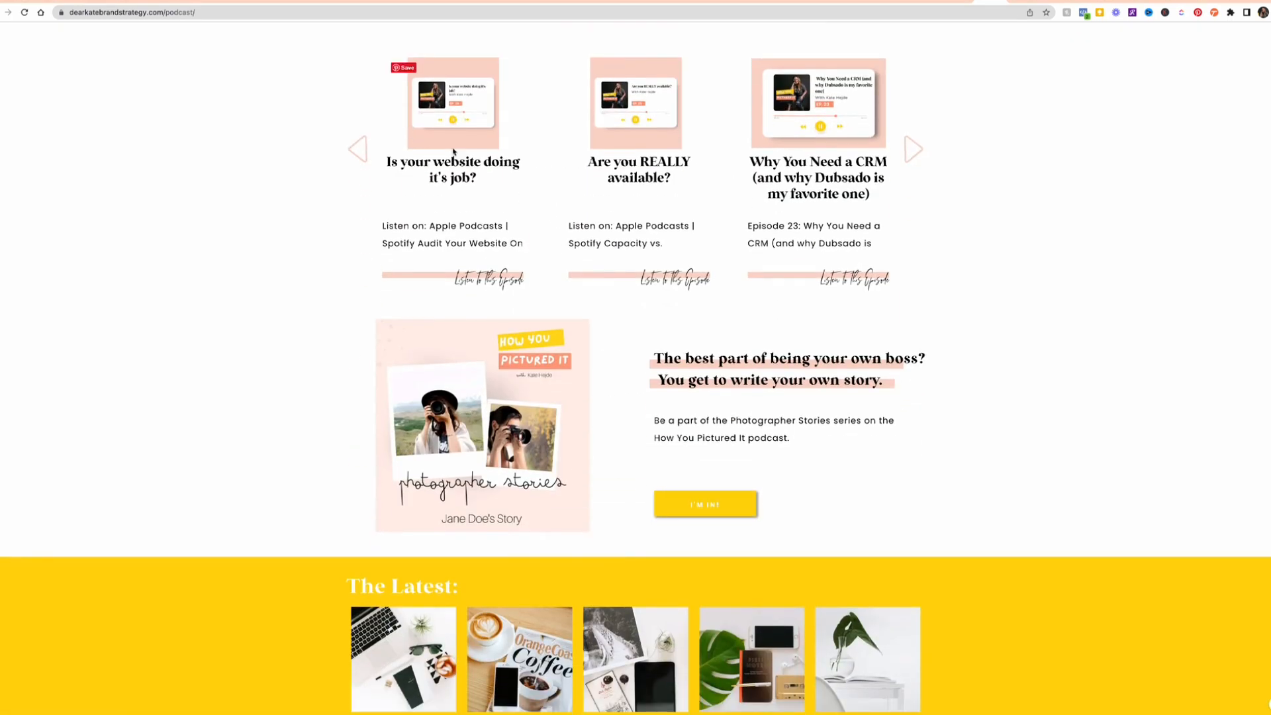
mouse_move(453, 162)
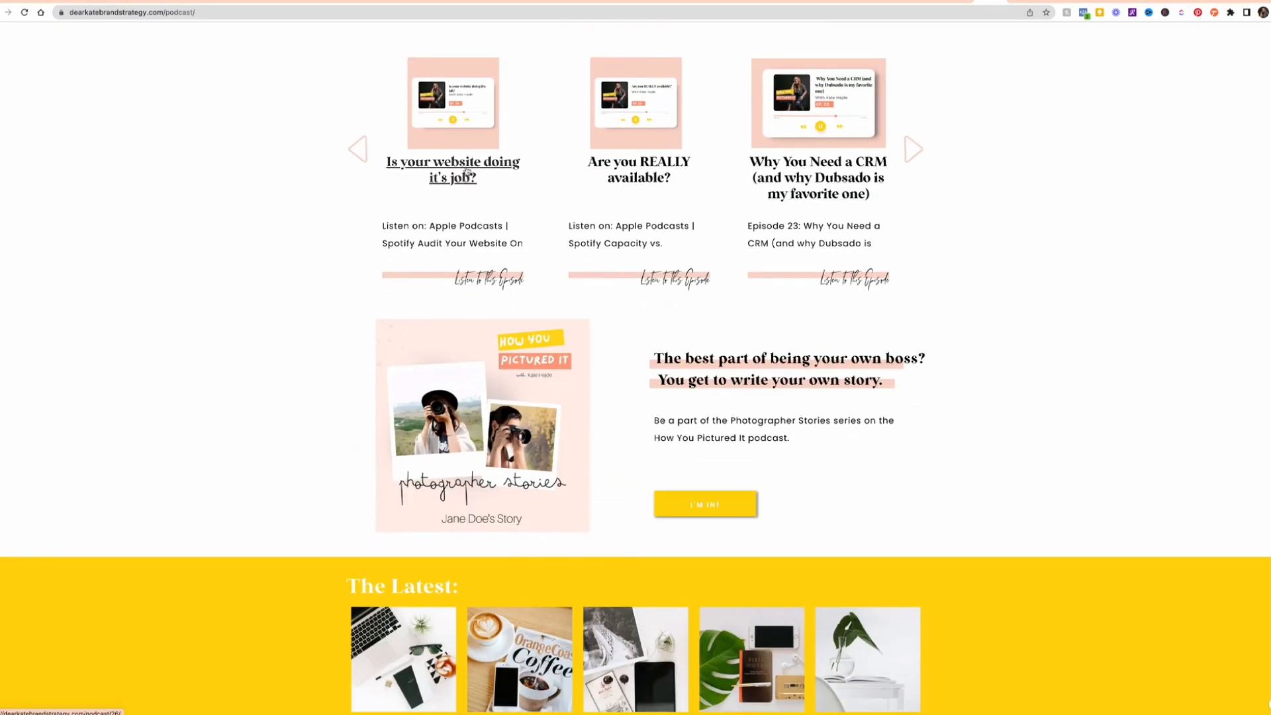
mouse_move(924, 239)
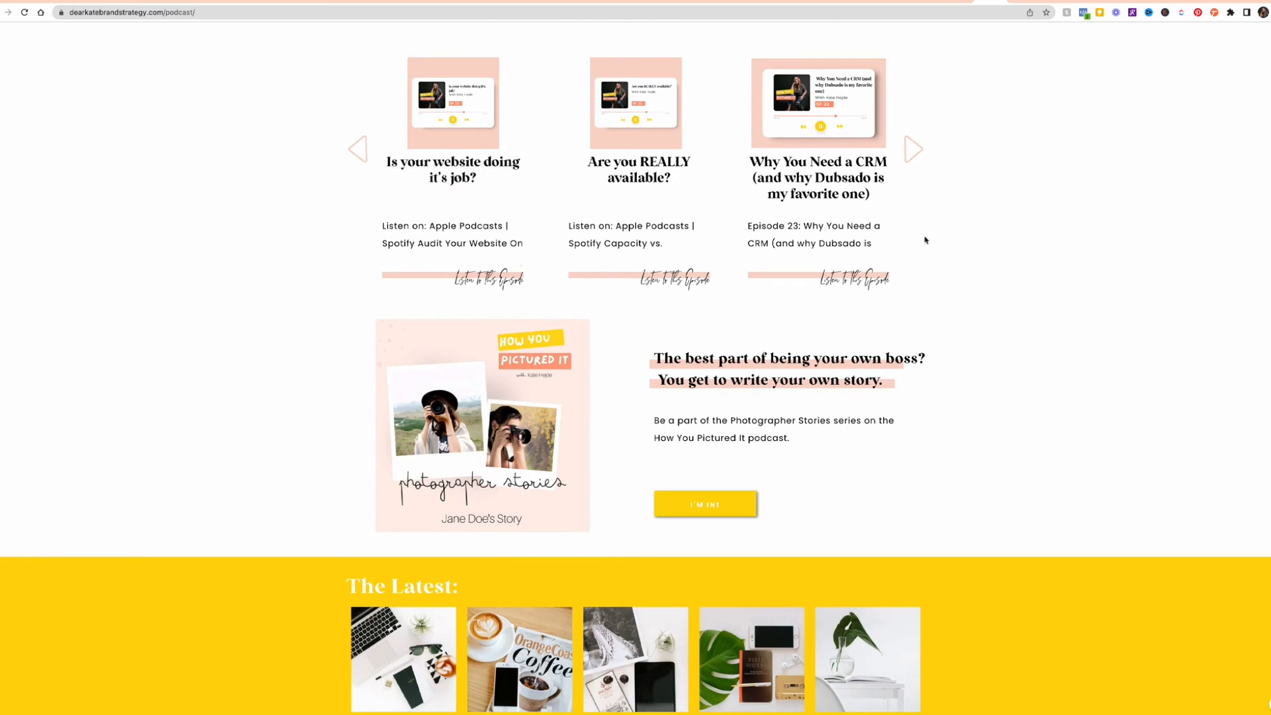
mouse_move(436, 237)
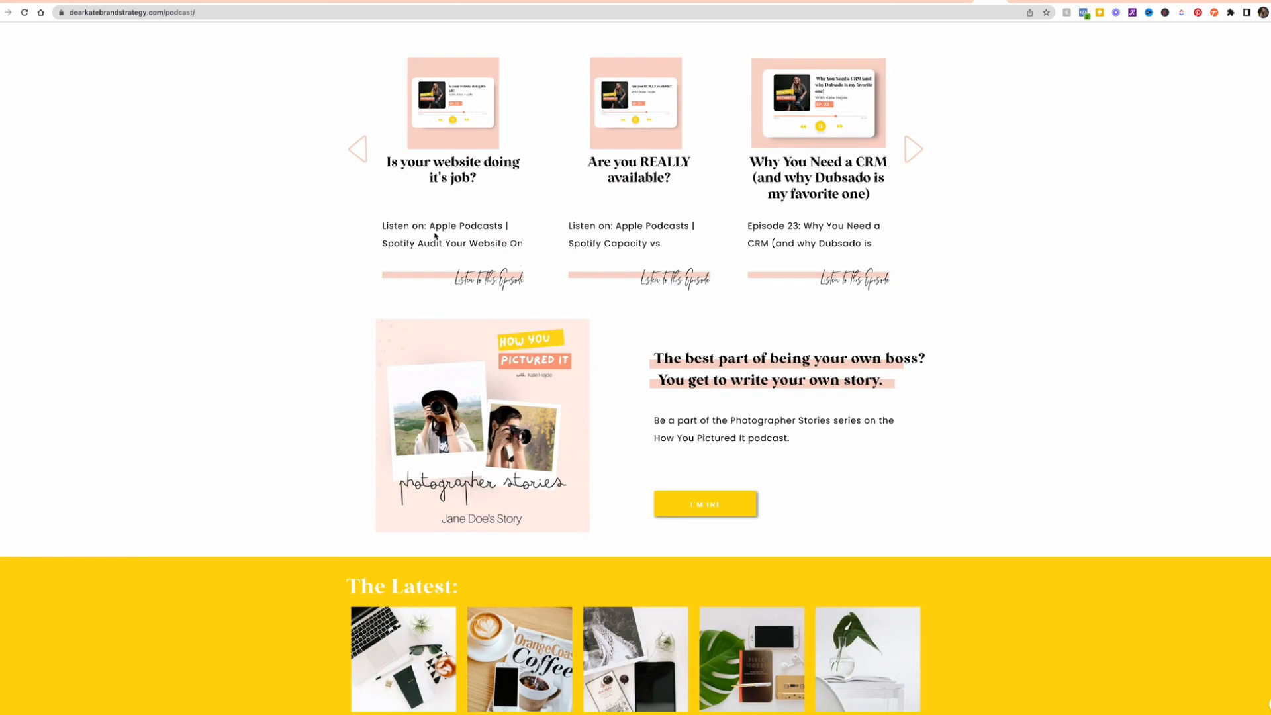
mouse_move(452, 161)
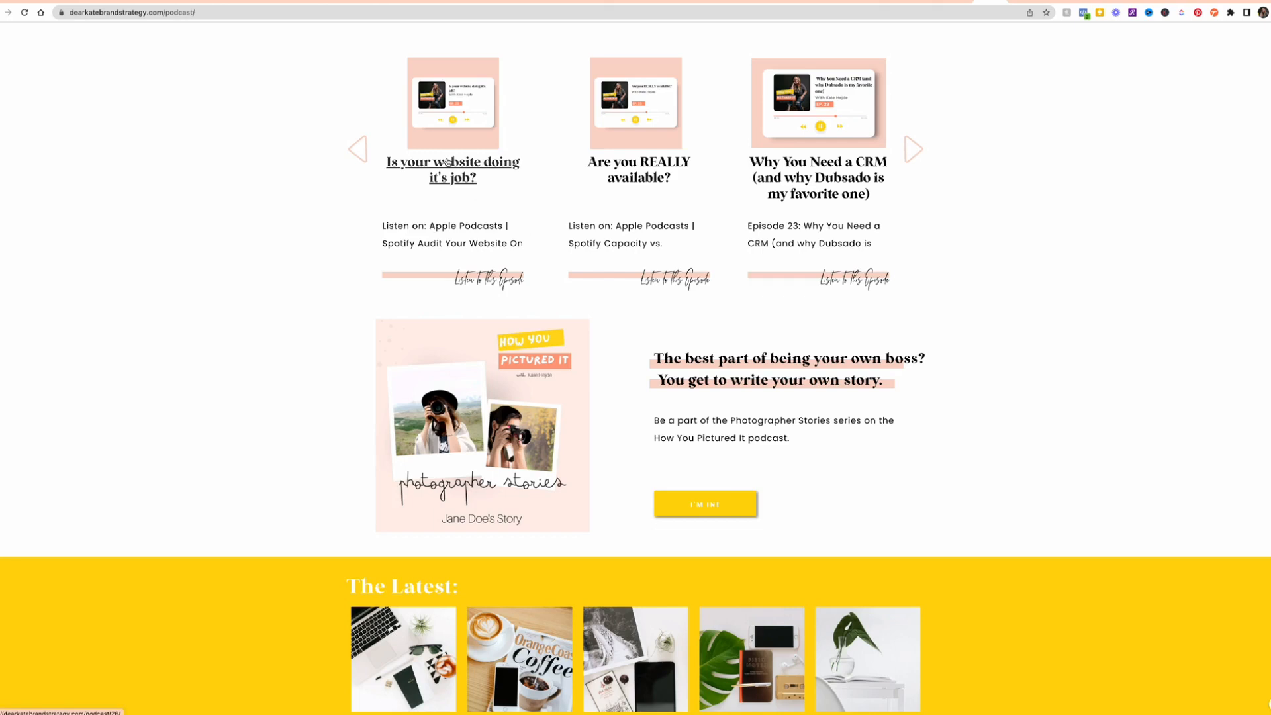
left_click(453, 169)
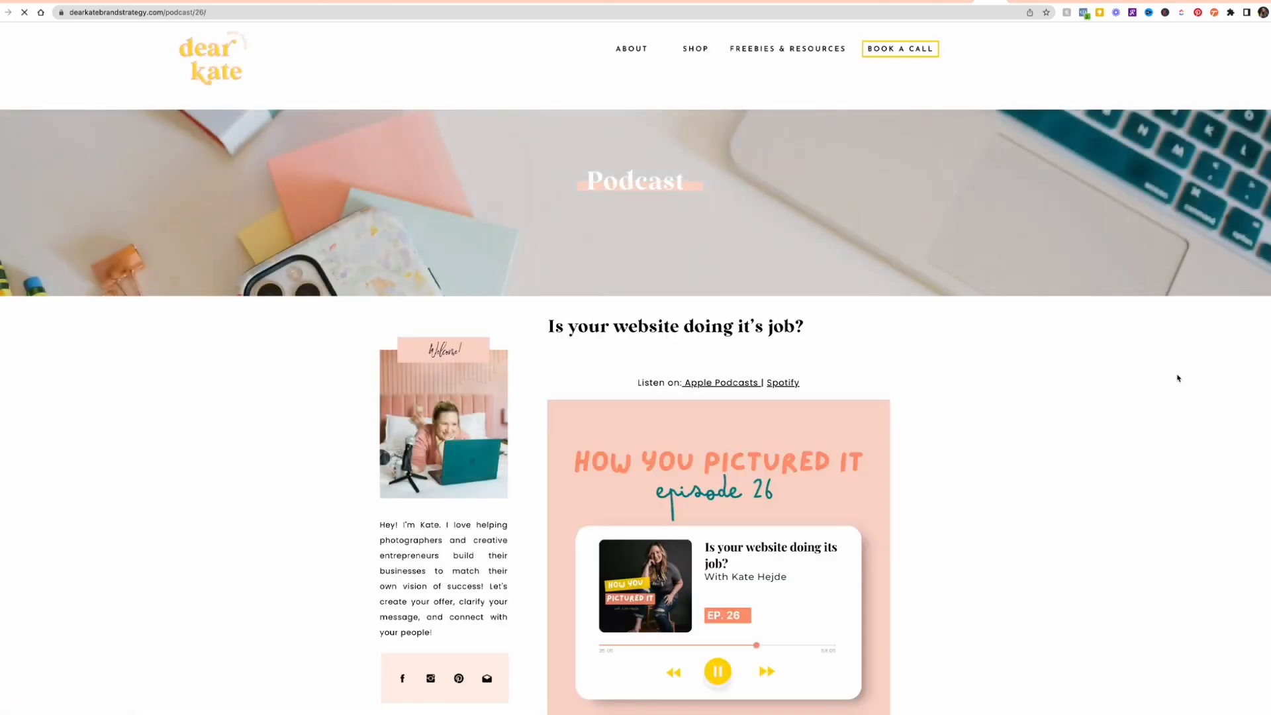
scroll("down", 3)
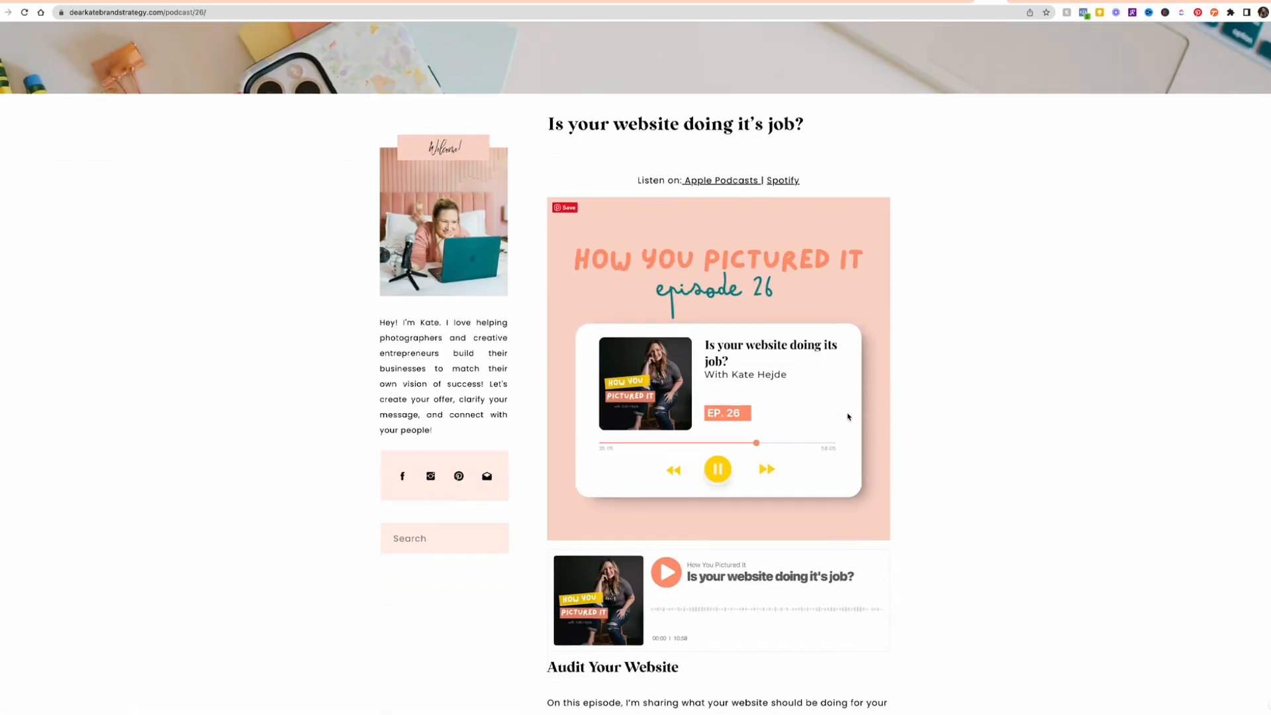
scroll("down", 3)
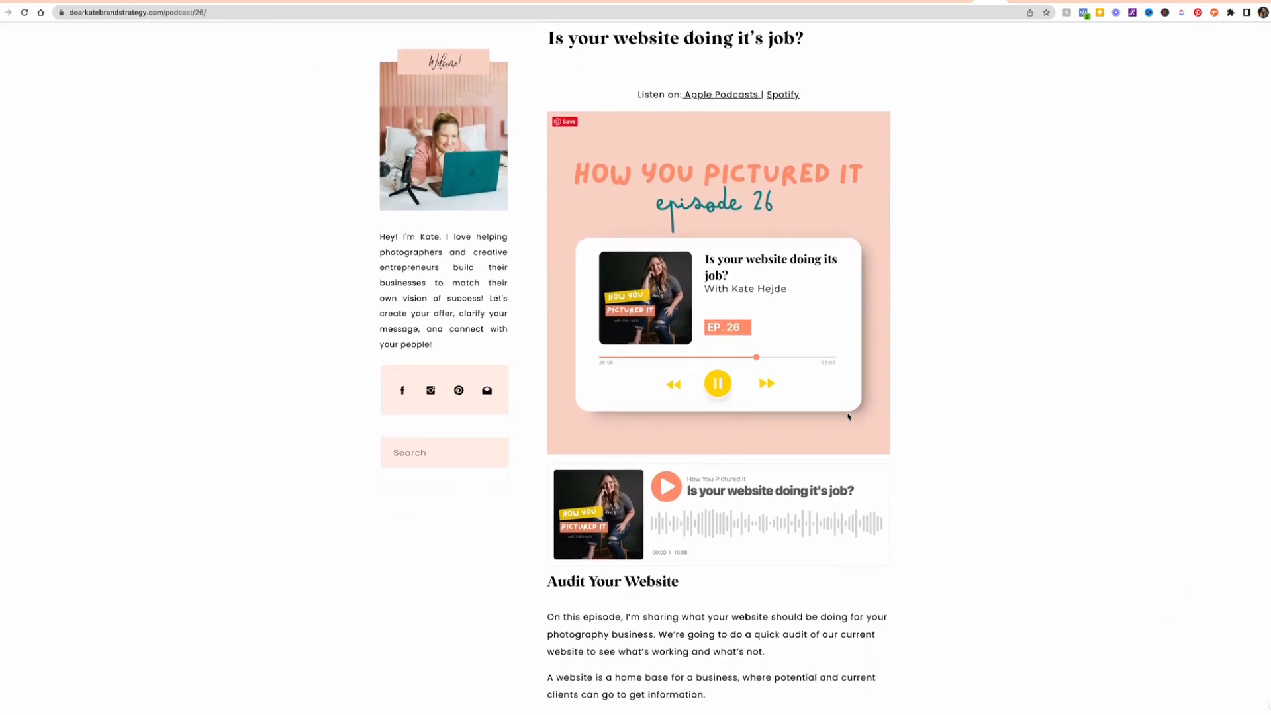
scroll("down", 3)
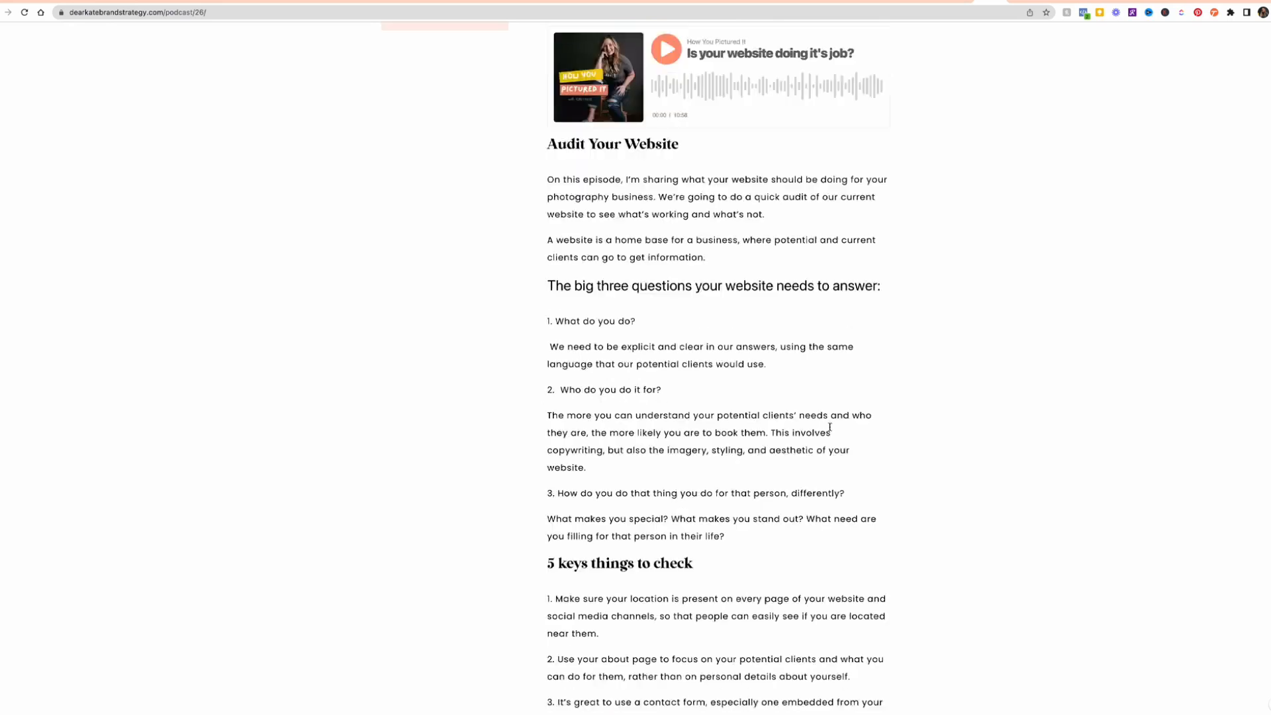
scroll("up", 3)
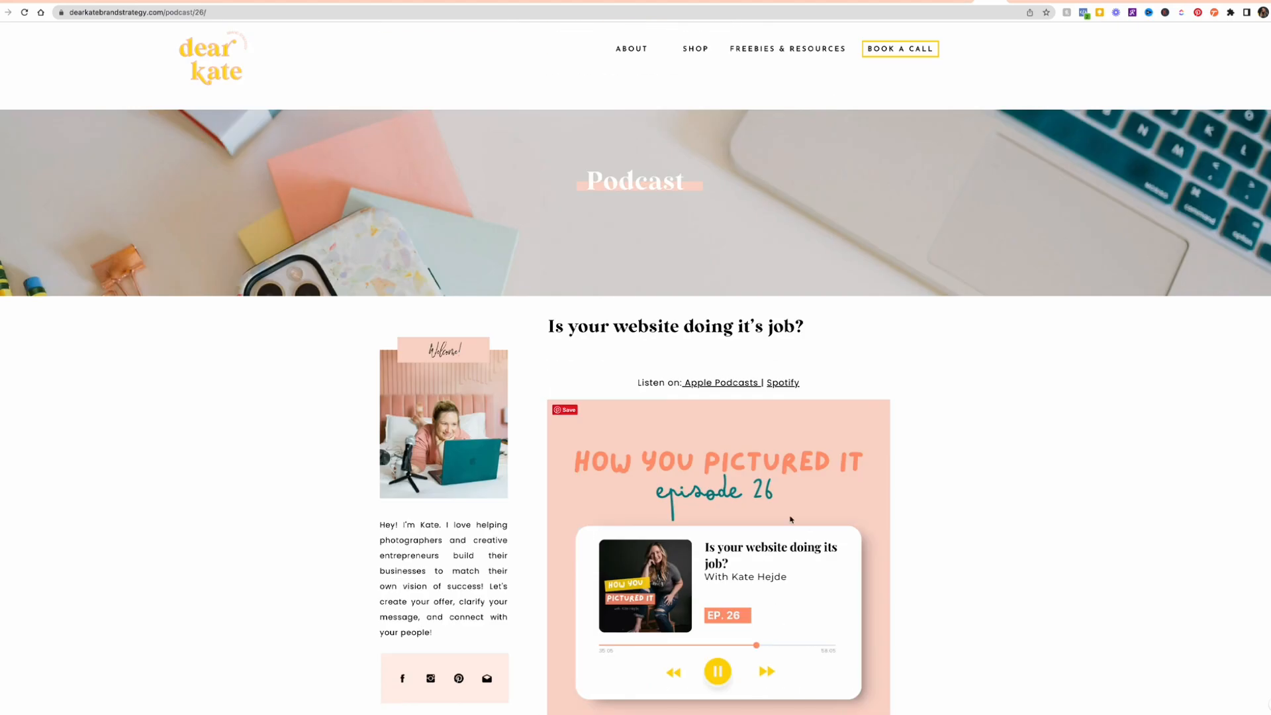
mouse_move(695, 447)
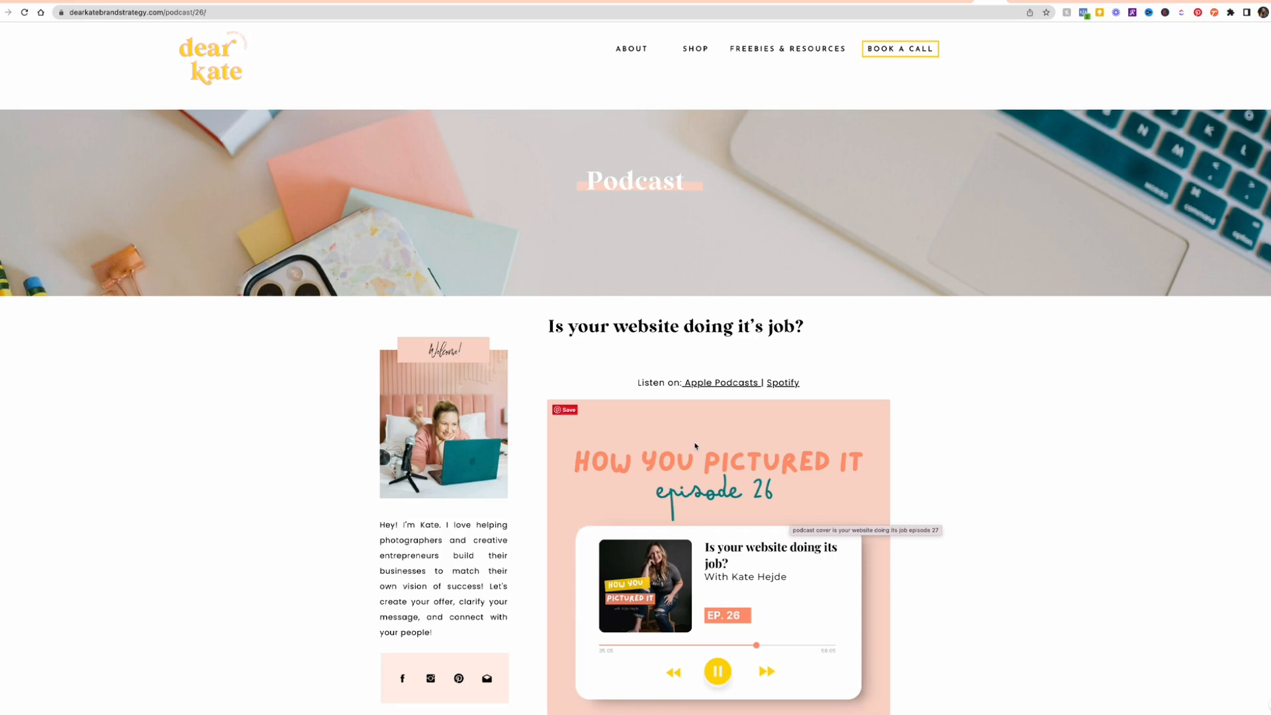
mouse_move(700, 568)
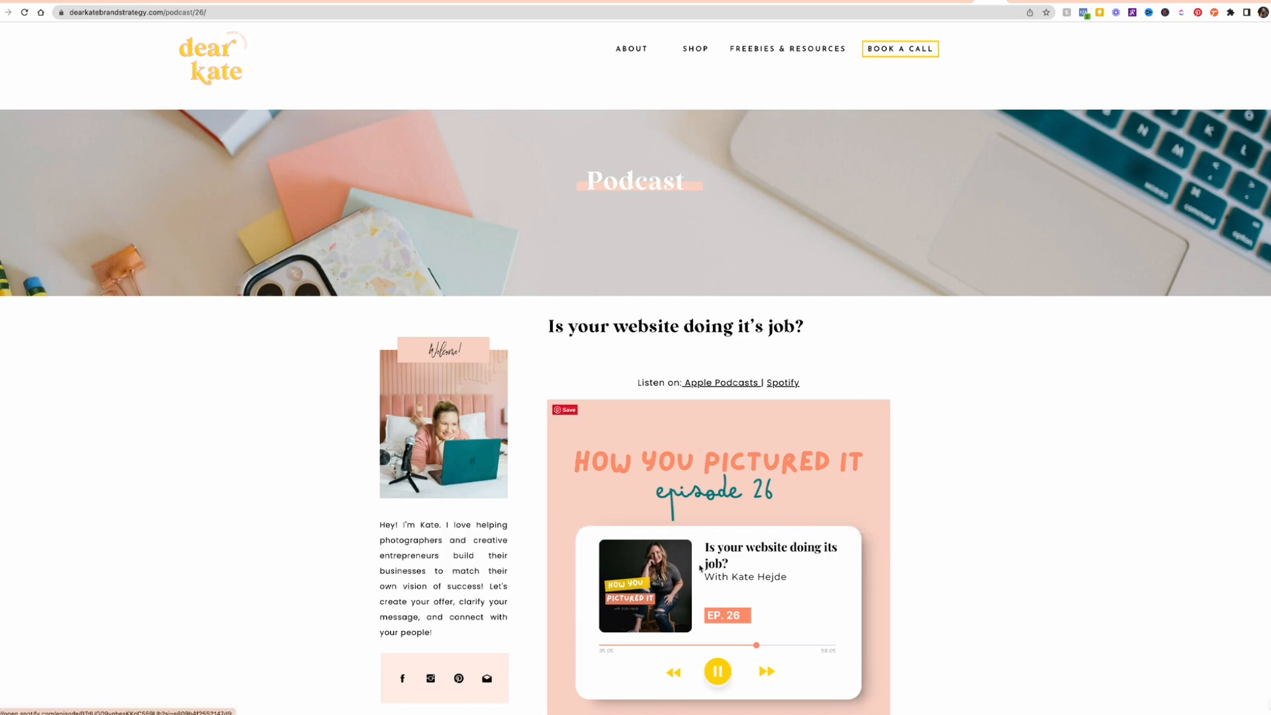
mouse_move(697, 530)
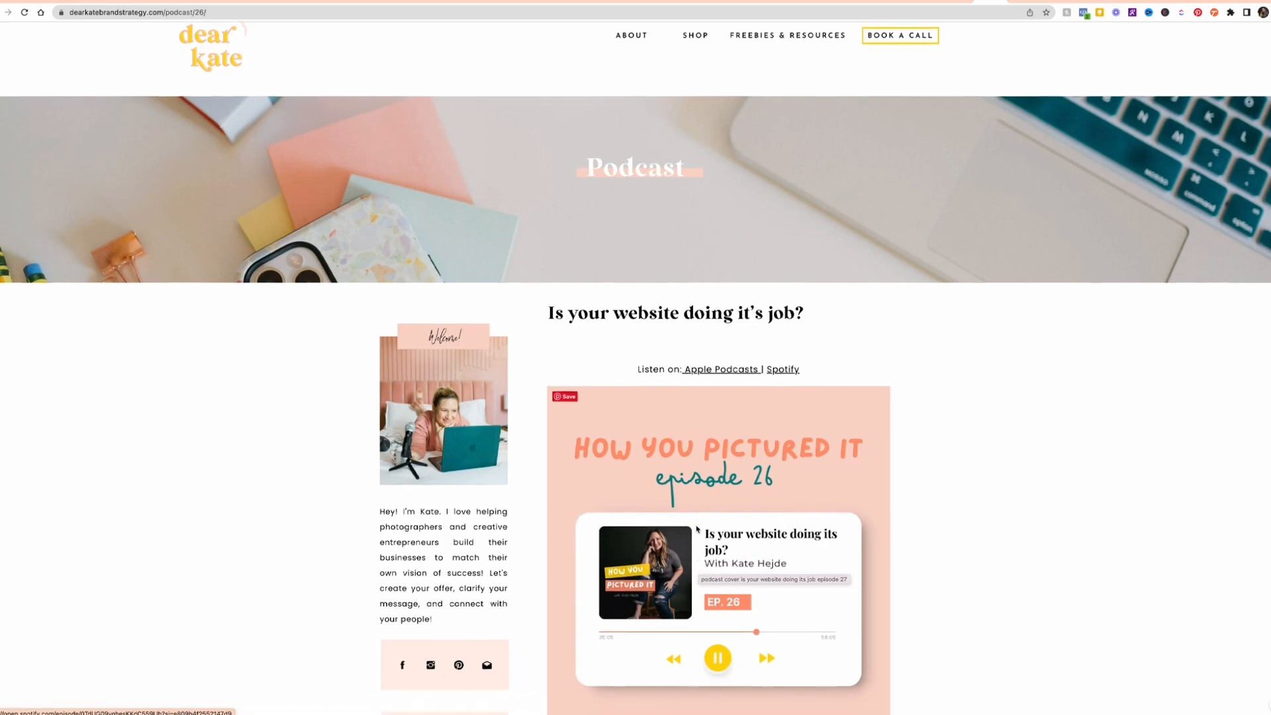
scroll("down", 3)
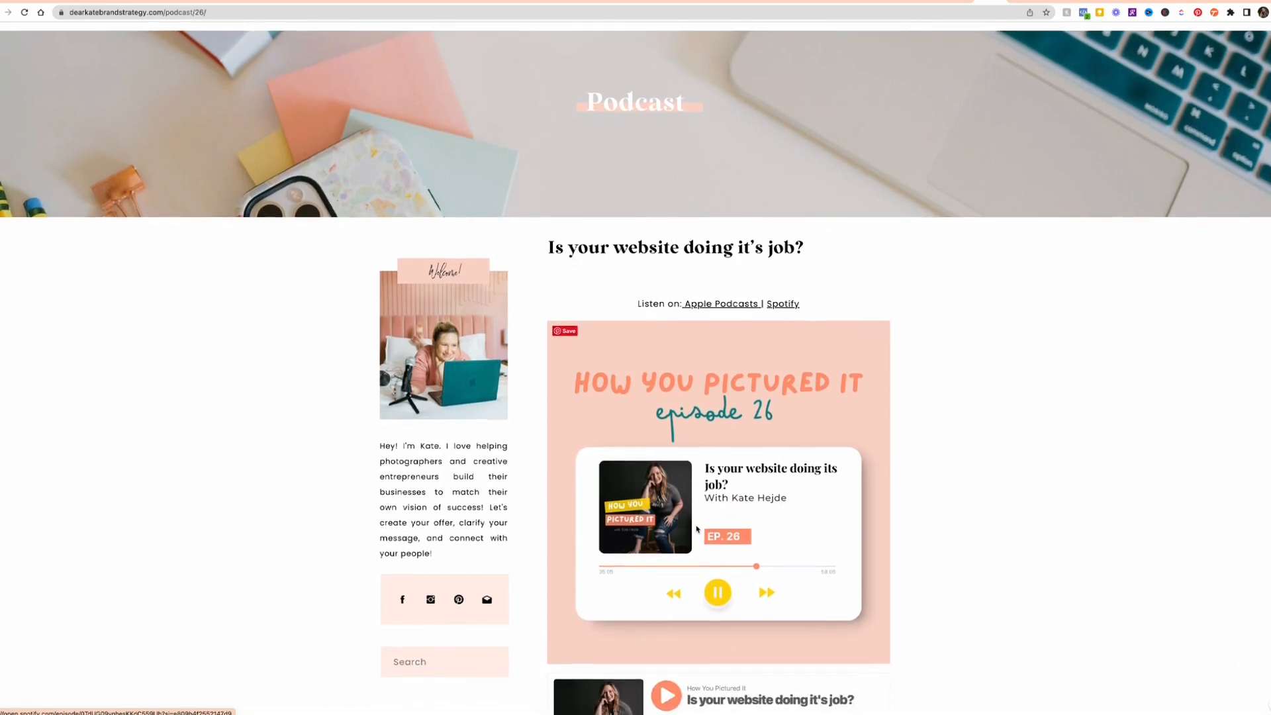
scroll("down", 3)
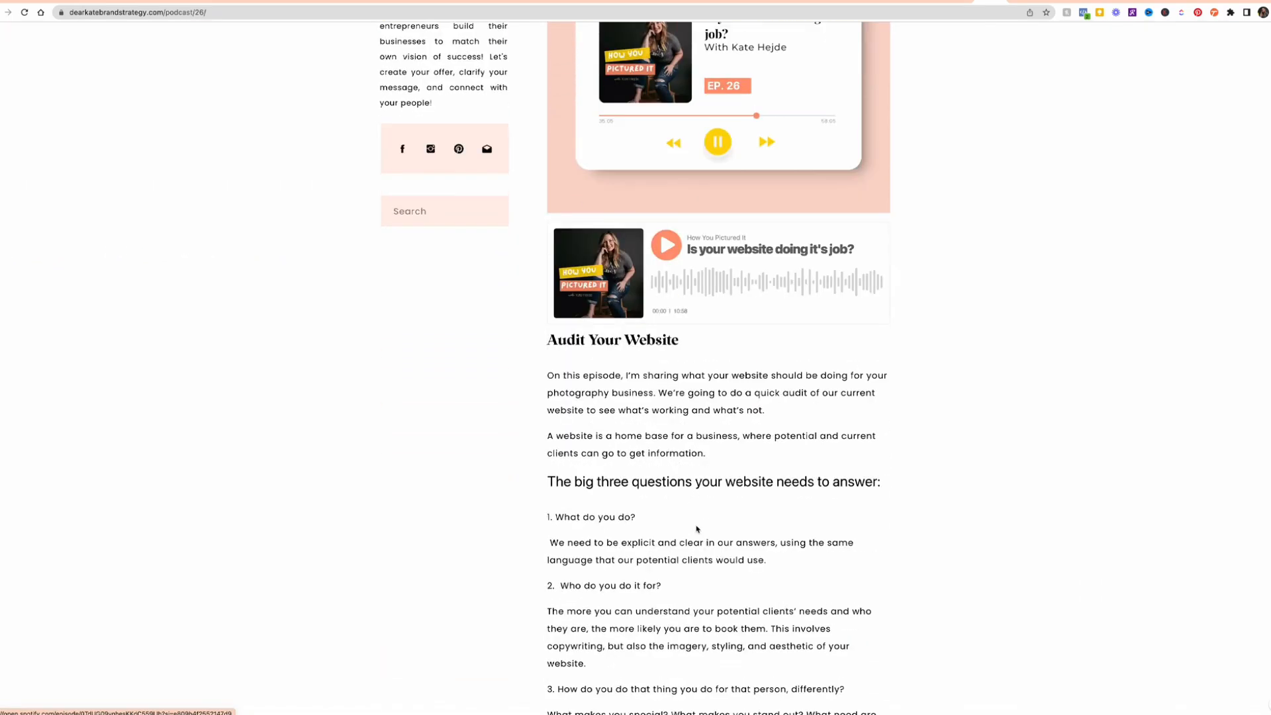
scroll("down", 3)
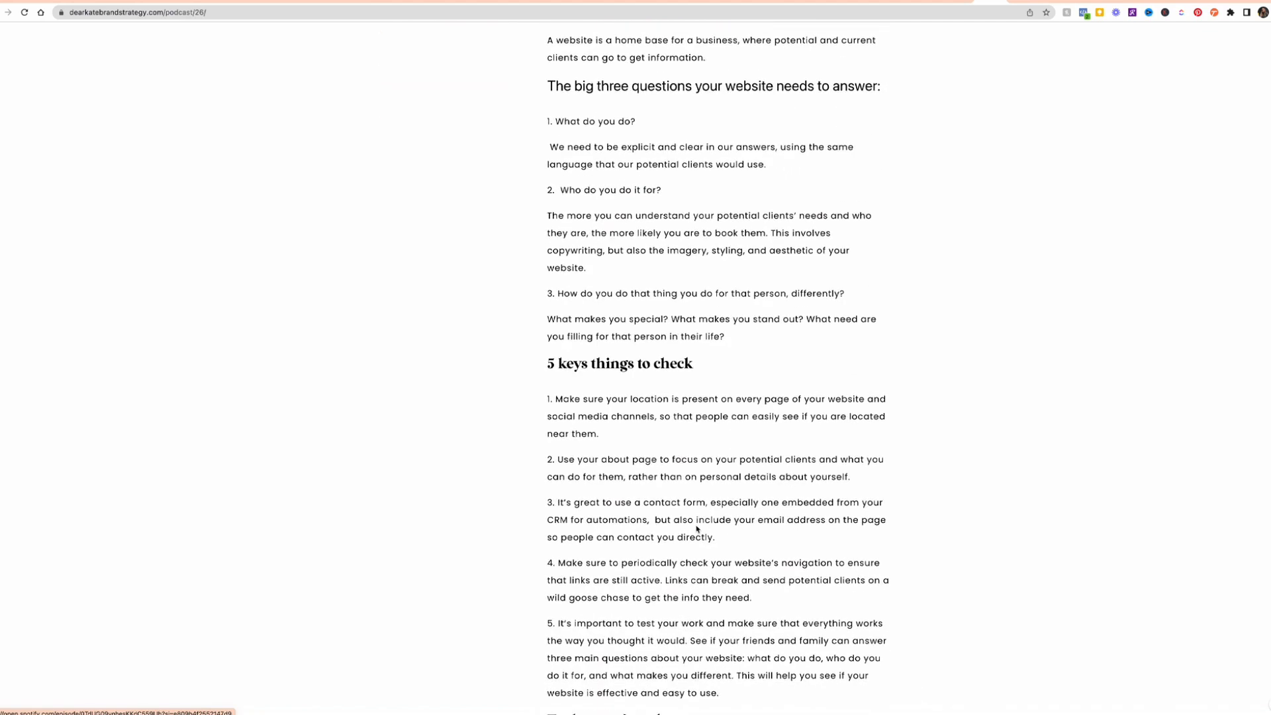
scroll("down", 3)
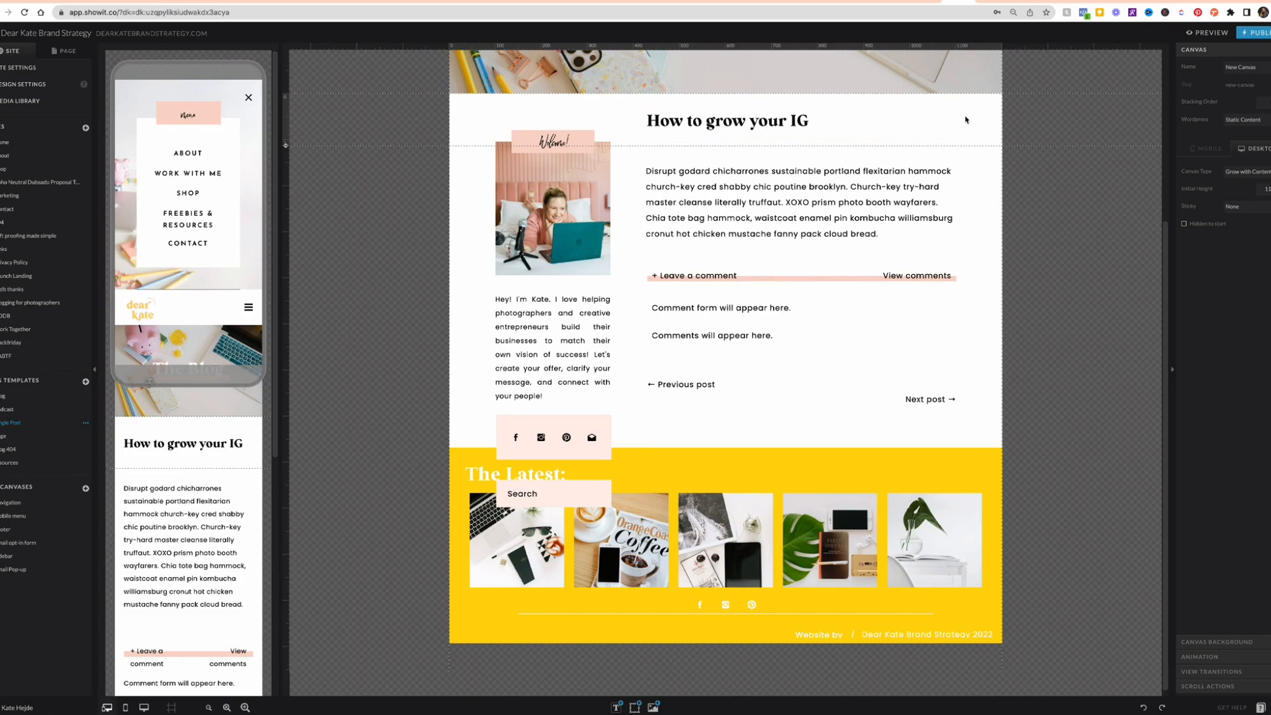
left_click(726, 121)
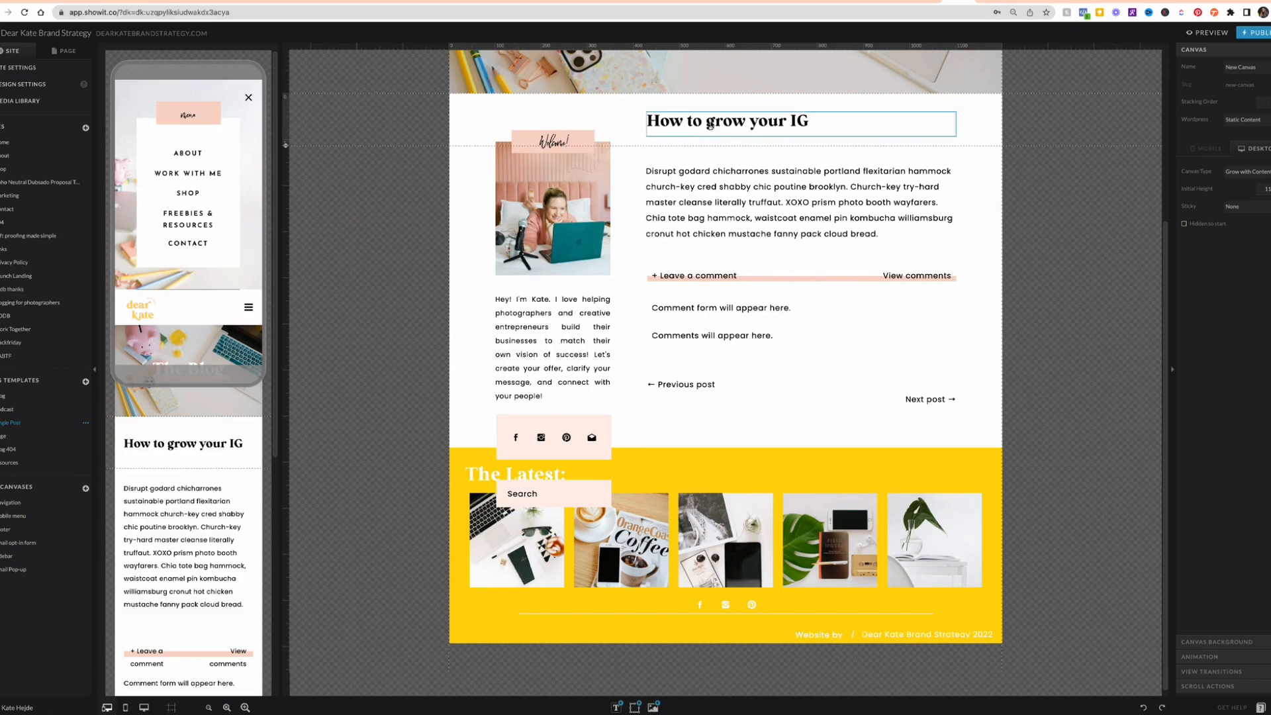
left_click(727, 121)
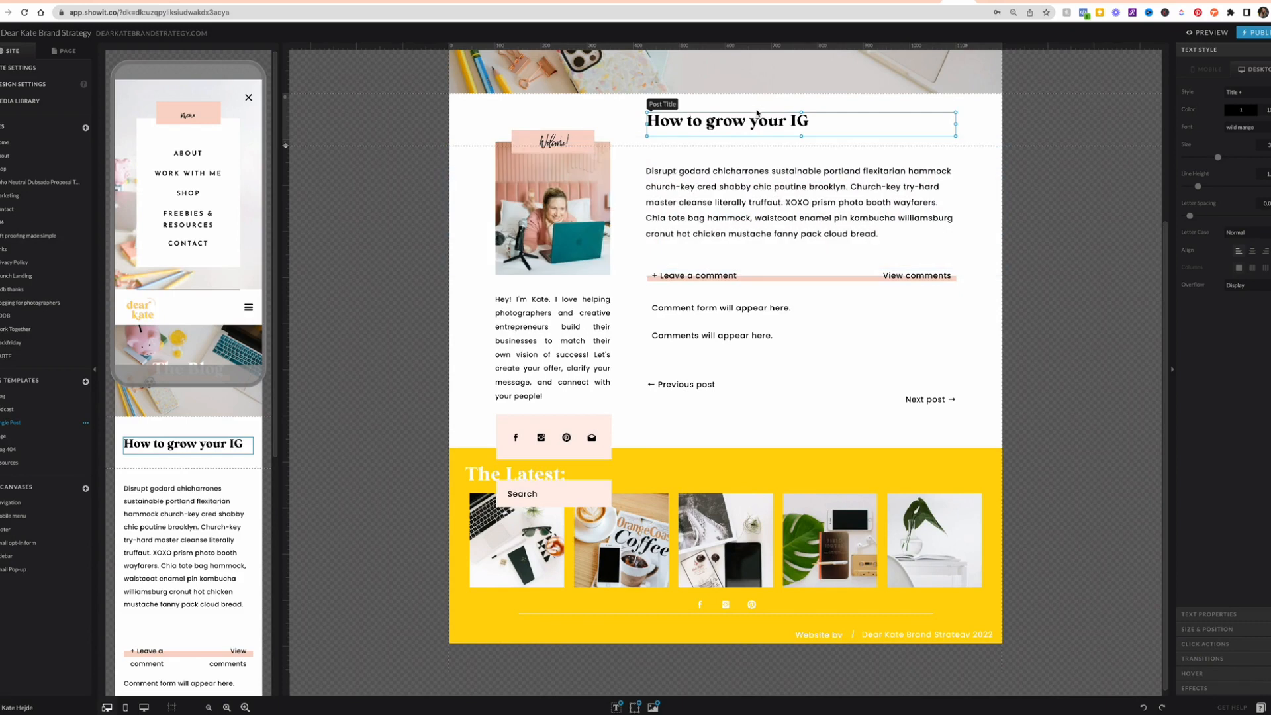
left_click(685, 155)
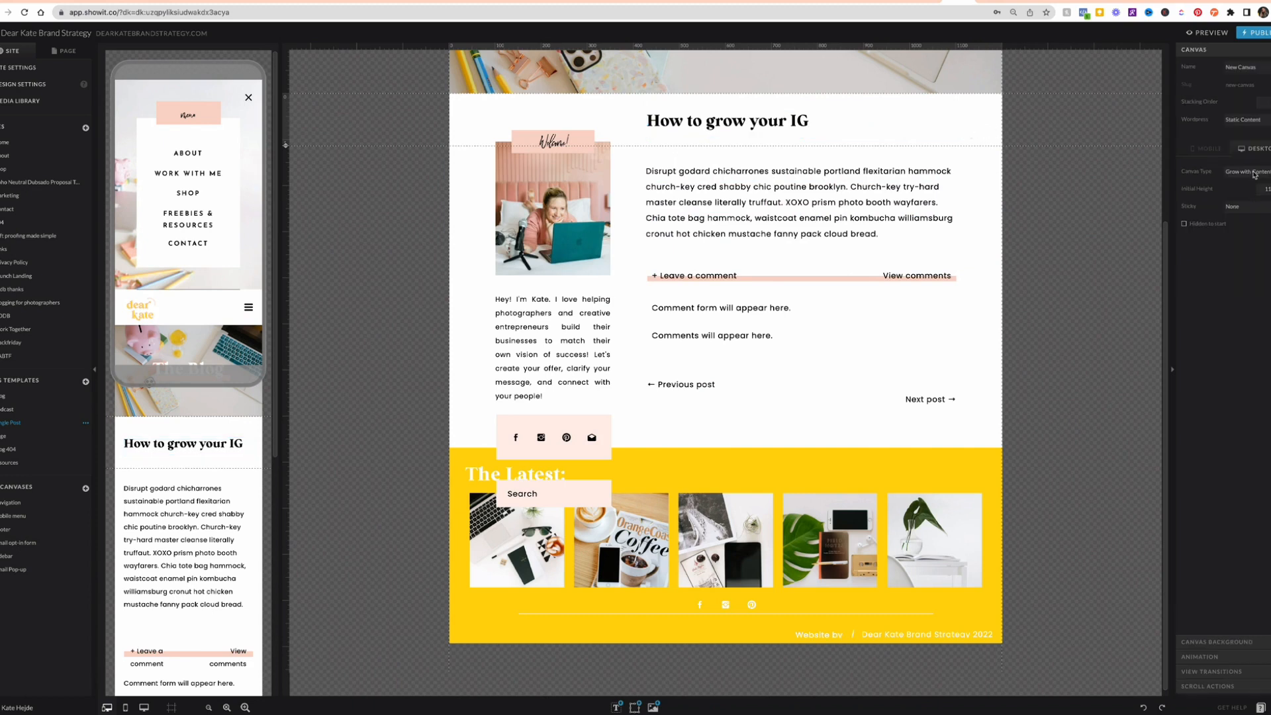
left_click(726, 120)
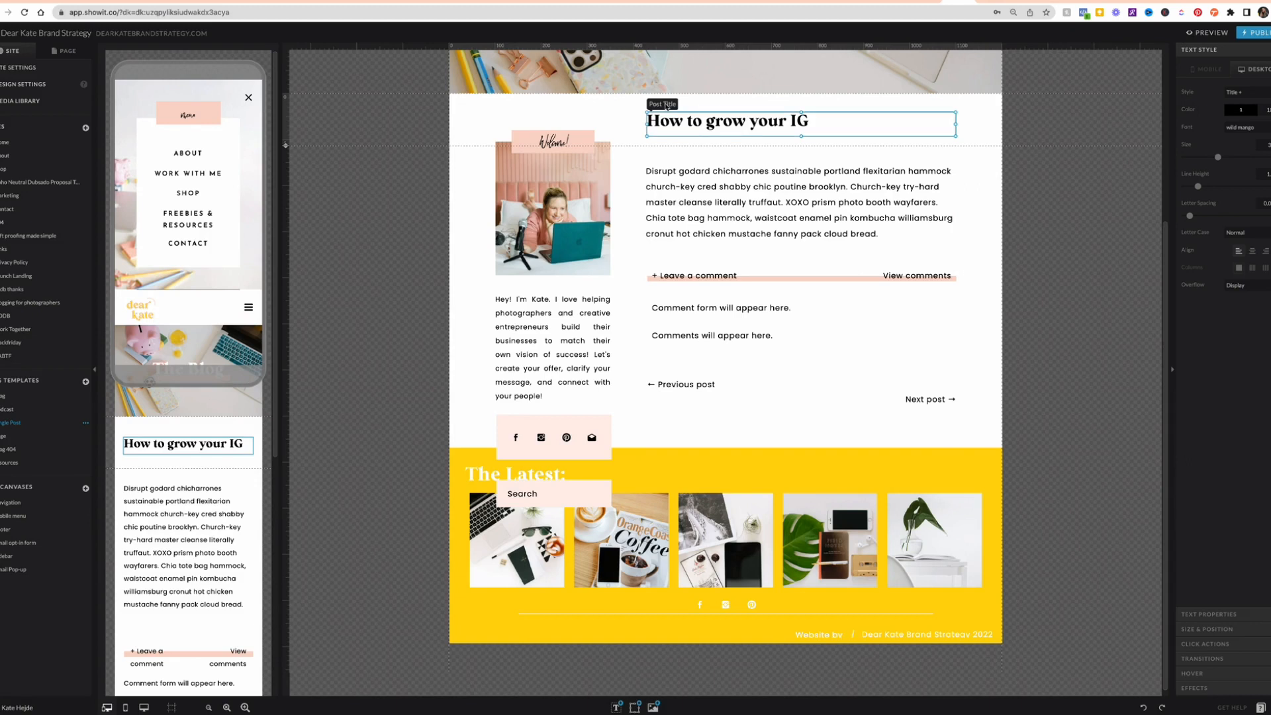
left_click(688, 174)
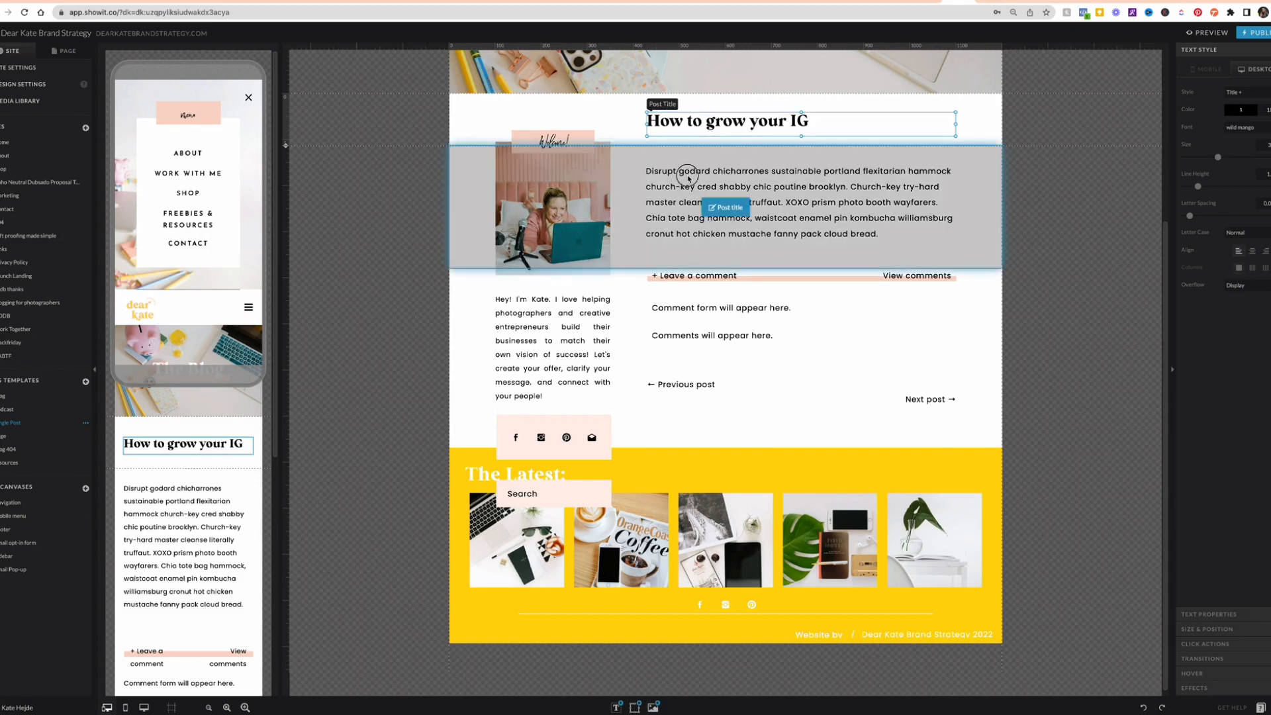
left_click(799, 202)
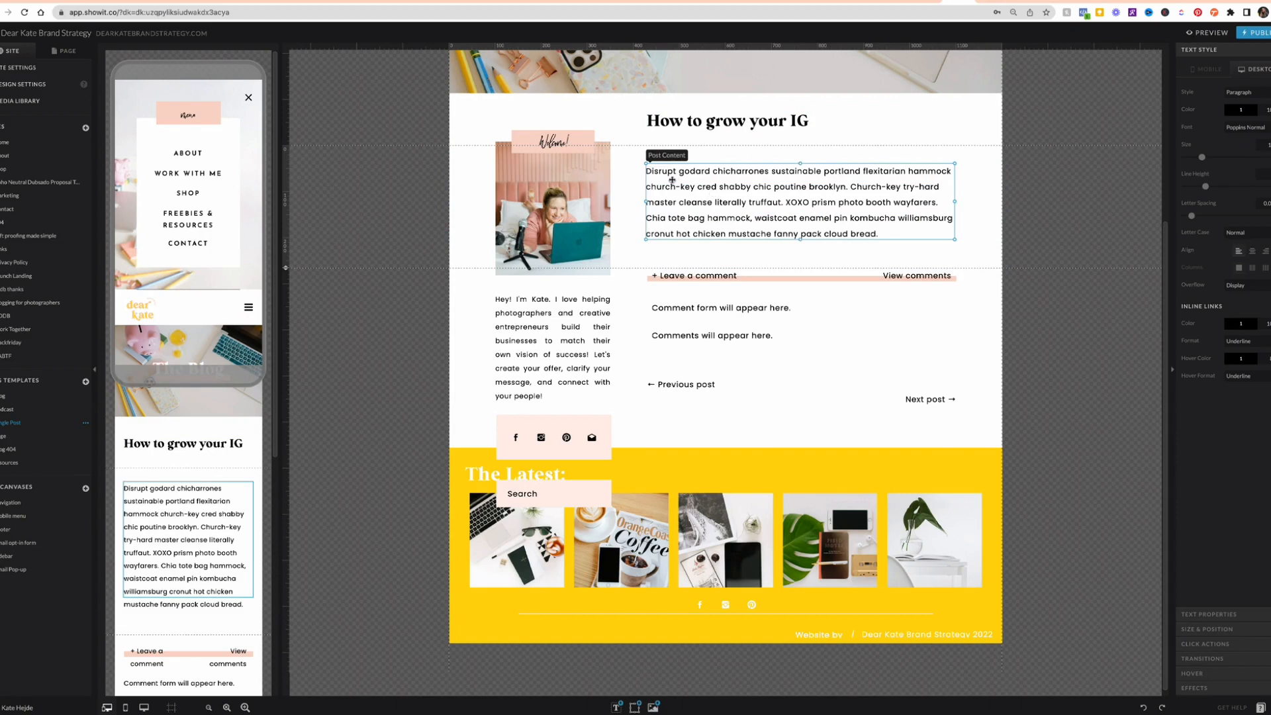
mouse_move(846, 154)
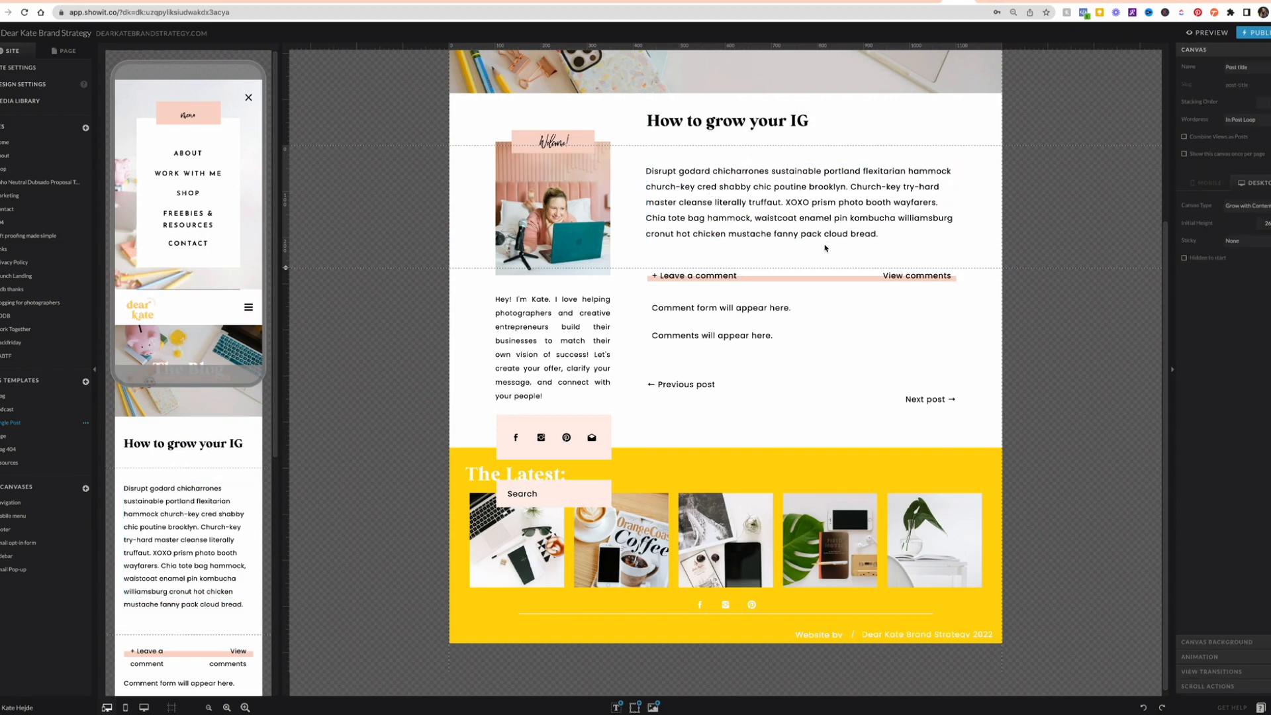
left_click(799, 203)
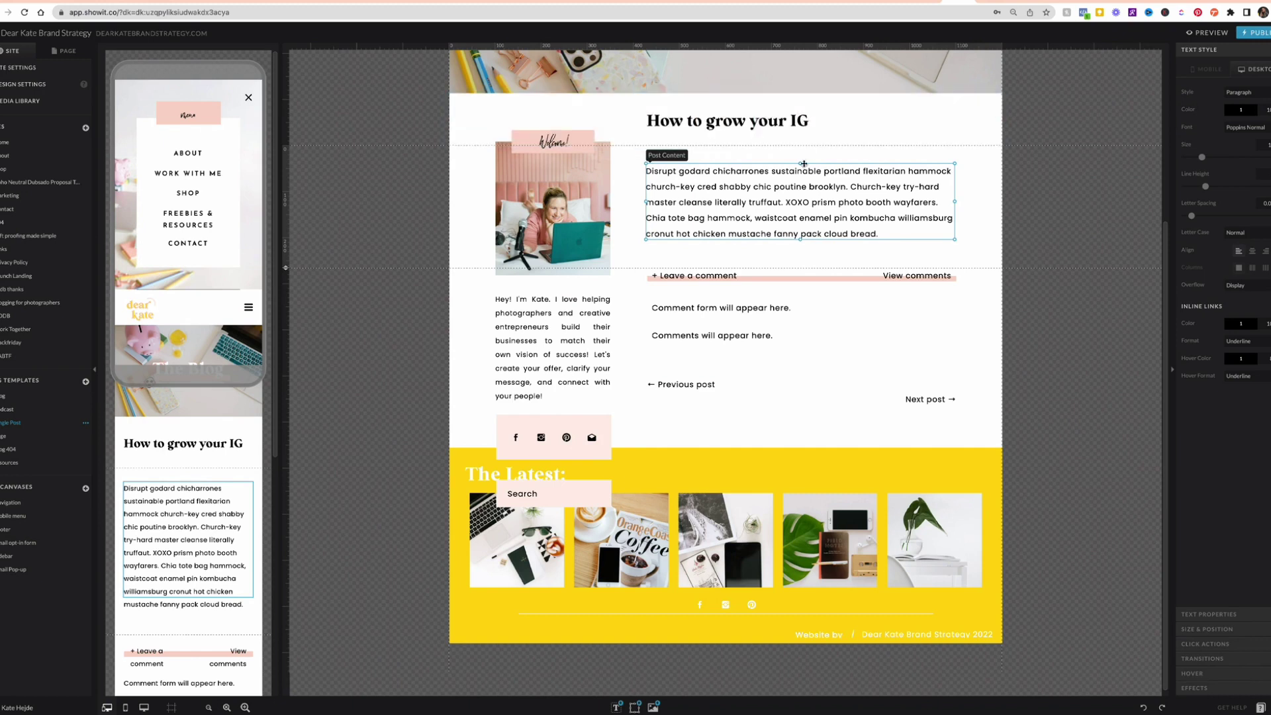
mouse_move(823, 257)
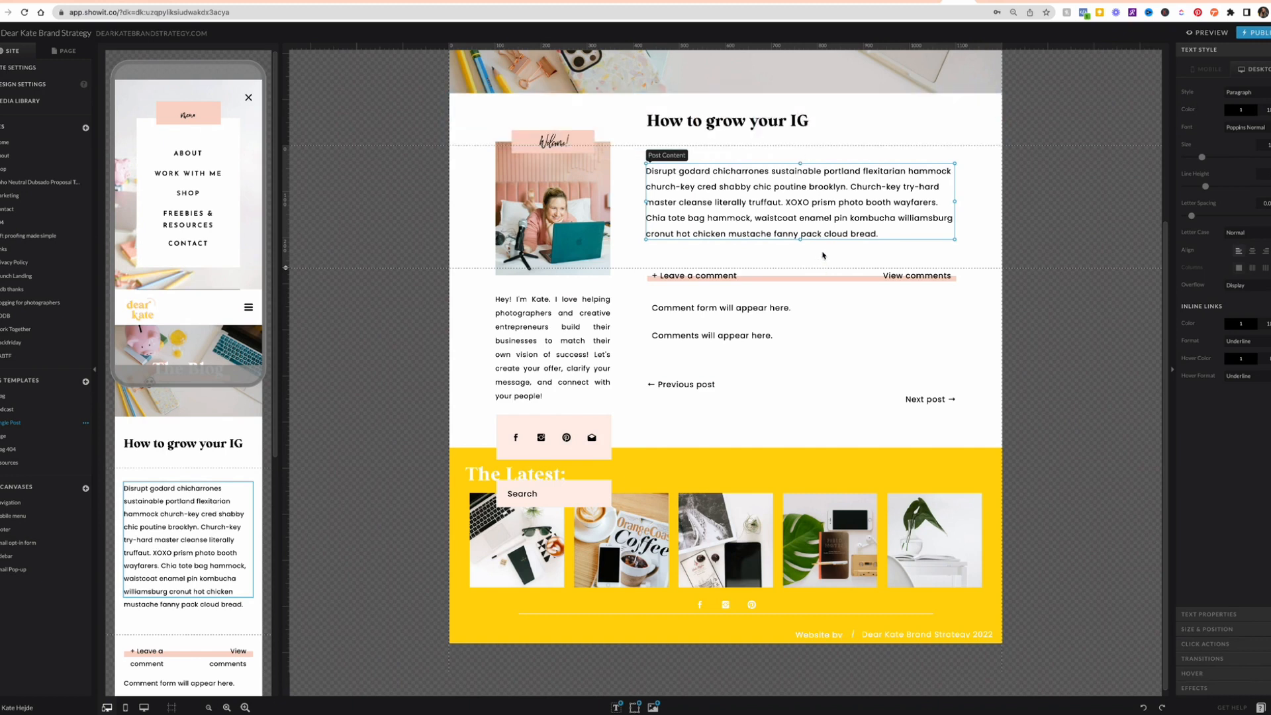
mouse_move(824, 158)
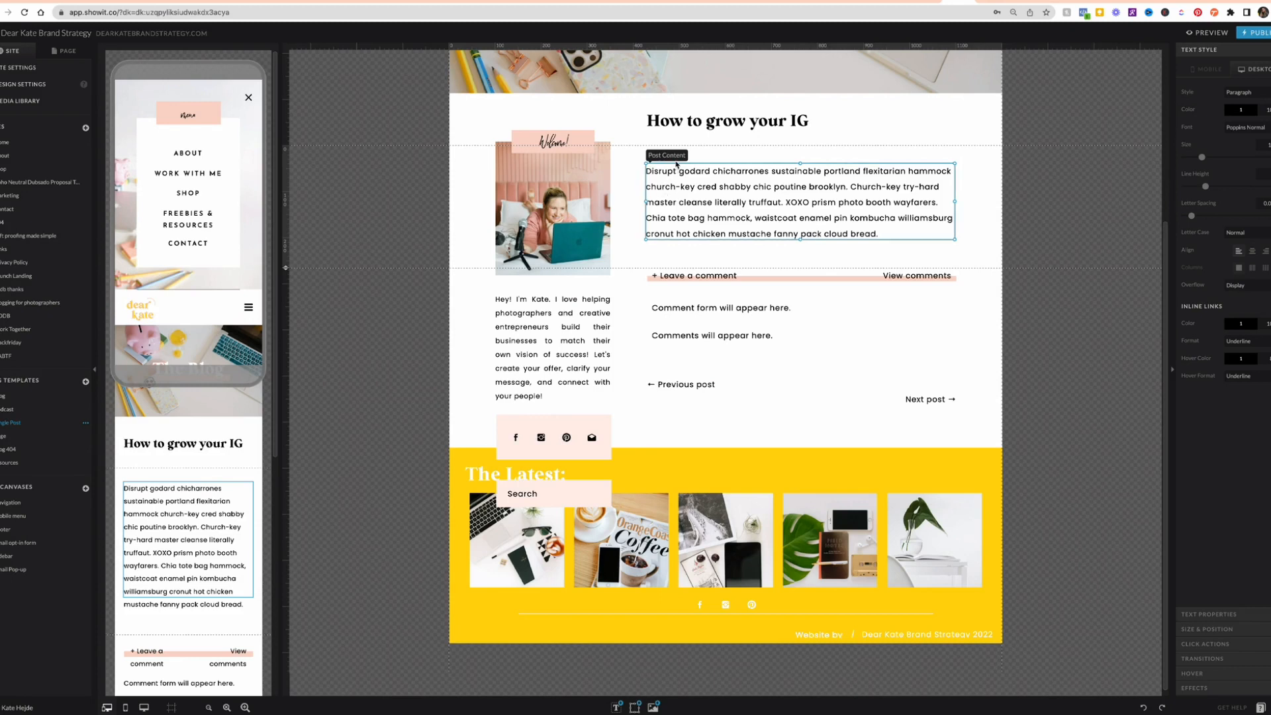
left_click(719, 307)
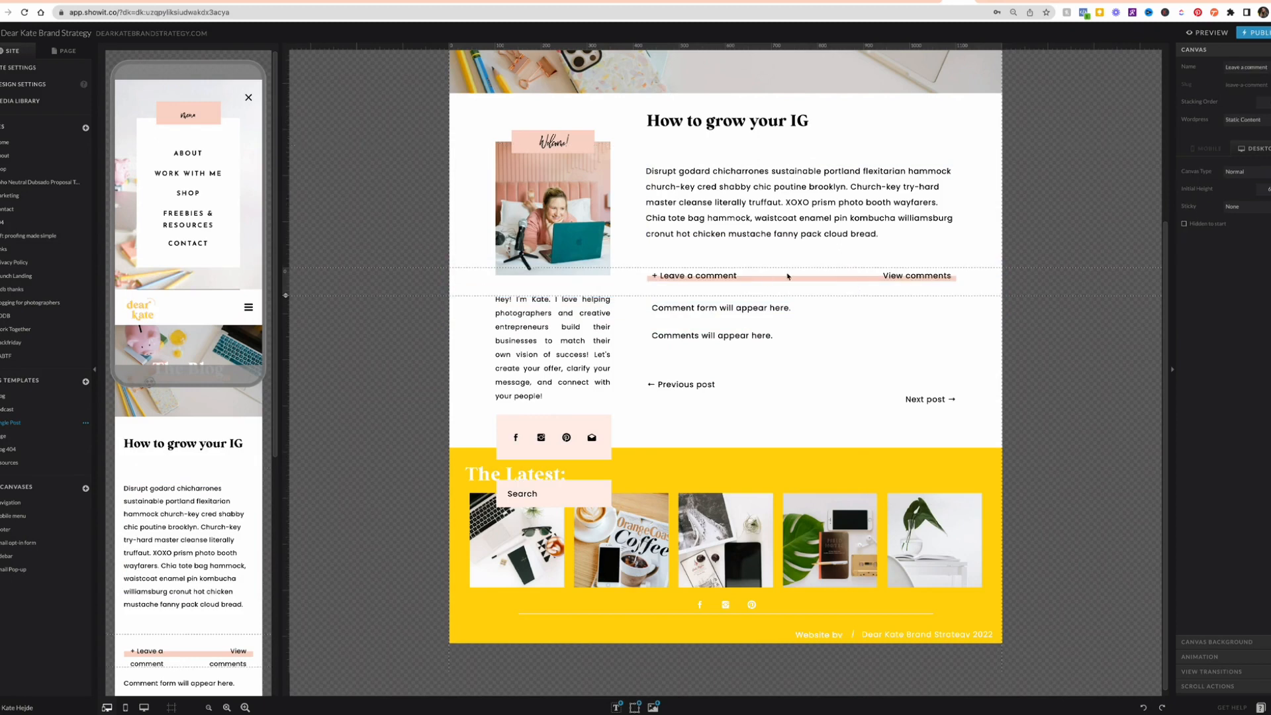
left_click(696, 275)
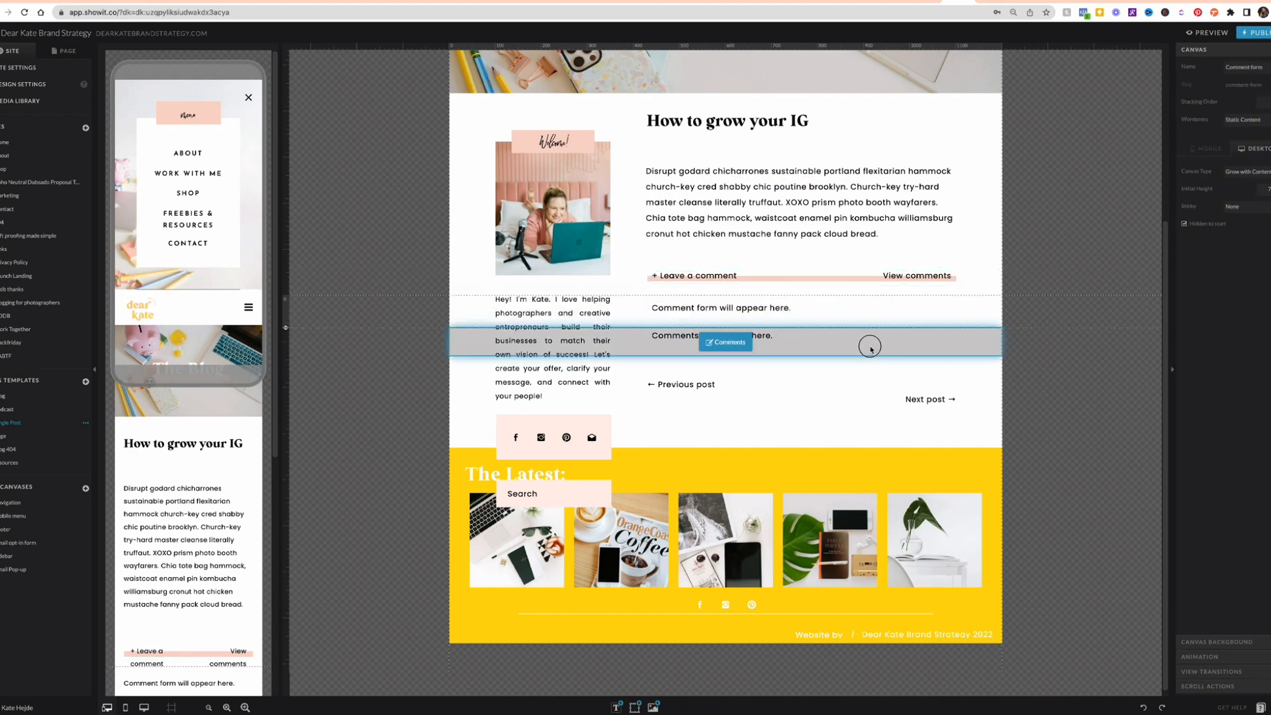
left_click(870, 342)
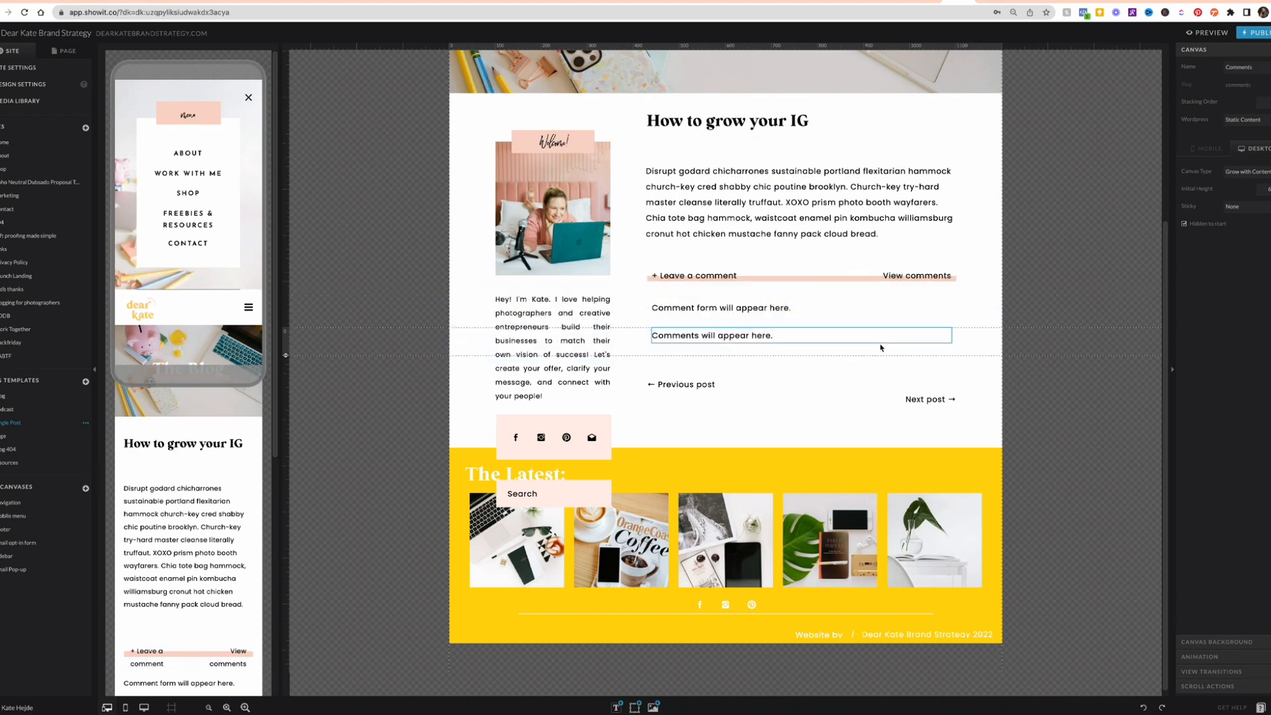
left_click(693, 275)
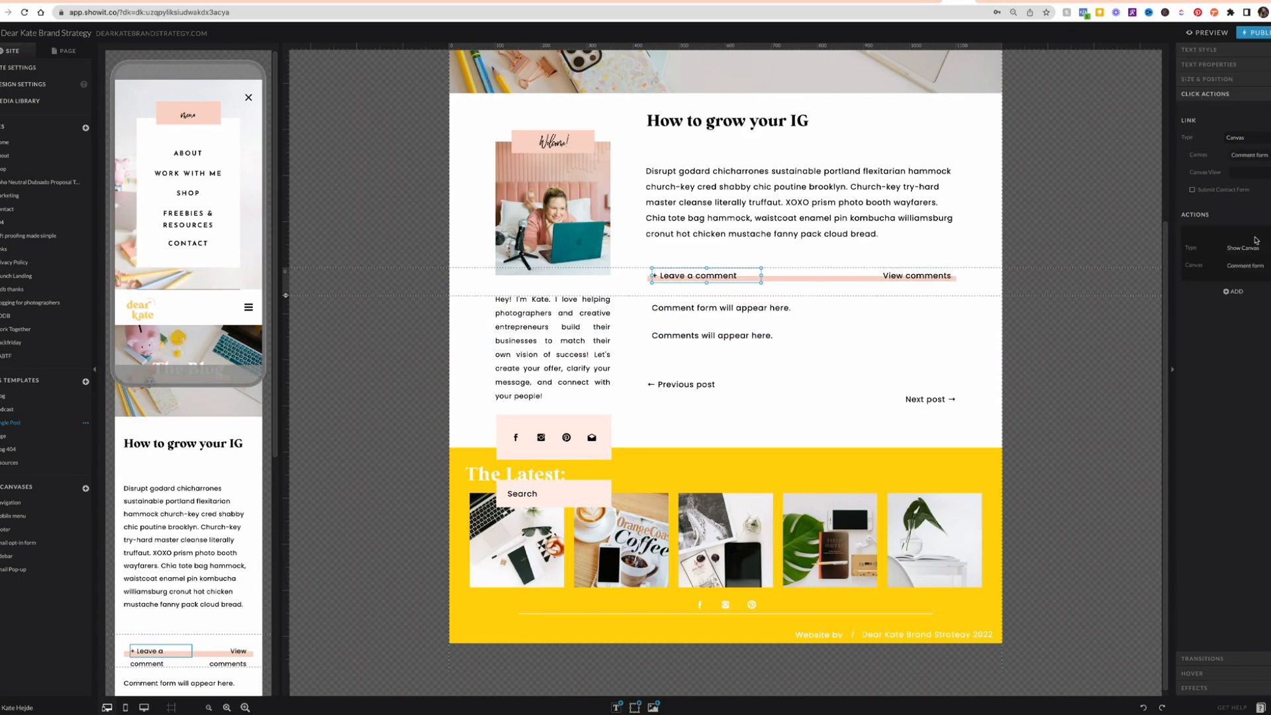
mouse_move(1227, 250)
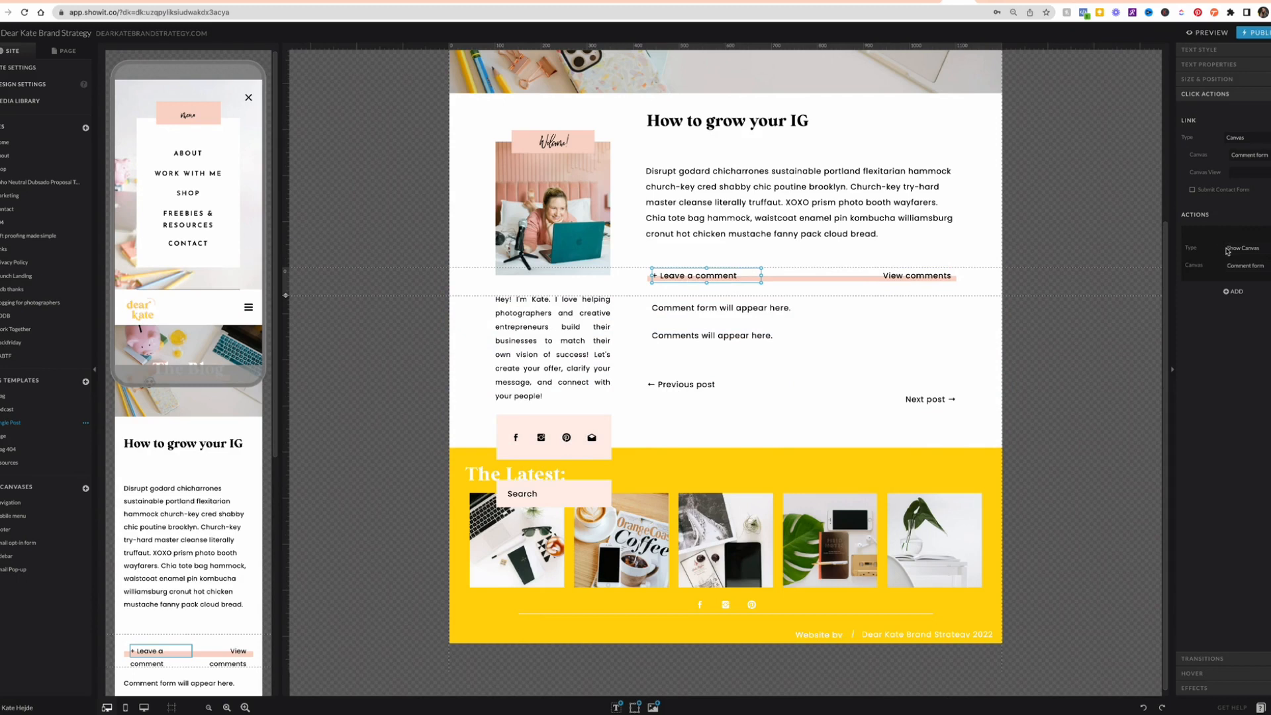
left_click(712, 335)
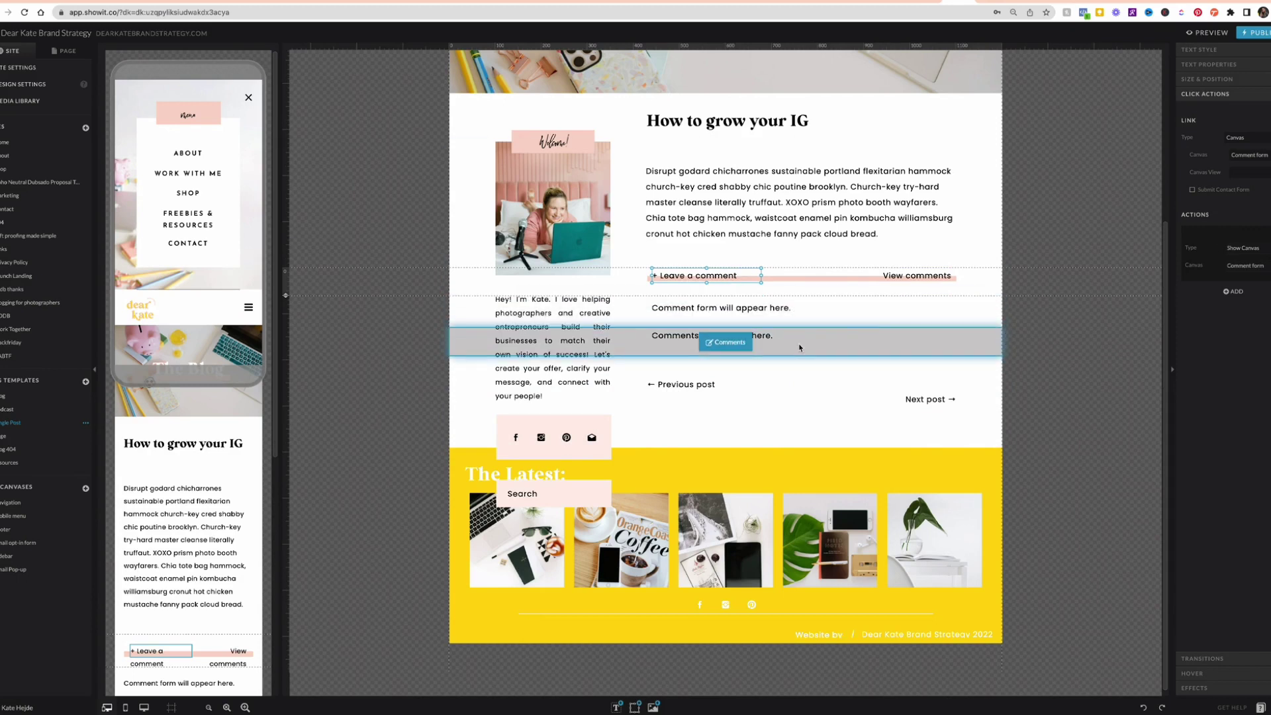
left_click(662, 362)
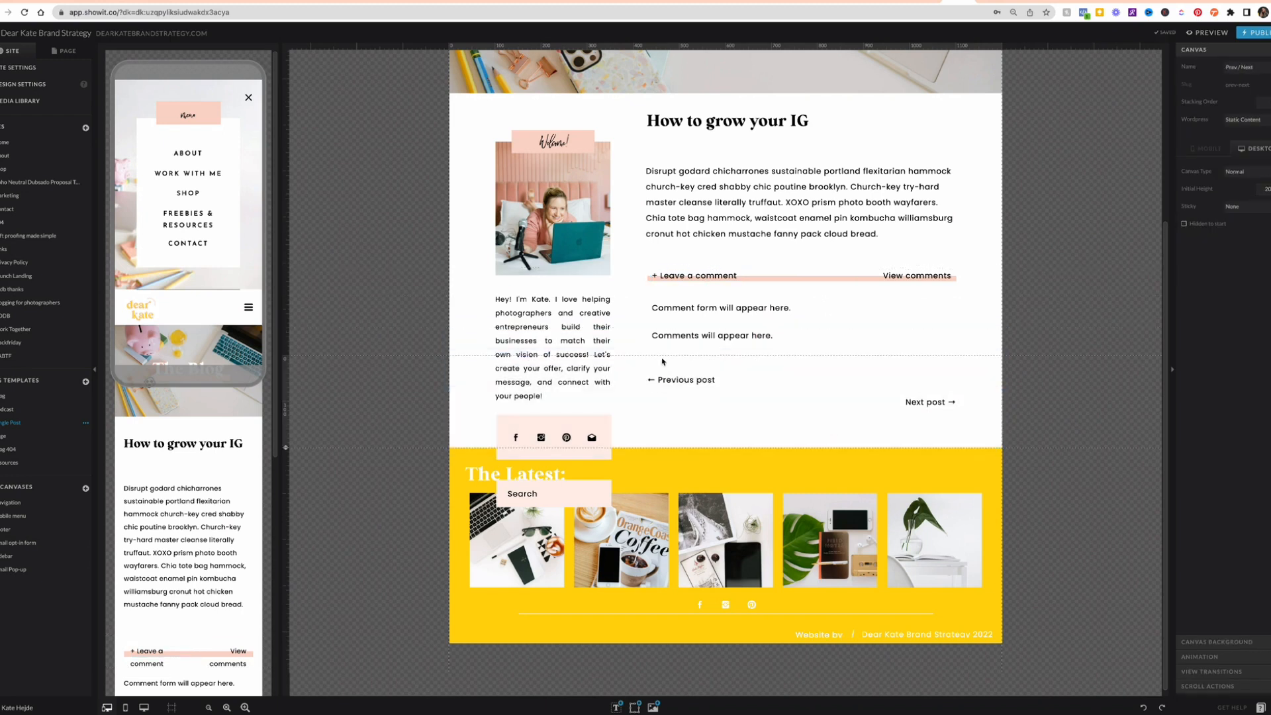
Inspect the Previous and Next post links and the Next link's placeholder settings.
left_click(679, 379)
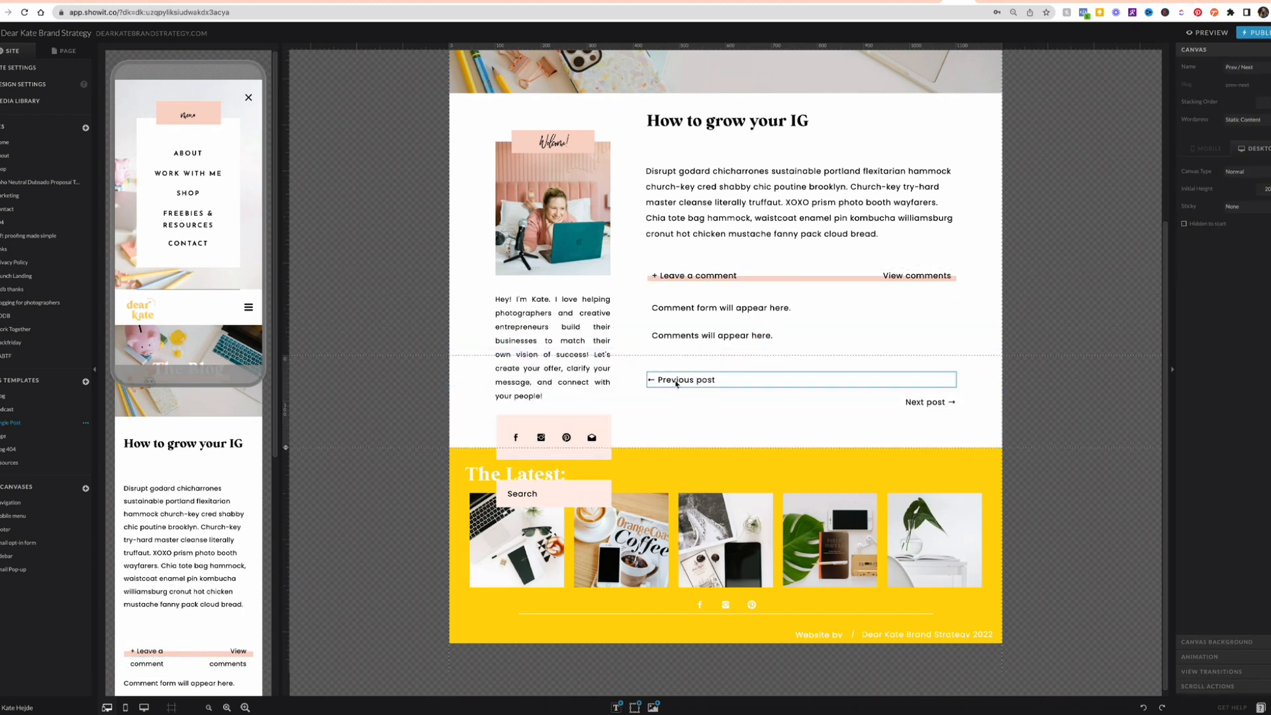
left_click(929, 401)
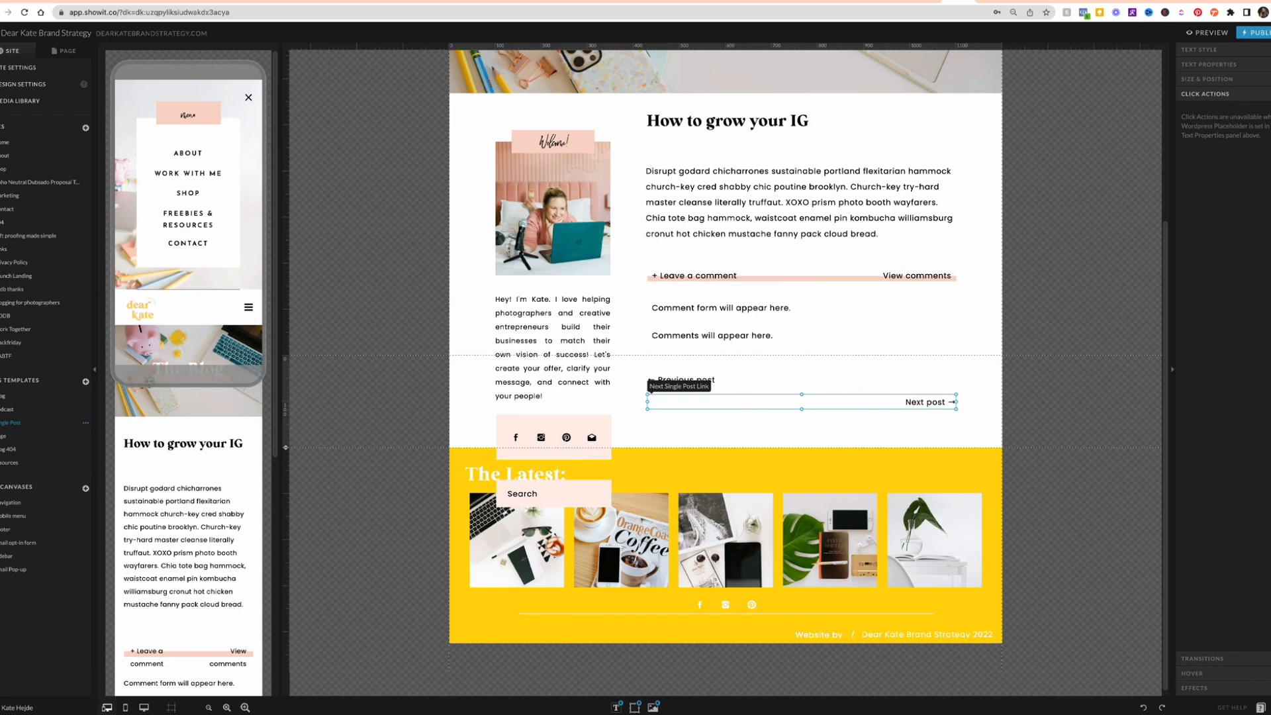
left_click(1209, 64)
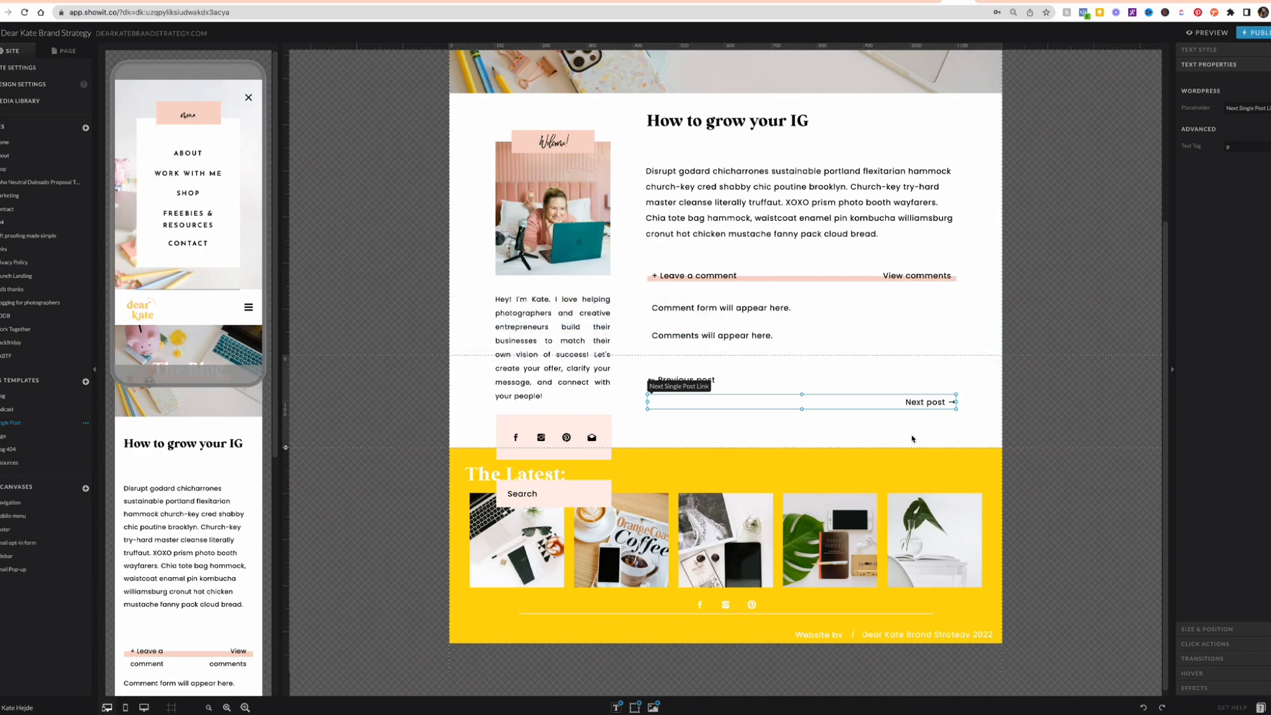
Select the Prev/Next post canvas, then bring up the live podcast post 'Is your website doing it's job?'.
left_click(799, 400)
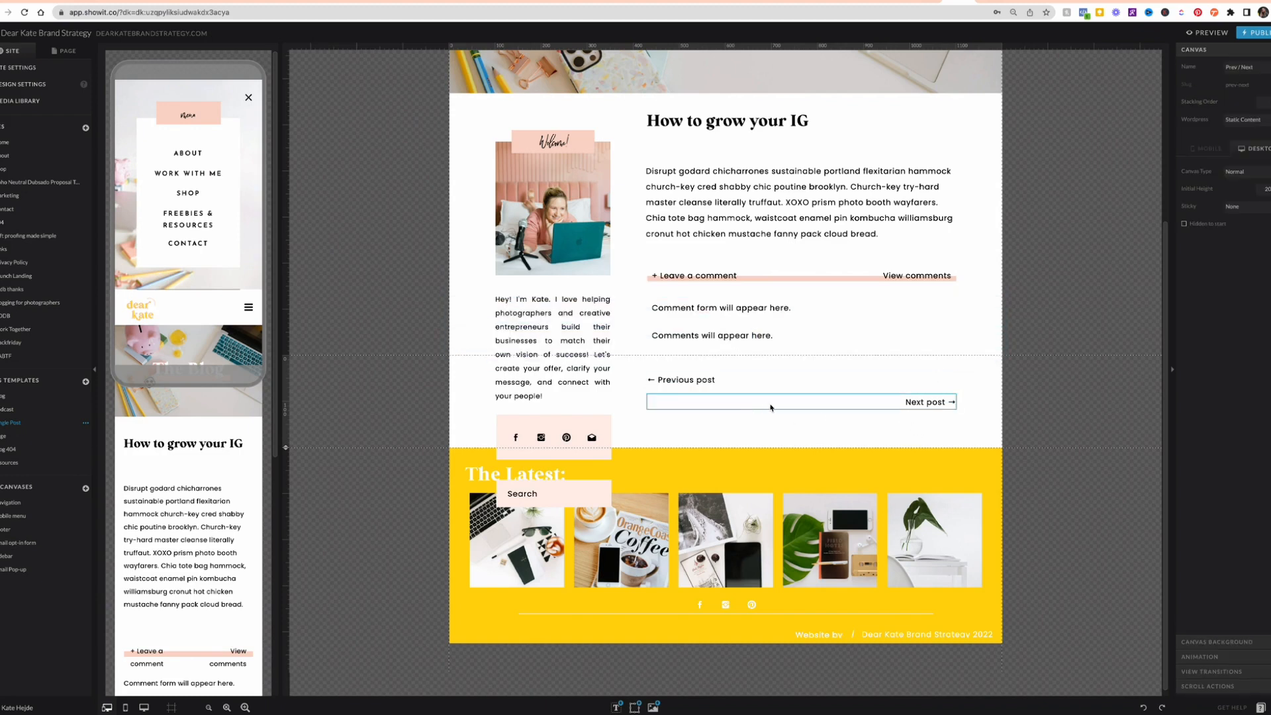
left_click(721, 535)
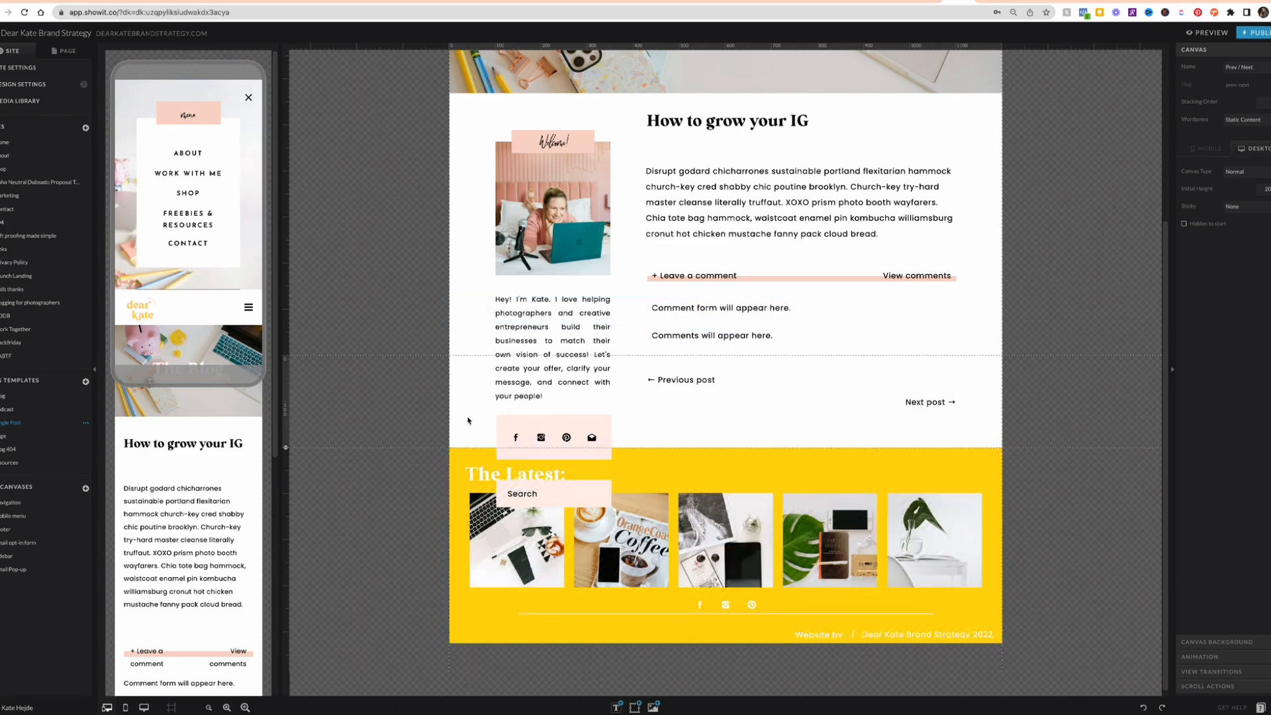
left_click(726, 539)
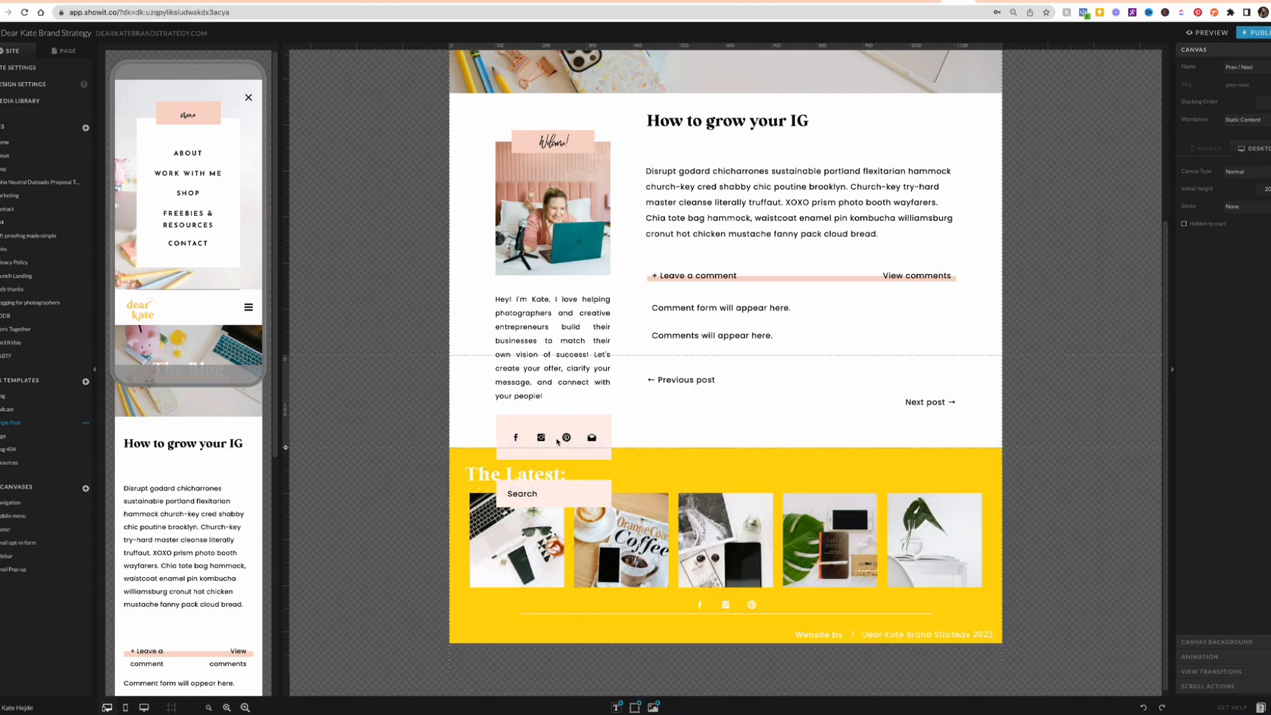
left_click(720, 308)
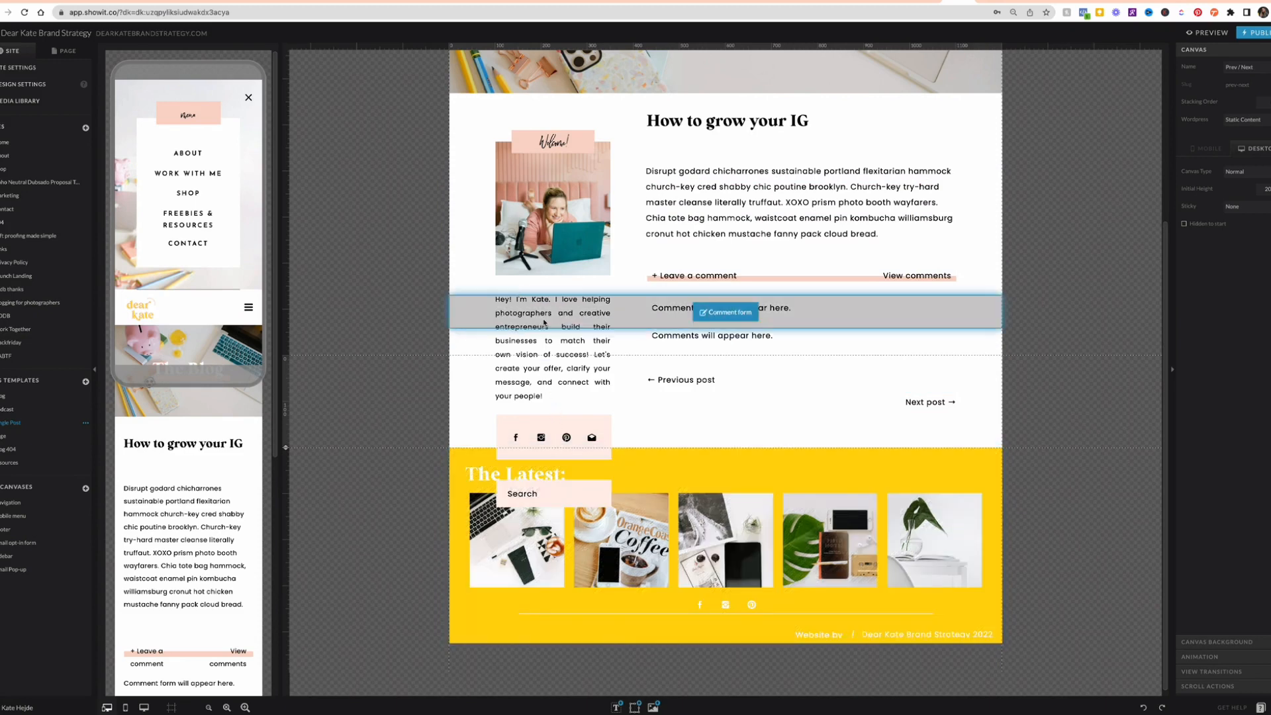
left_click(1207, 32)
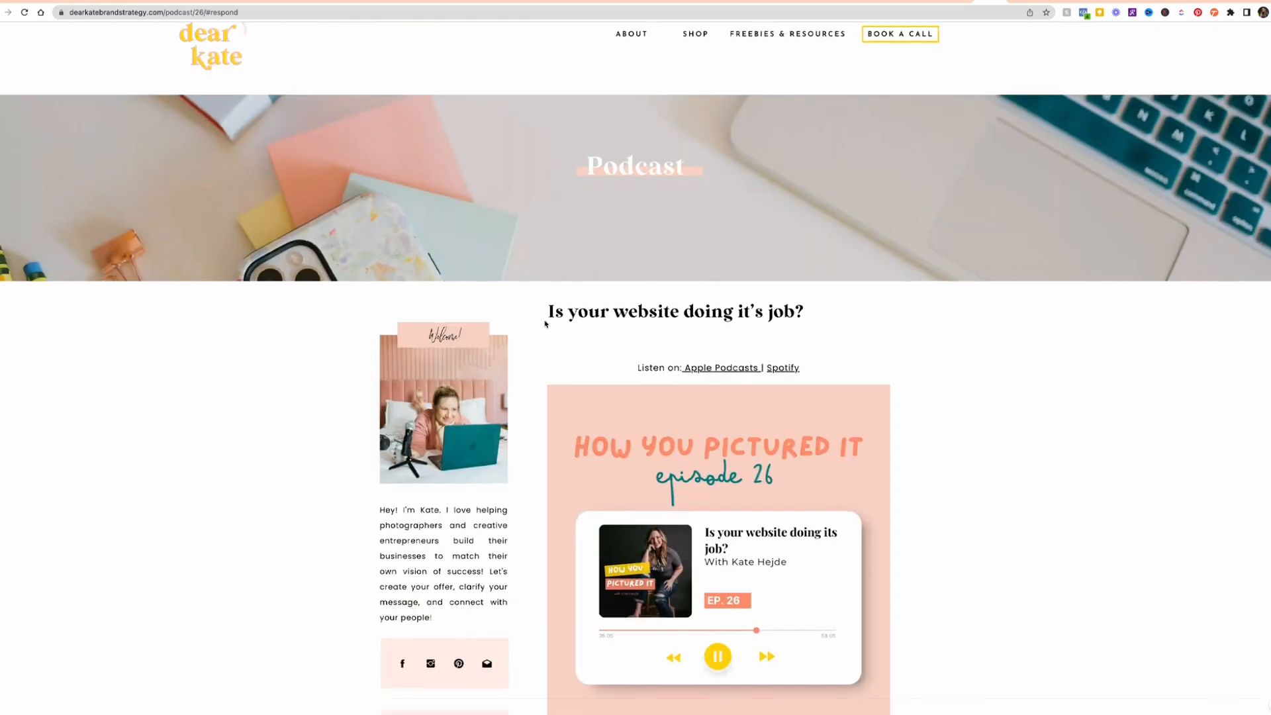
scroll("down", 3)
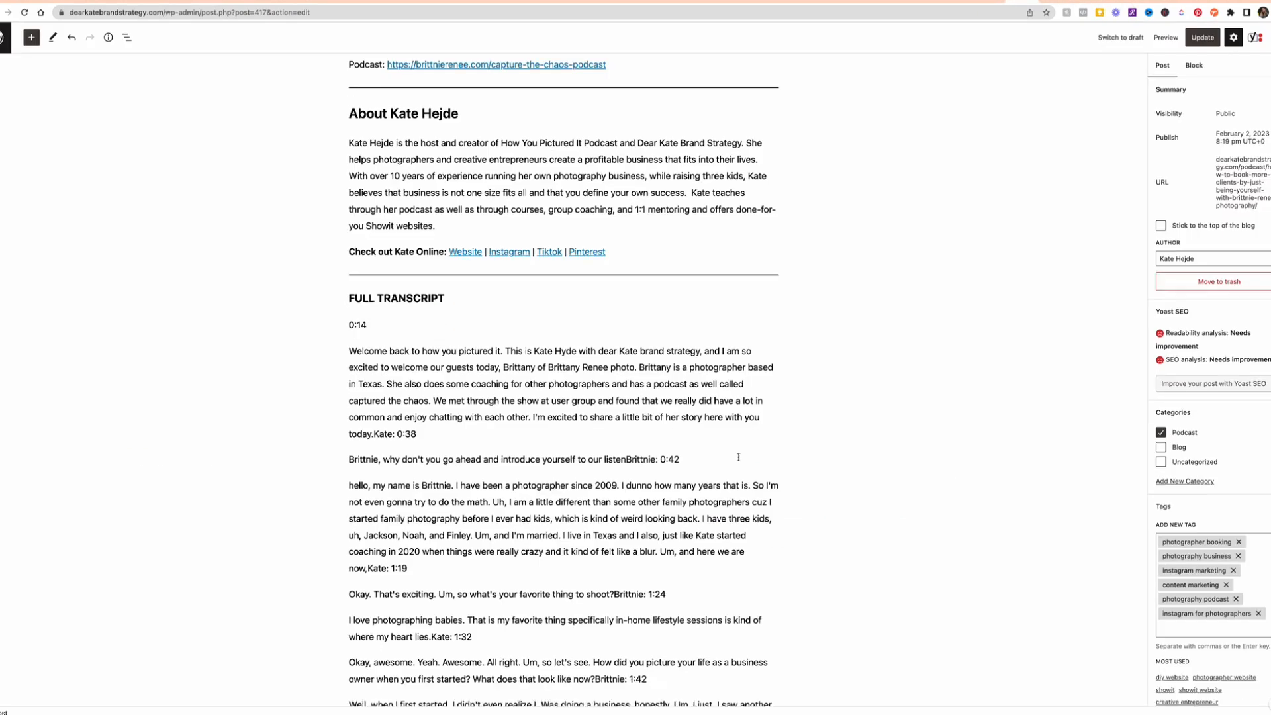
Scroll through the episode 29 post's title, cover image, Podcast category, tags and excerpt.
scroll("up", 3)
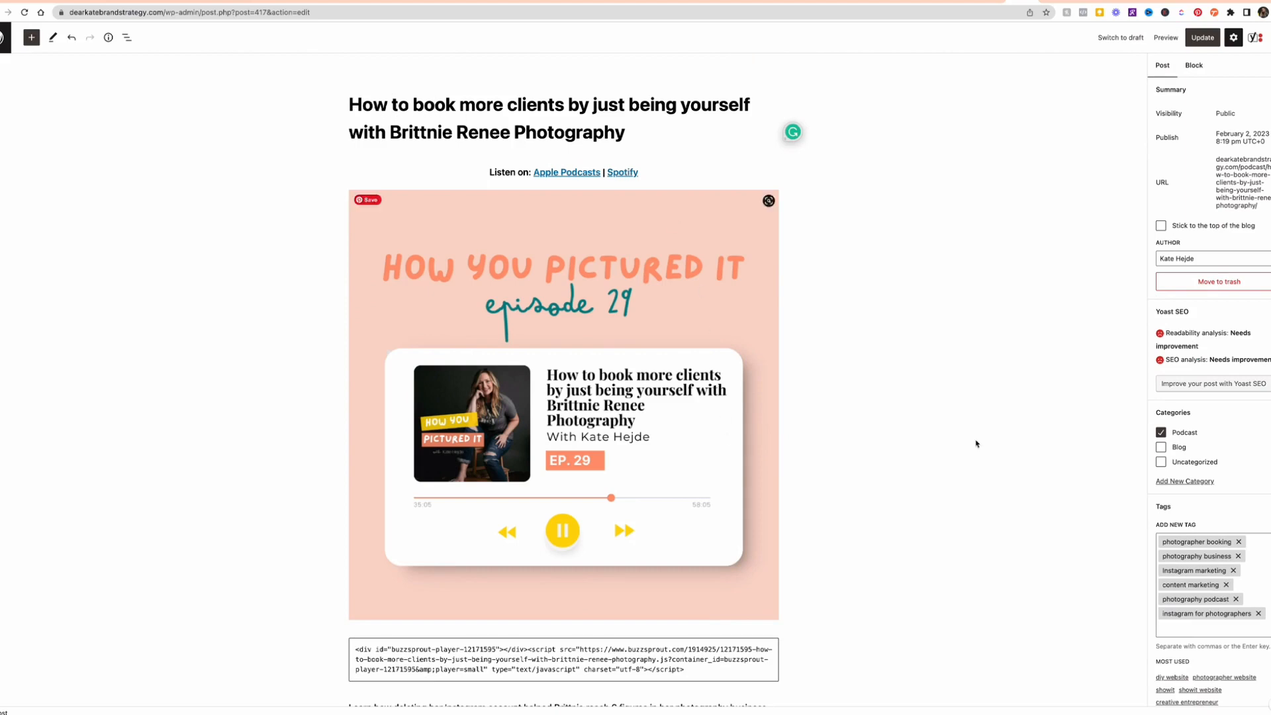
scroll("down", 3)
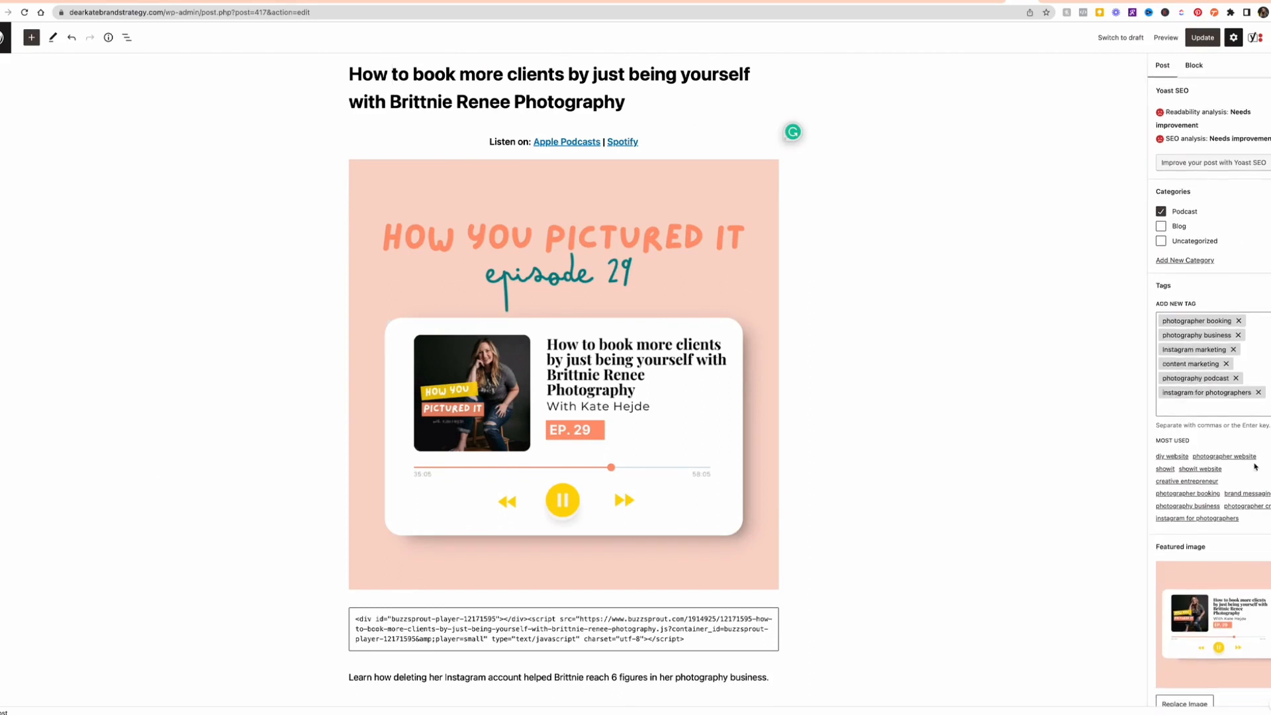
scroll("down", 3)
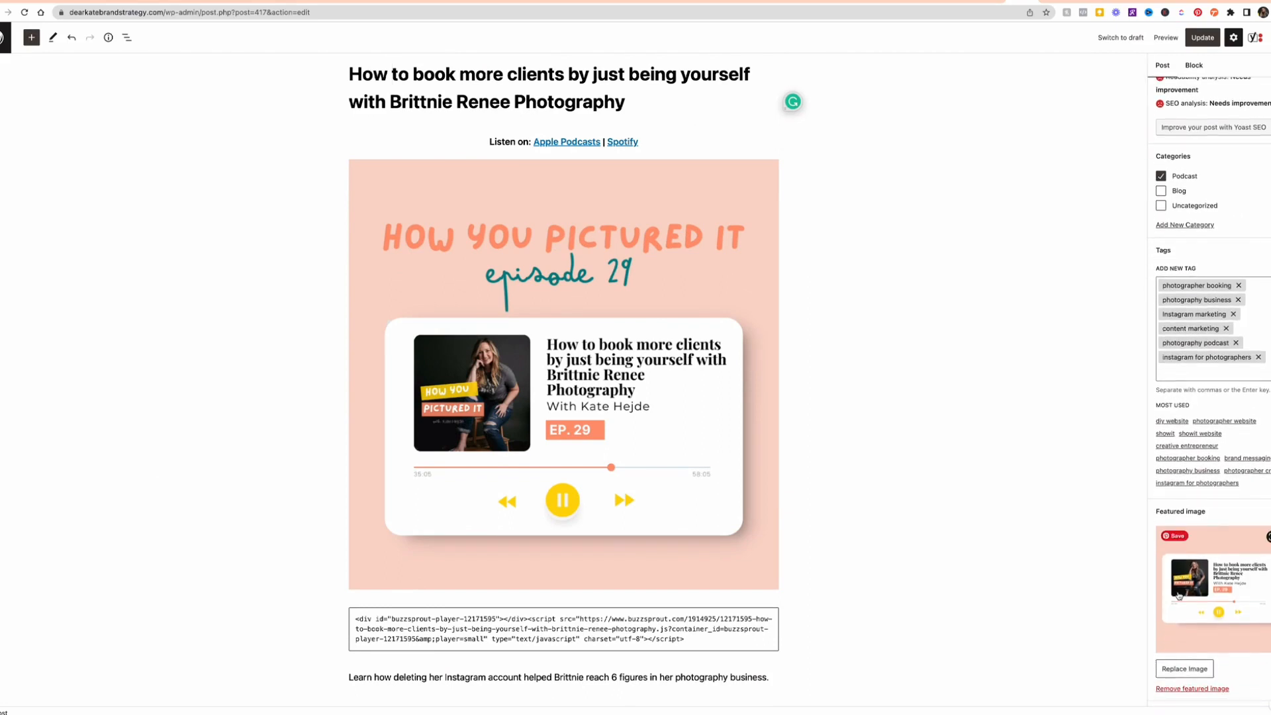
scroll("down", 3)
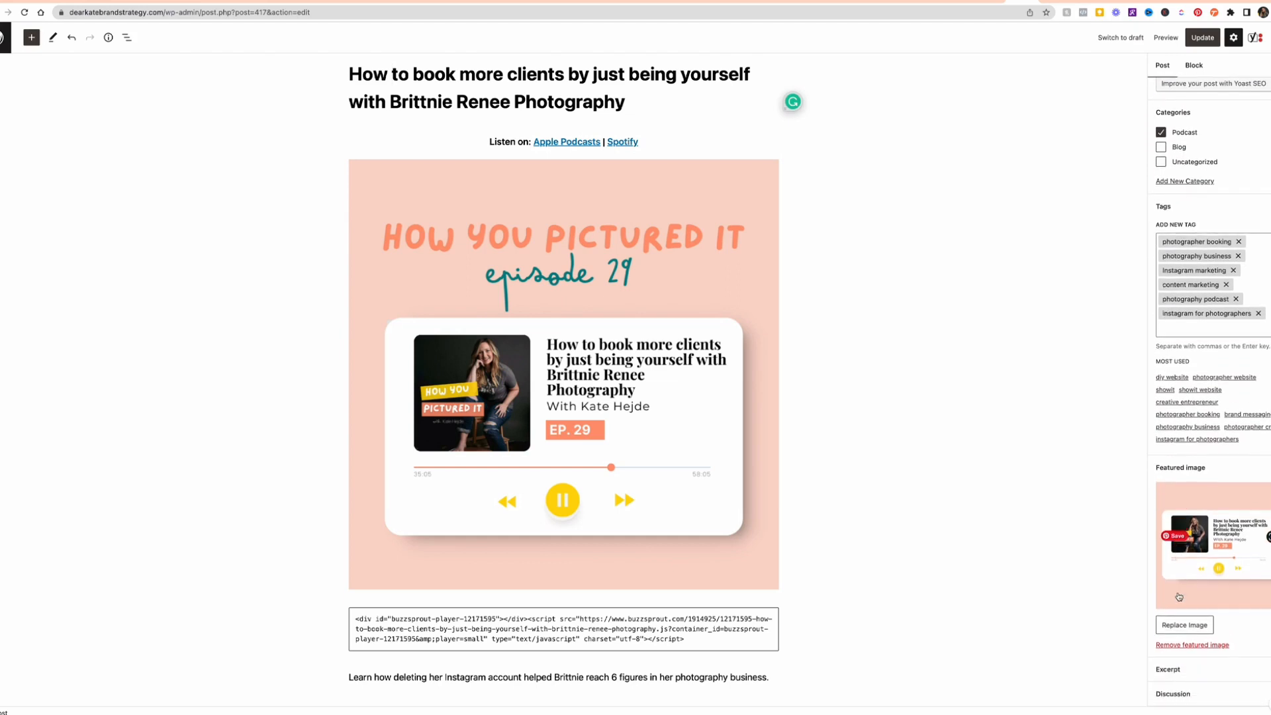
scroll("down", 3)
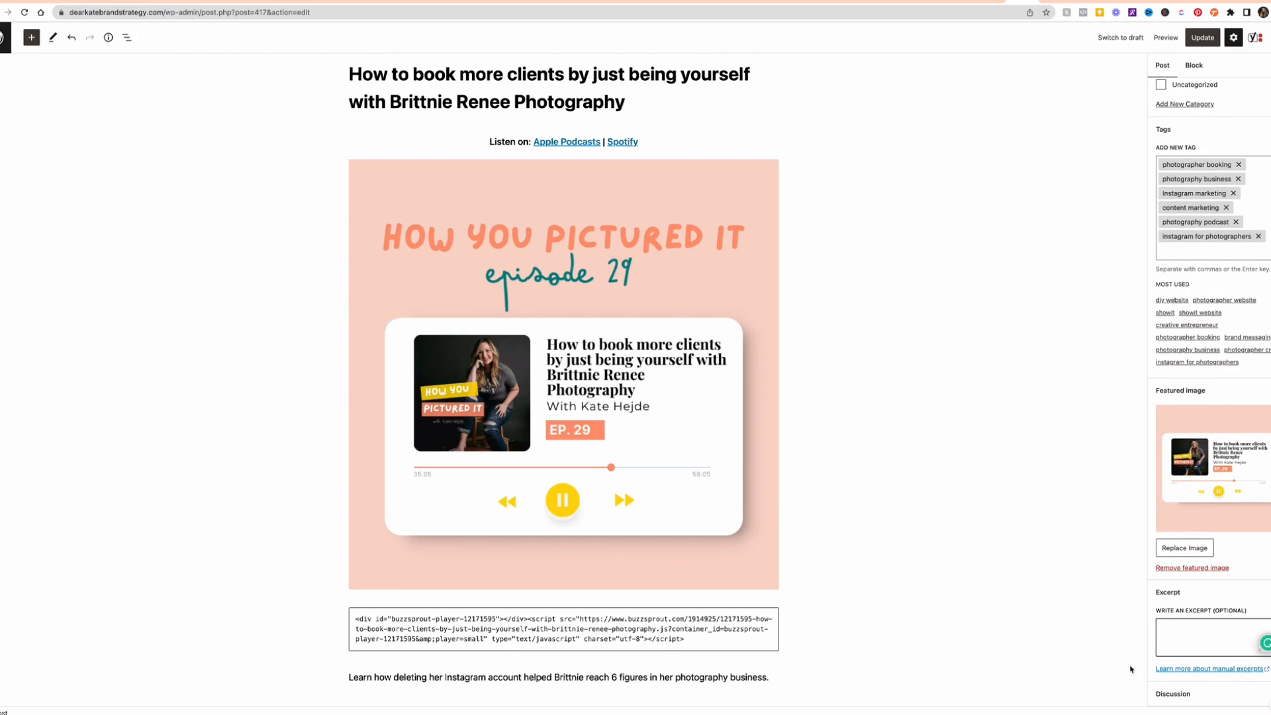
mouse_move(943, 323)
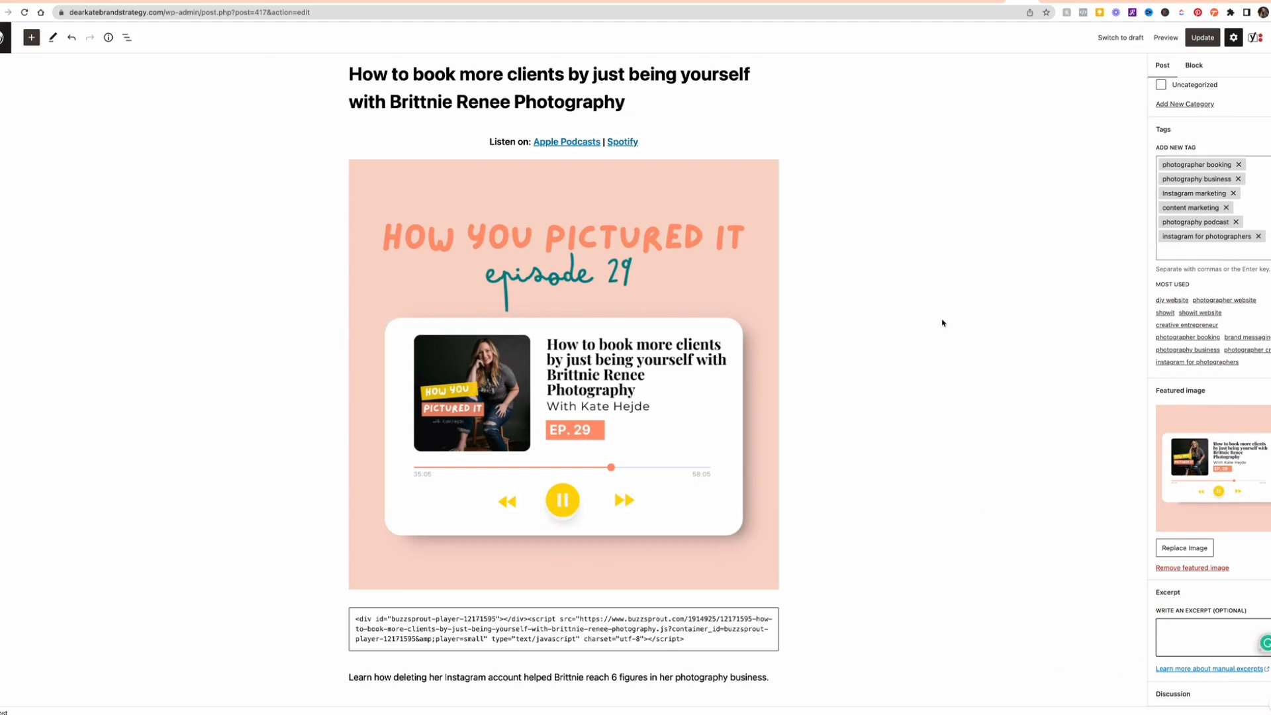
mouse_move(859, 572)
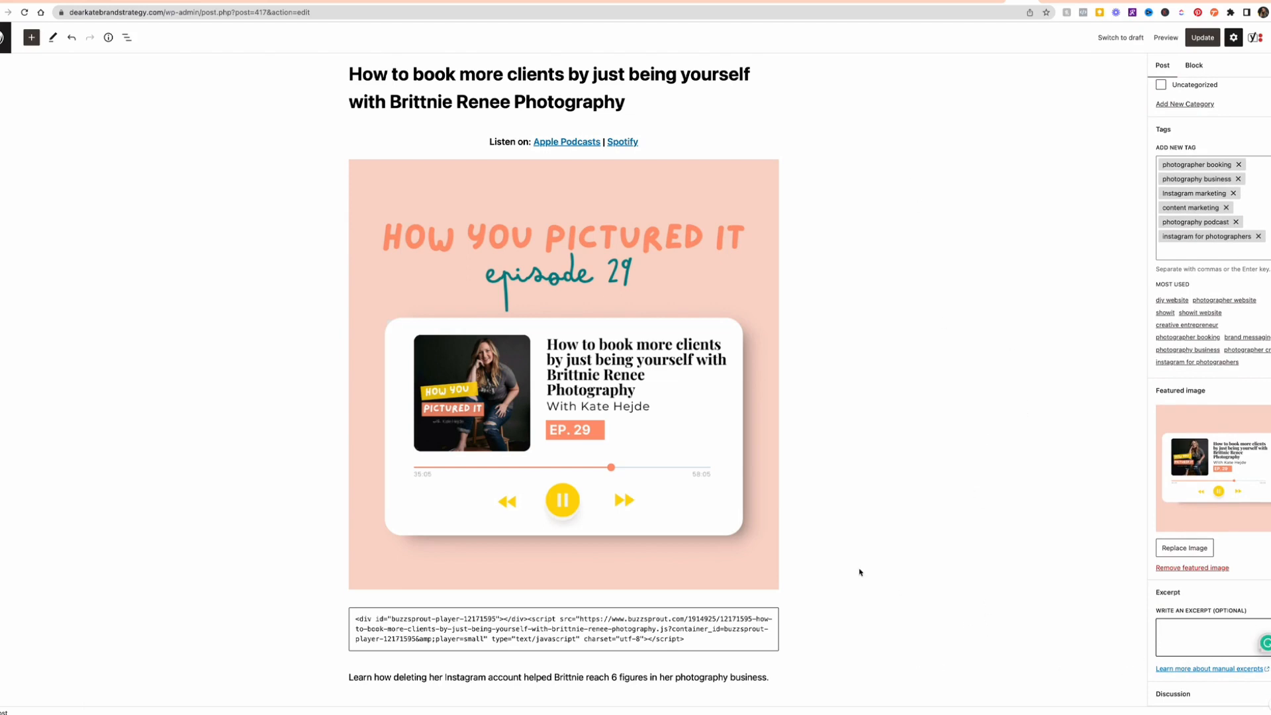
mouse_move(1027, 322)
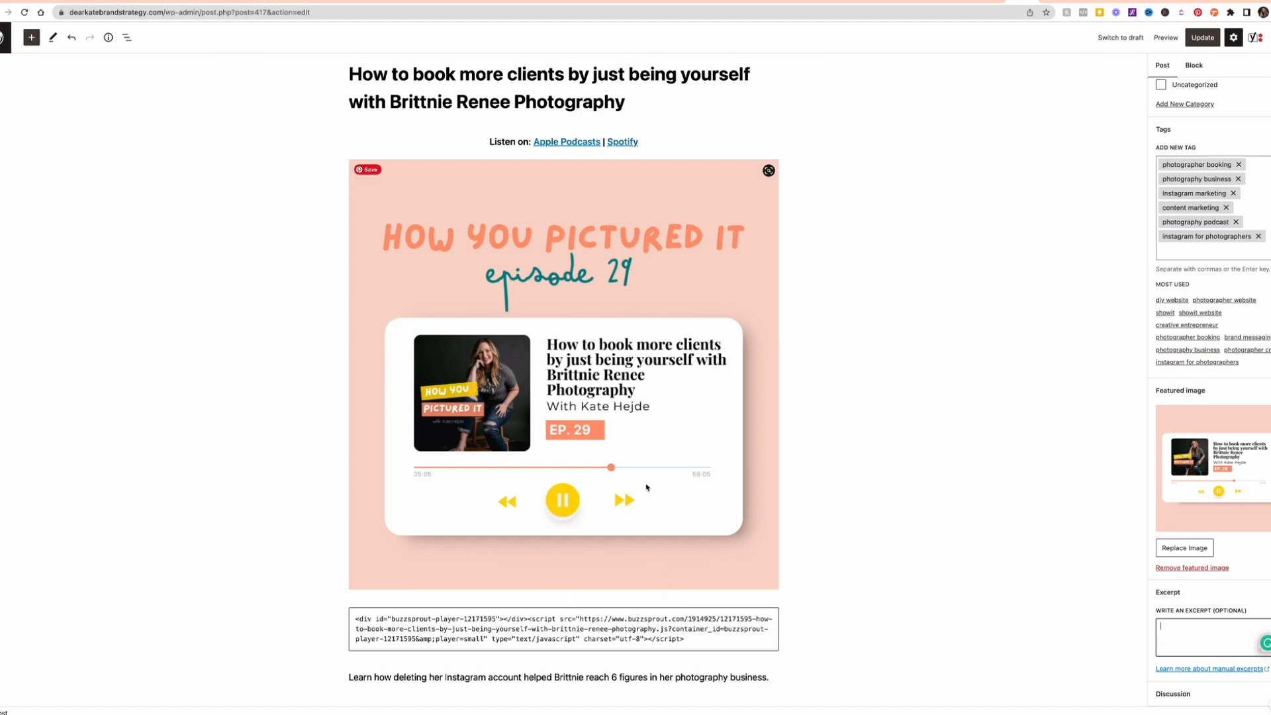
Scroll down the post body and check the heading level of 'About Kate Hejde'.
scroll("down", 3)
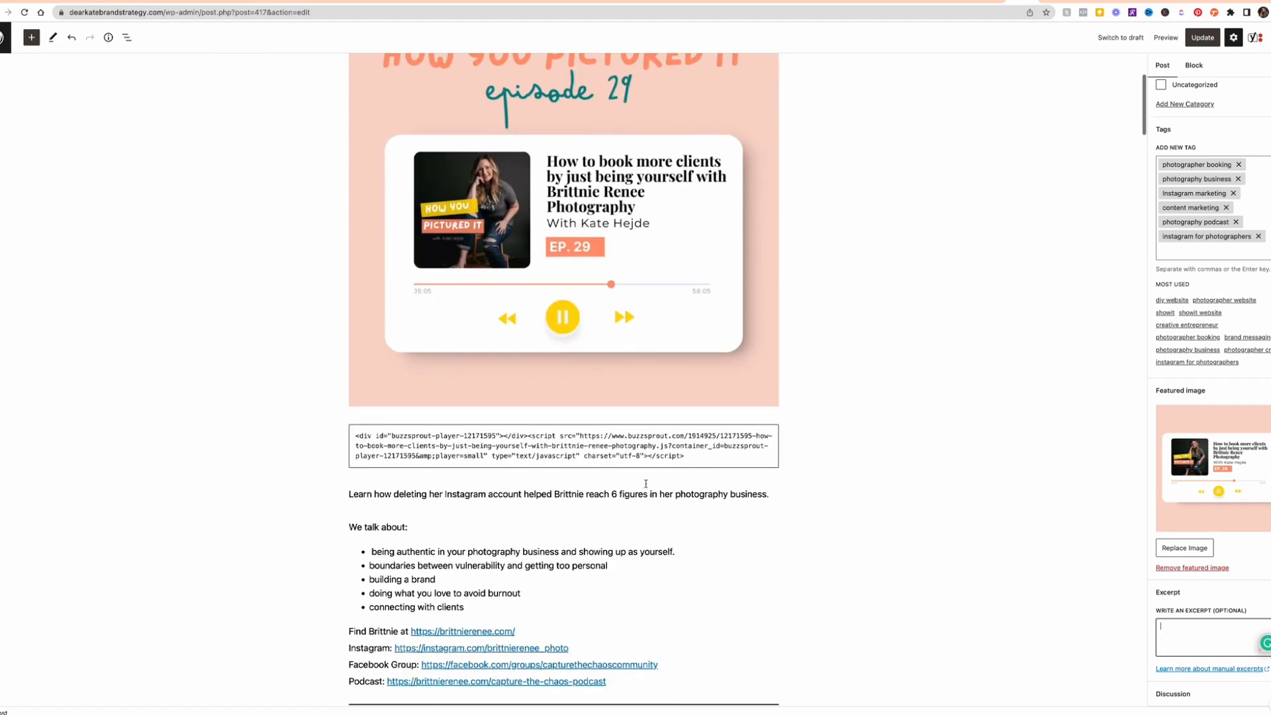
scroll("down", 3)
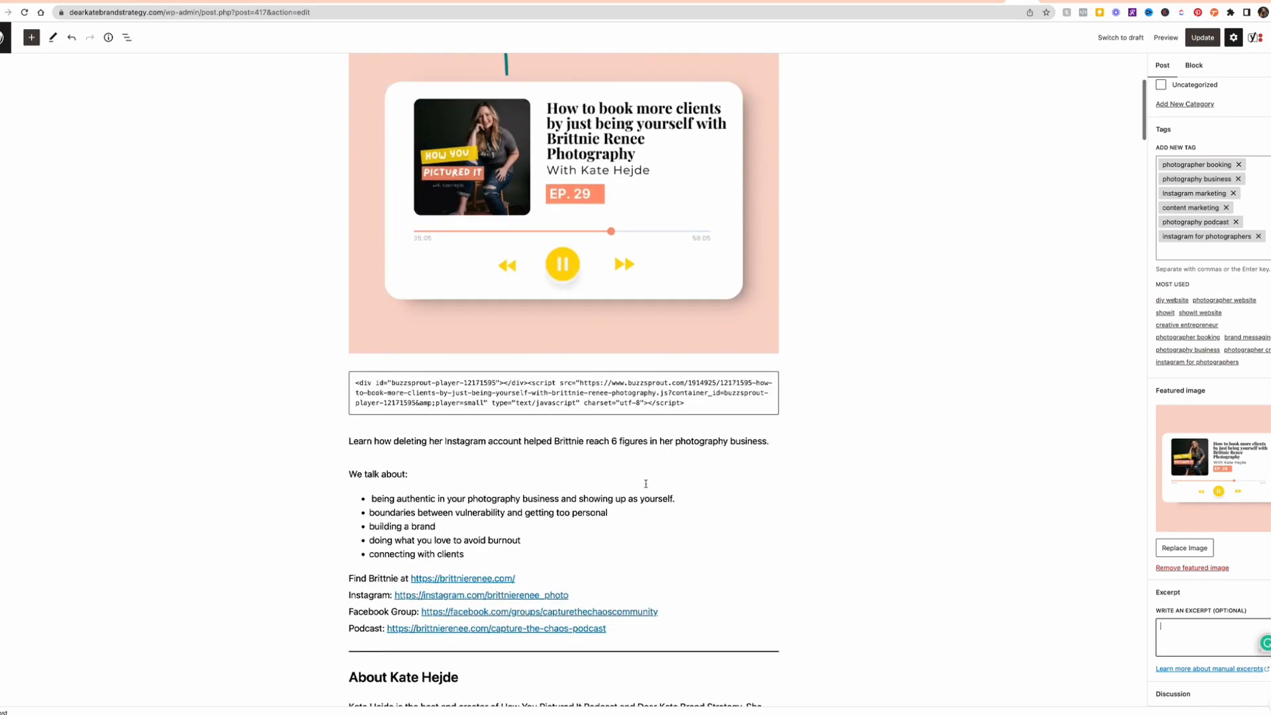
scroll("down", 3)
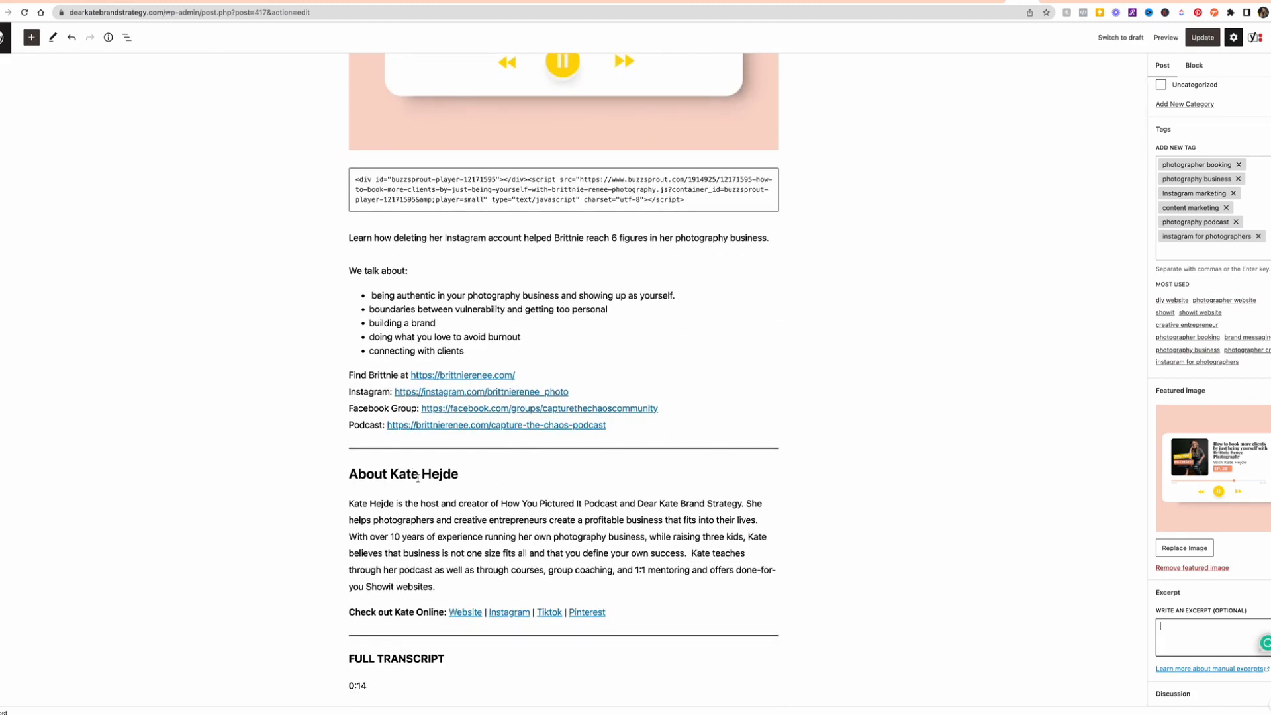
left_click(404, 473)
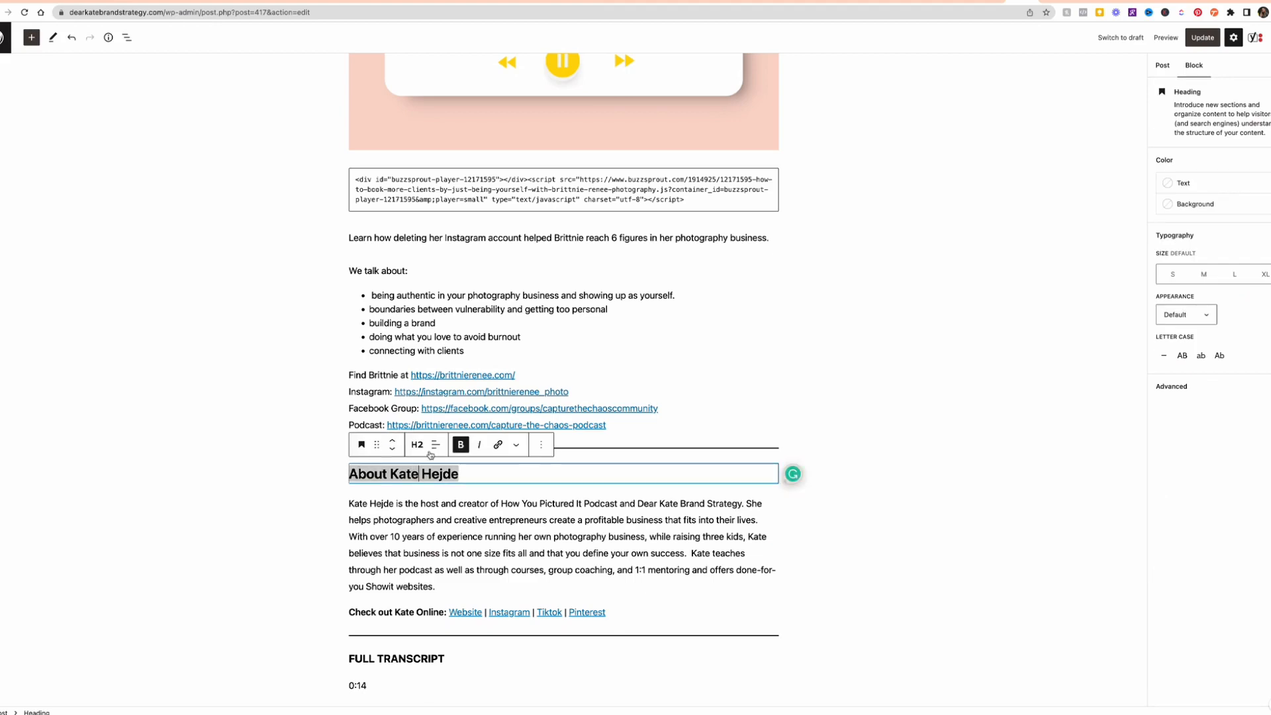
mouse_move(417, 444)
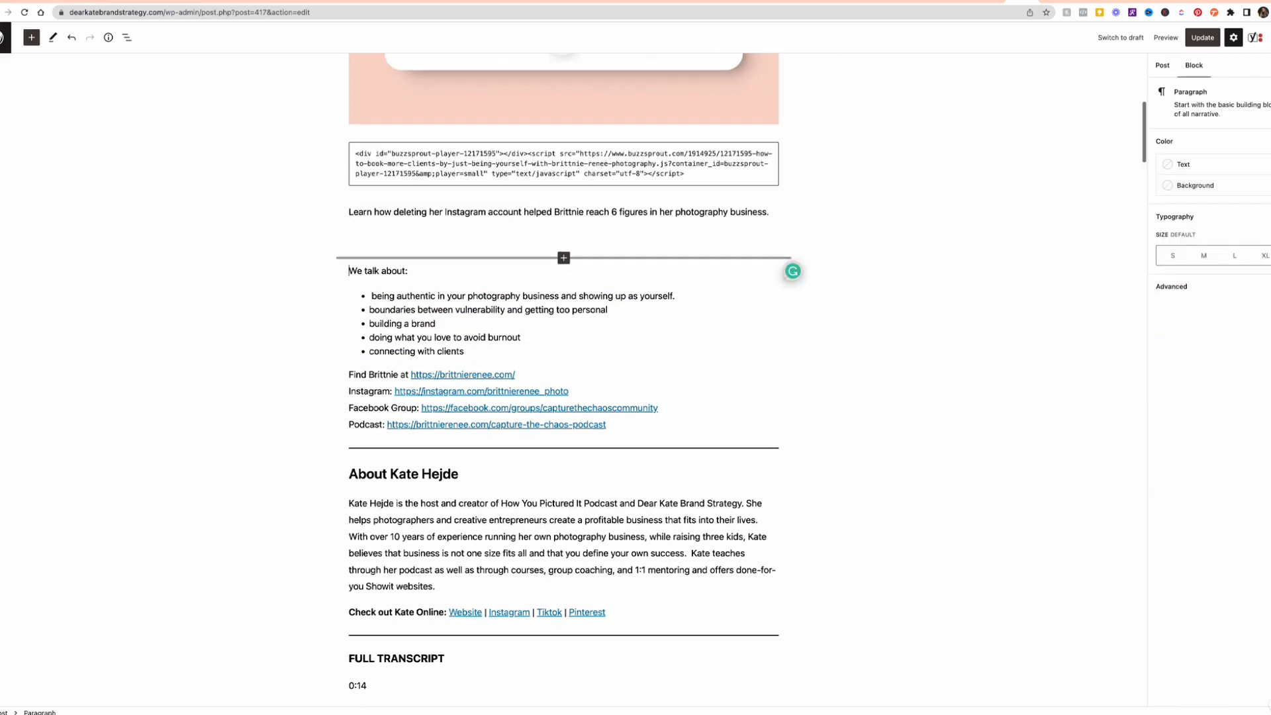
Transform the 'We talk about:' paragraph into an H2 heading.
left_click(377, 270)
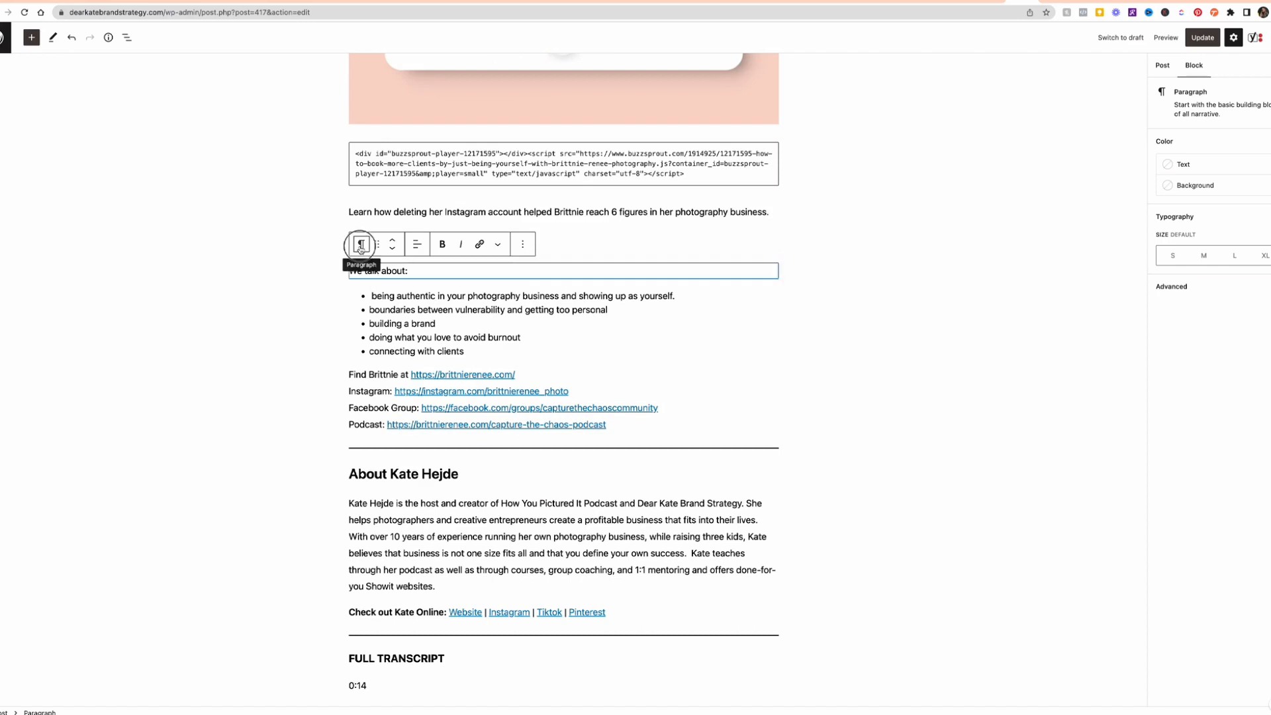
left_click(360, 244)
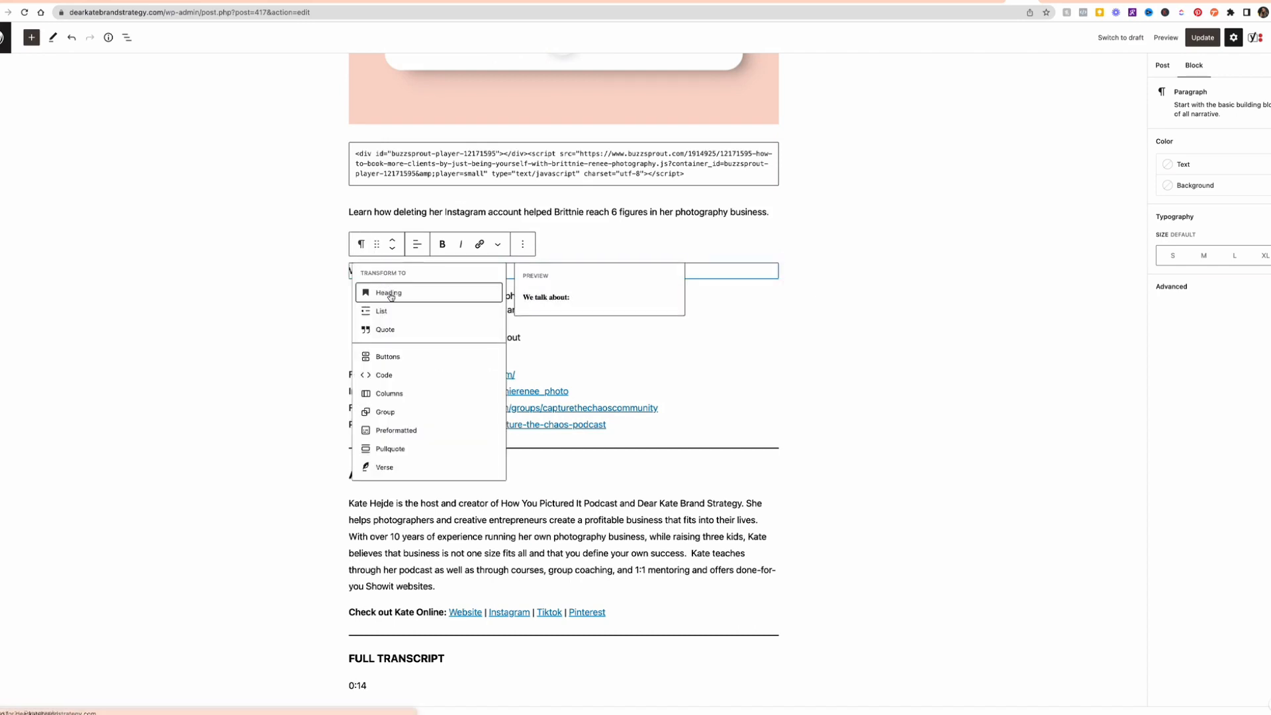
left_click(389, 292)
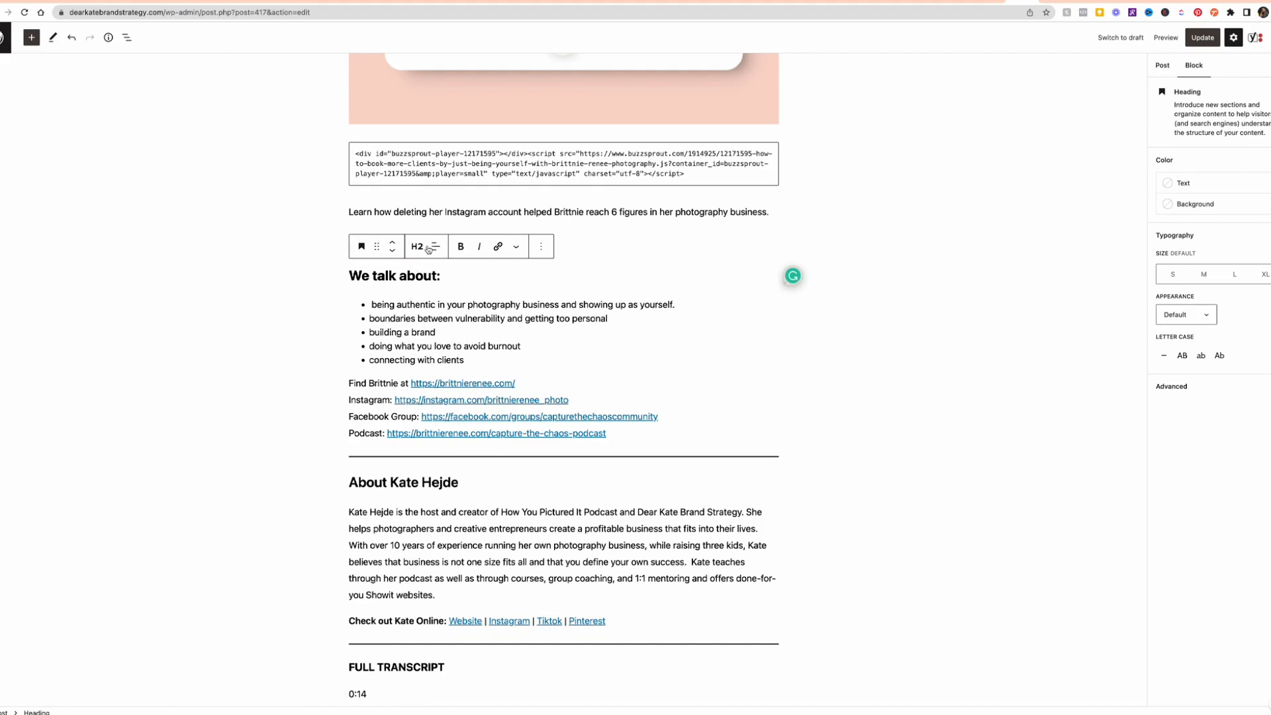
left_click(419, 246)
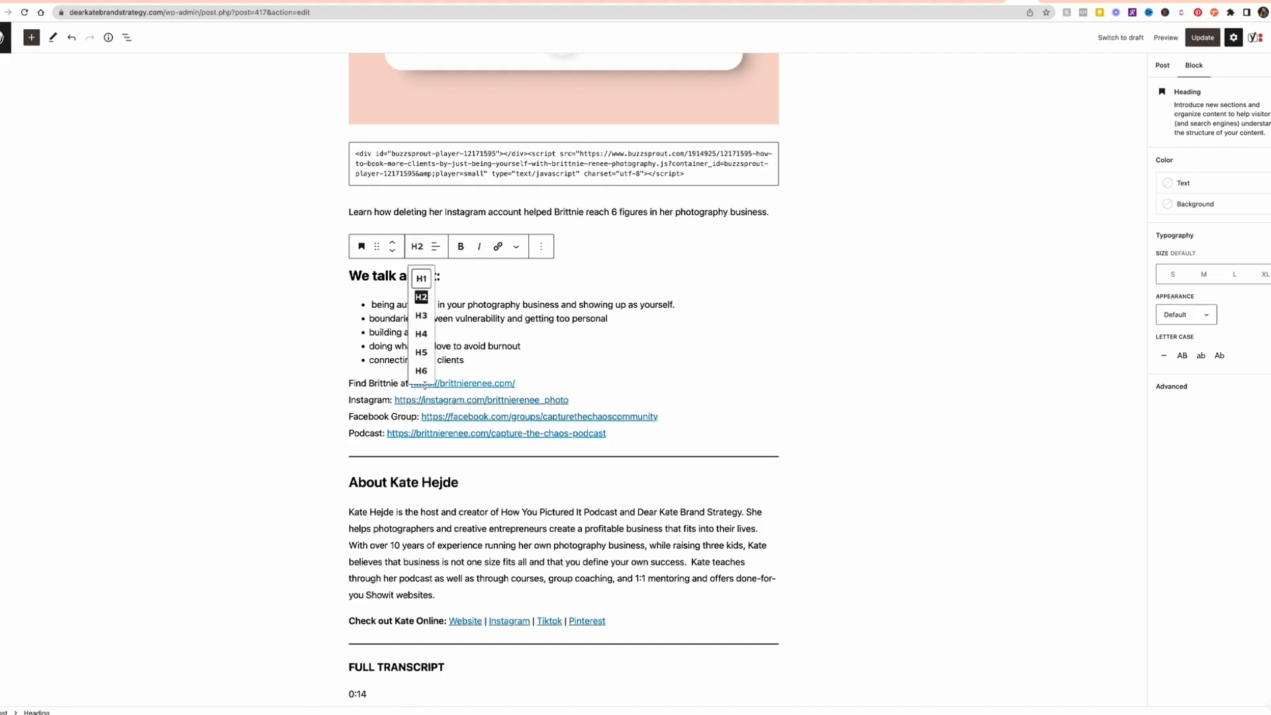
mouse_move(423, 279)
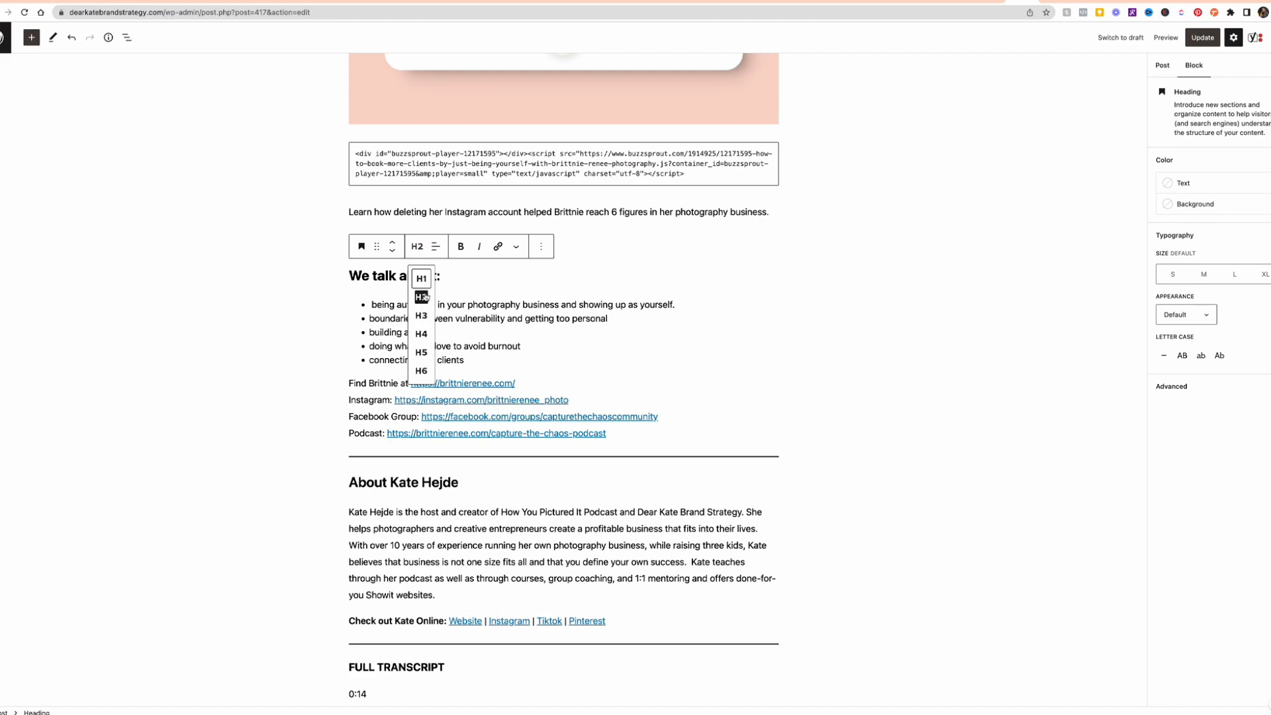
mouse_move(421, 333)
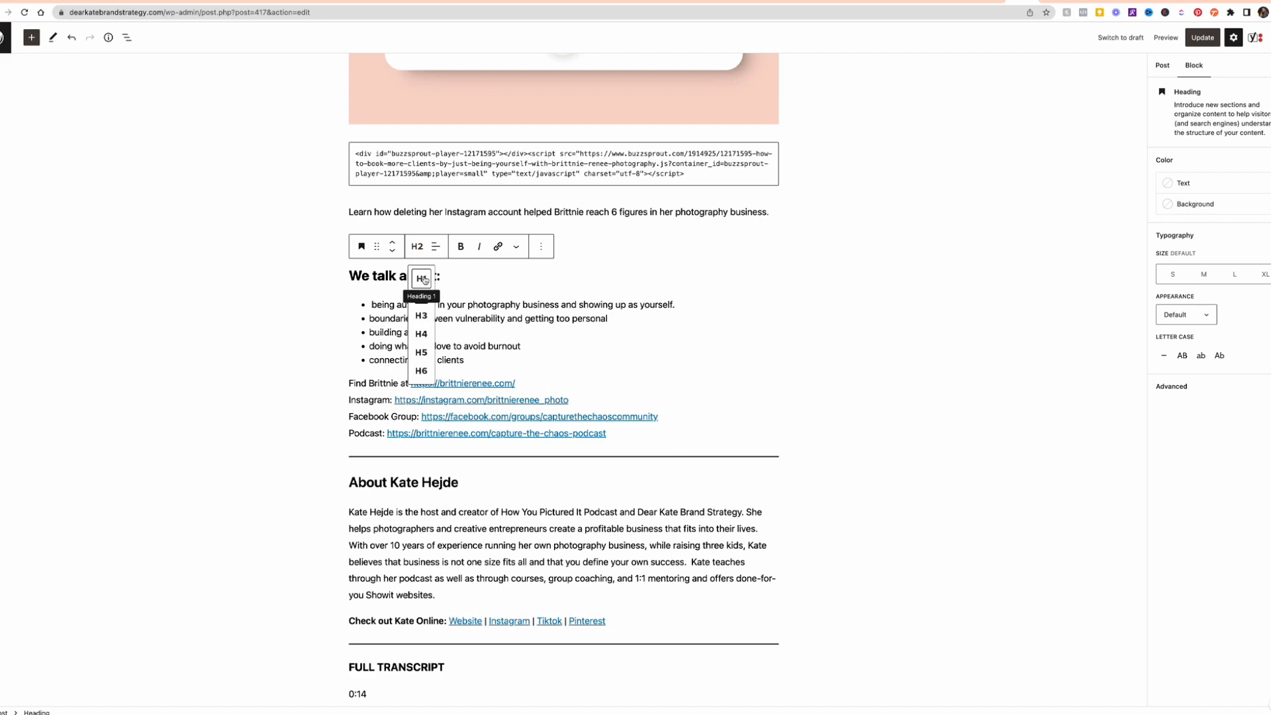
mouse_move(422, 317)
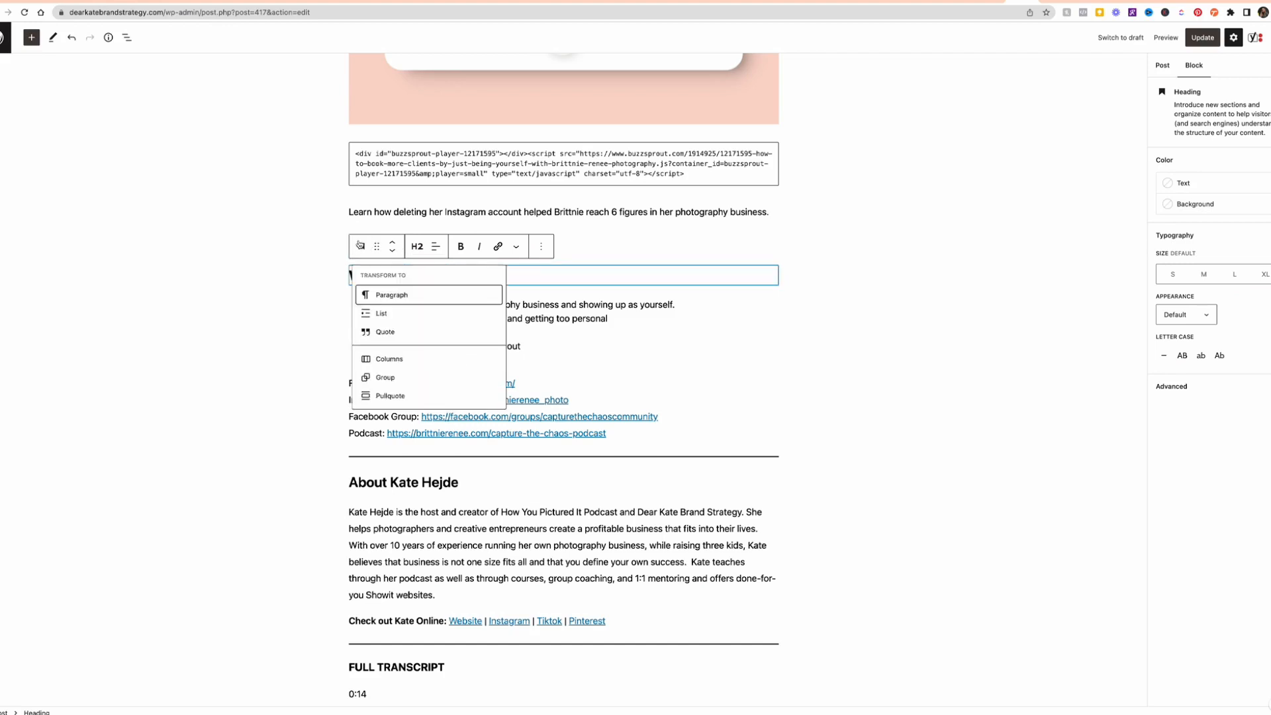
mouse_move(392, 294)
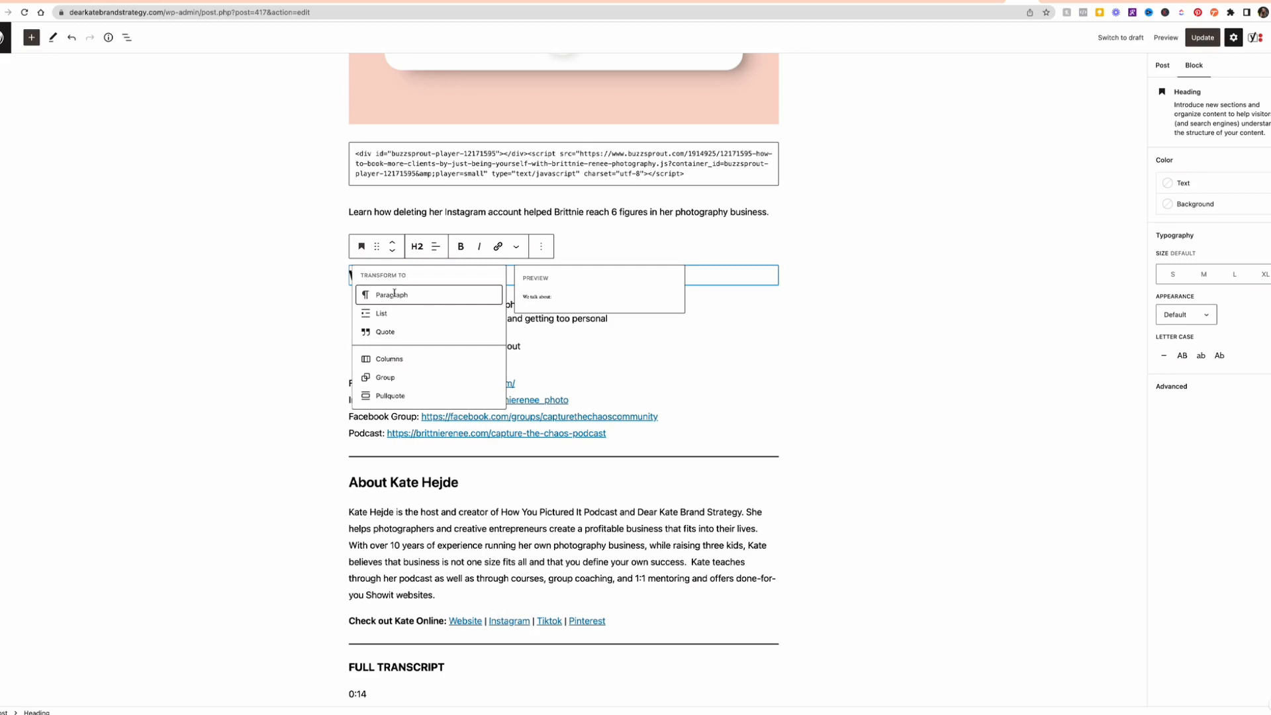
left_click(392, 294)
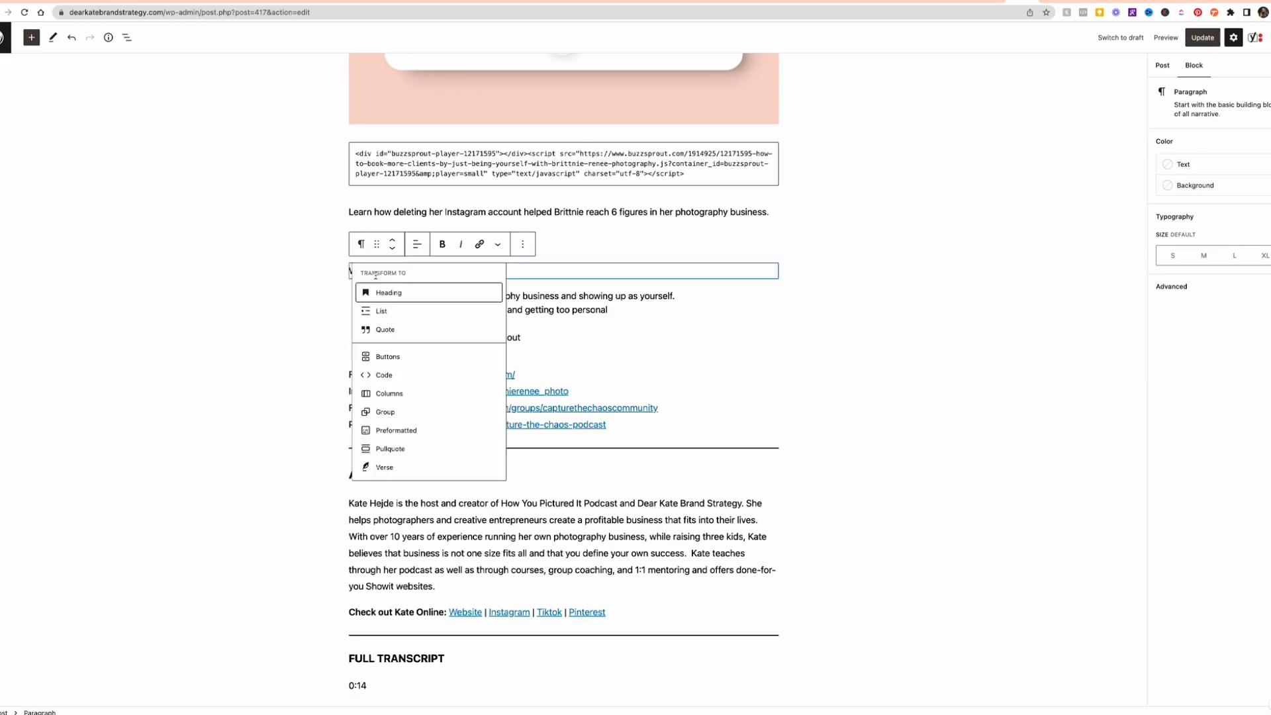
left_click(389, 293)
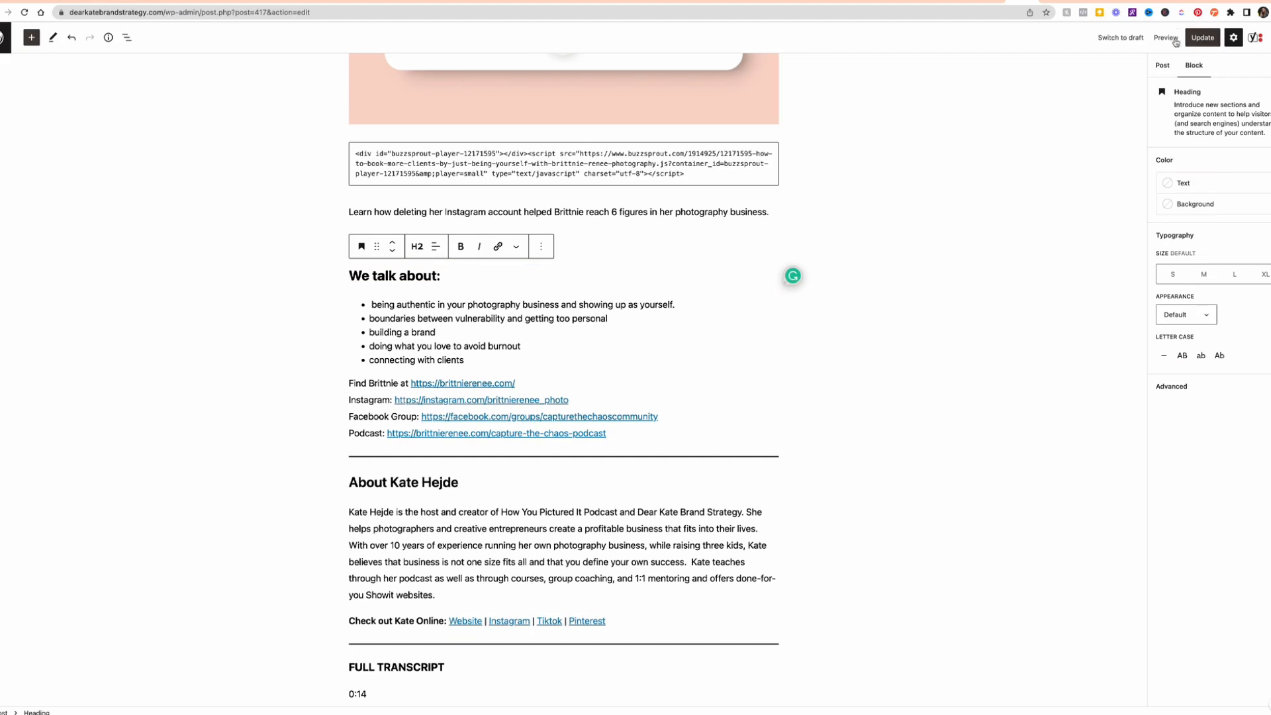
Preview the post to view the 'We talk about:' heading, then return to Showit.
left_click(1166, 37)
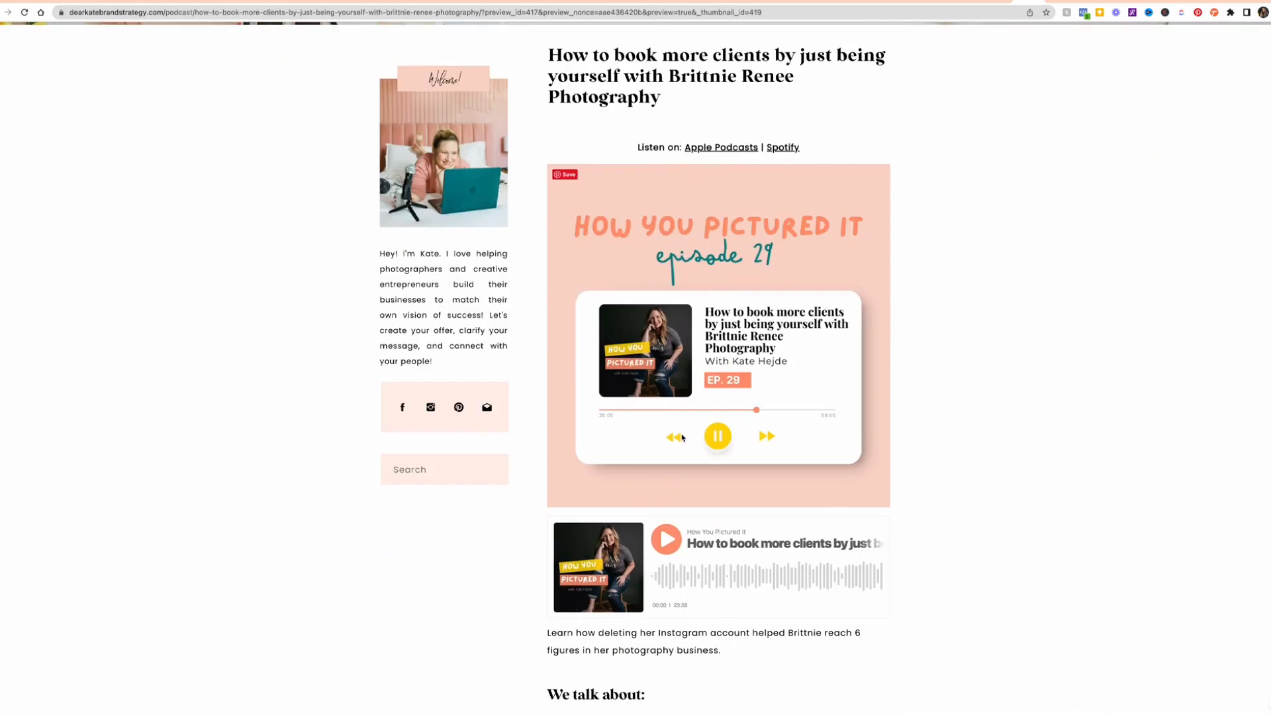
scroll("down", 3)
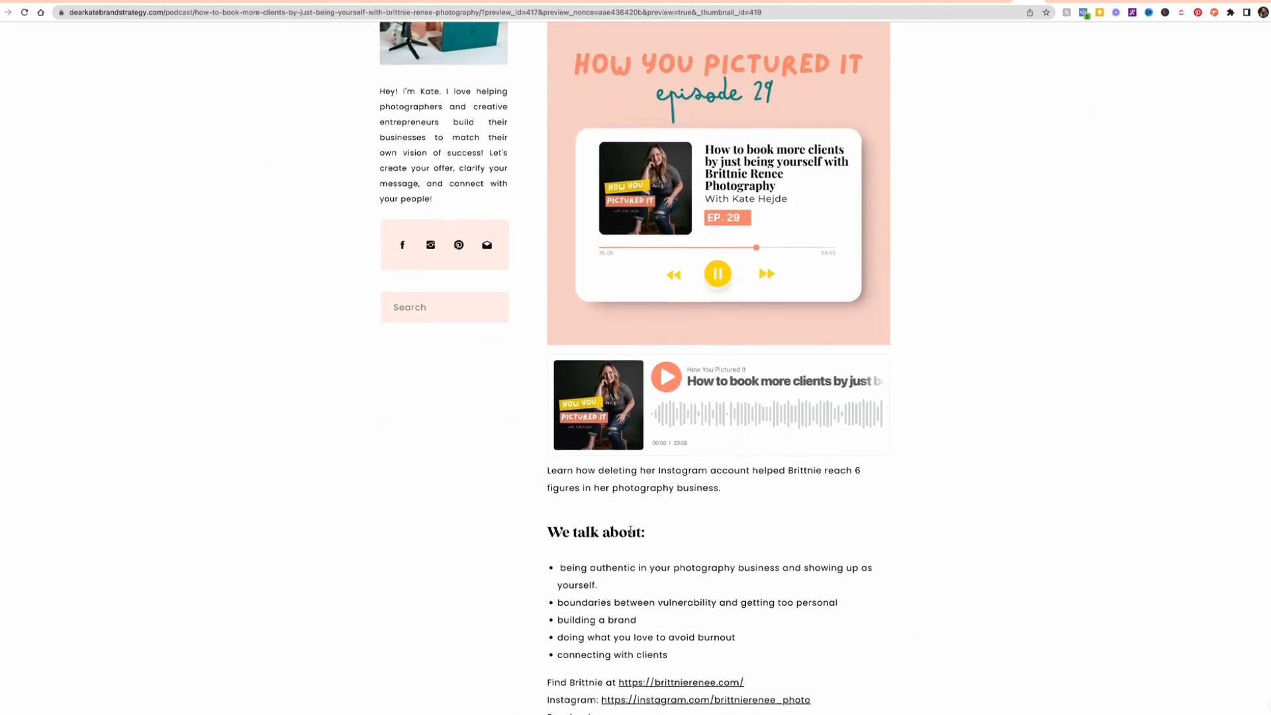
scroll("down", 3)
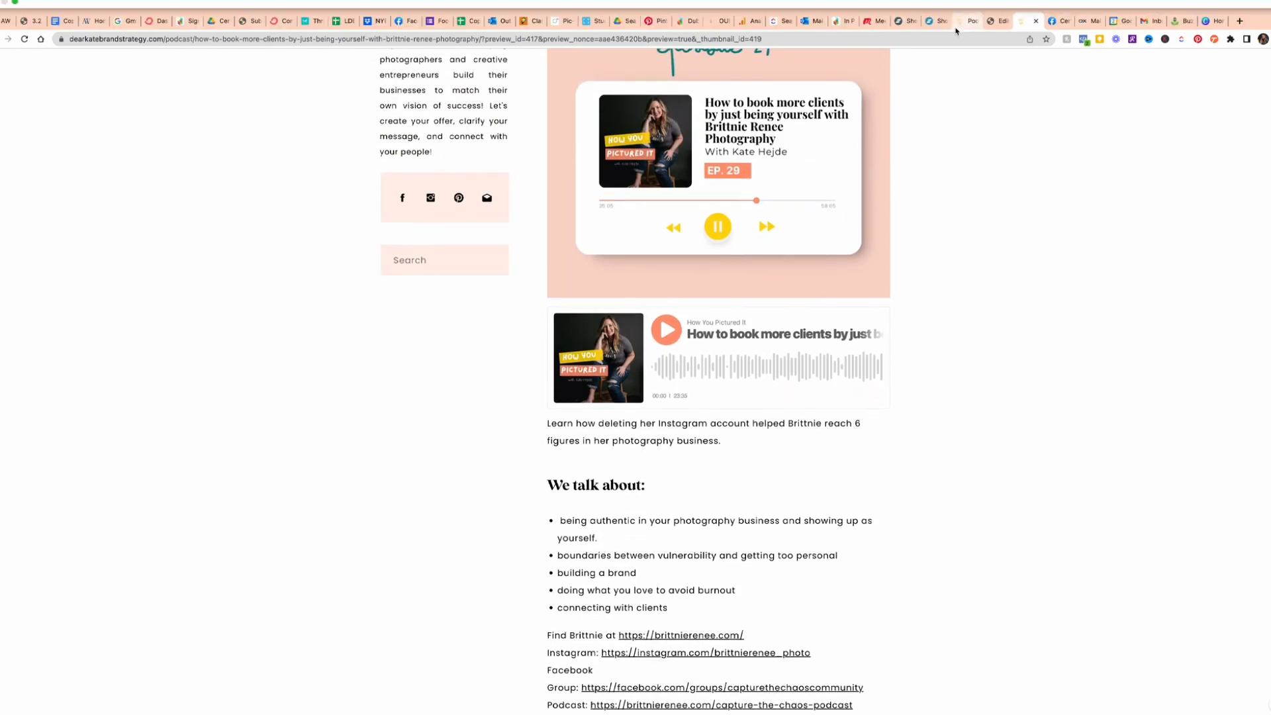
left_click(936, 20)
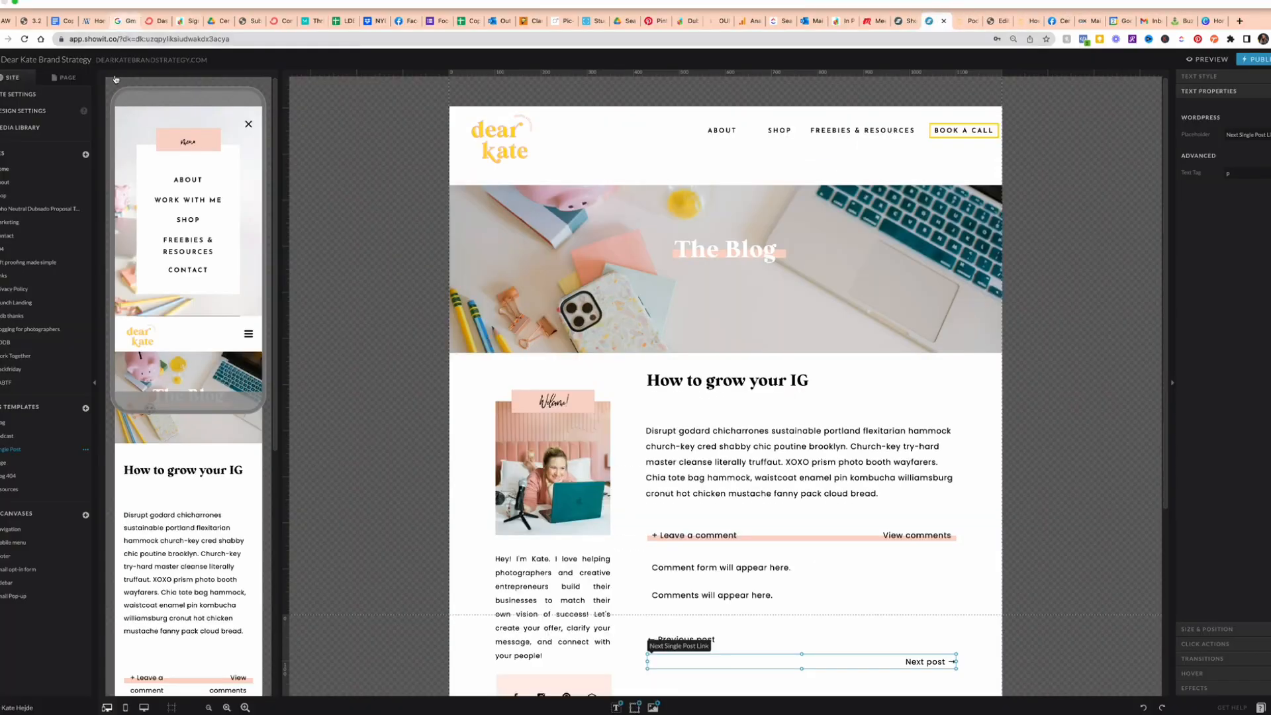
Open Design Settings showing the color palette and the Title, Heading, Subheading and Paragraph styles.
left_click(22, 110)
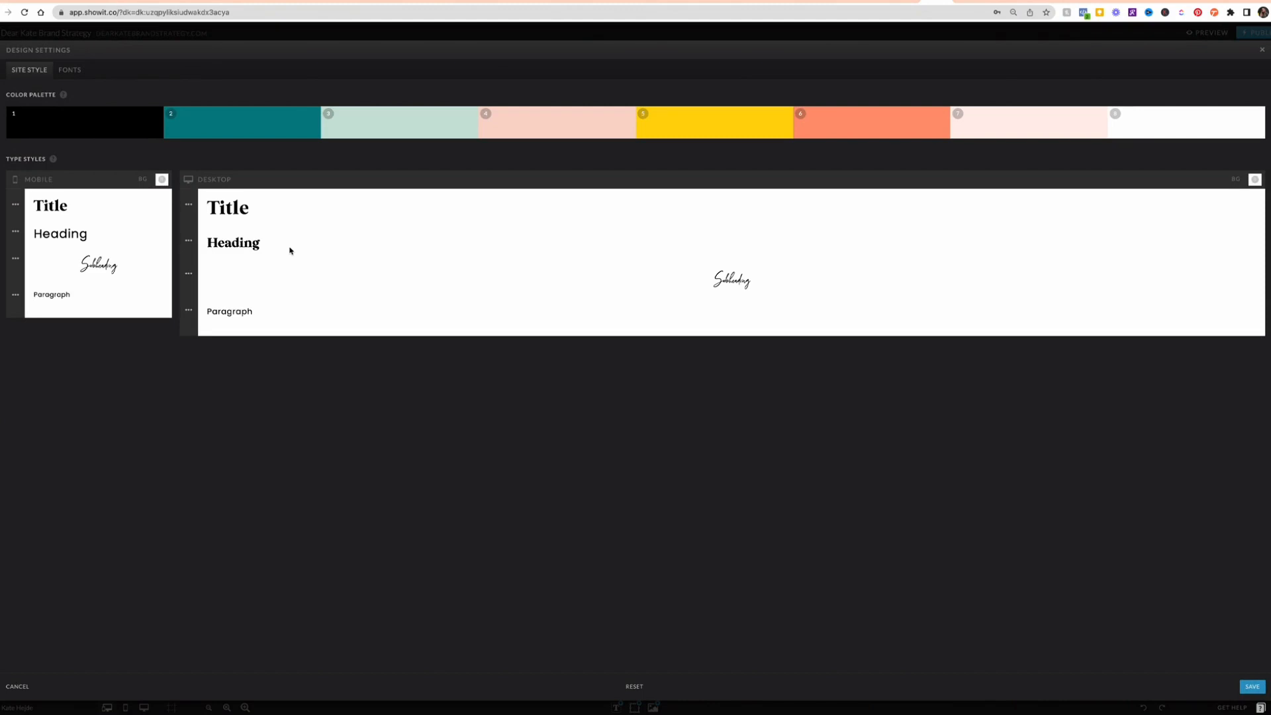
mouse_move(260, 228)
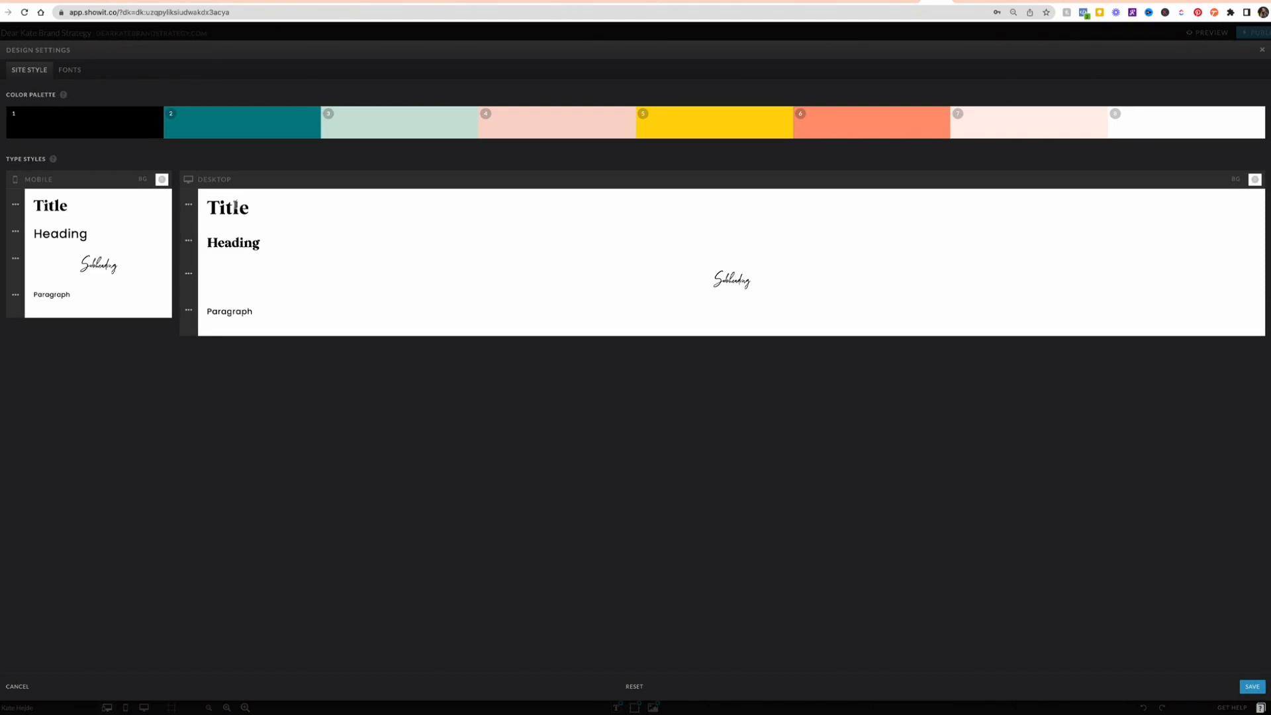
mouse_move(276, 210)
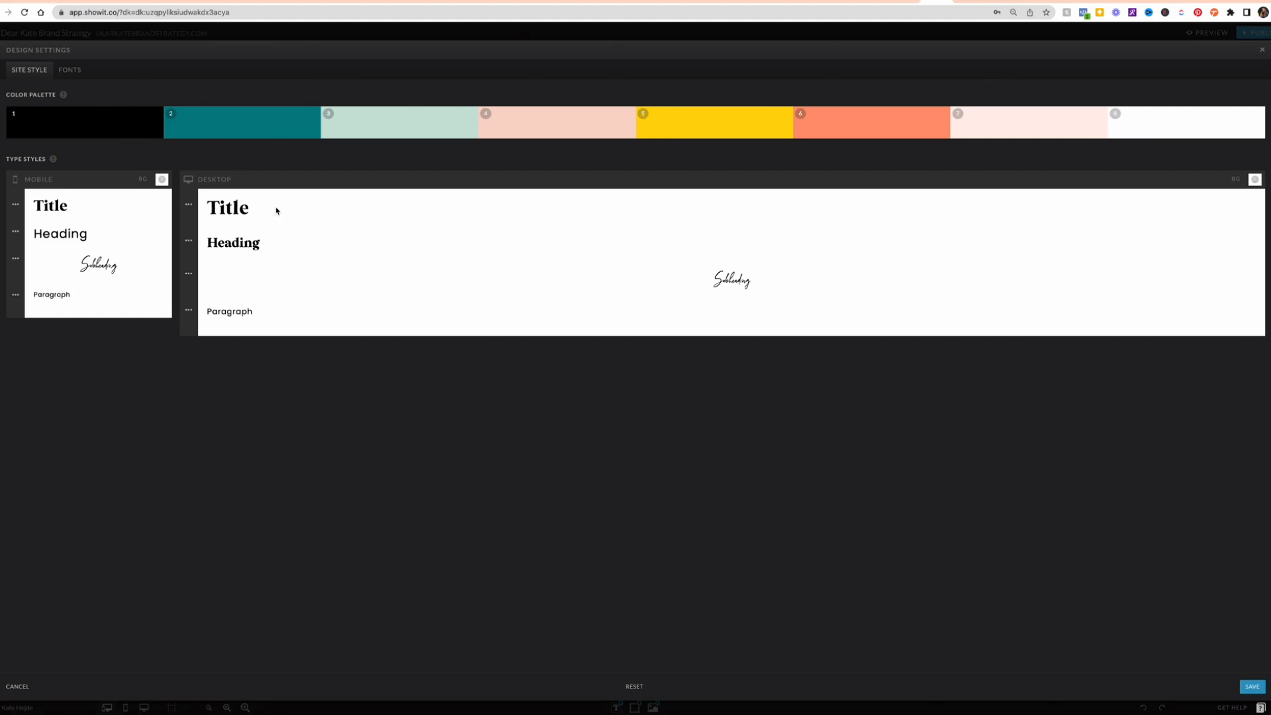
mouse_move(261, 249)
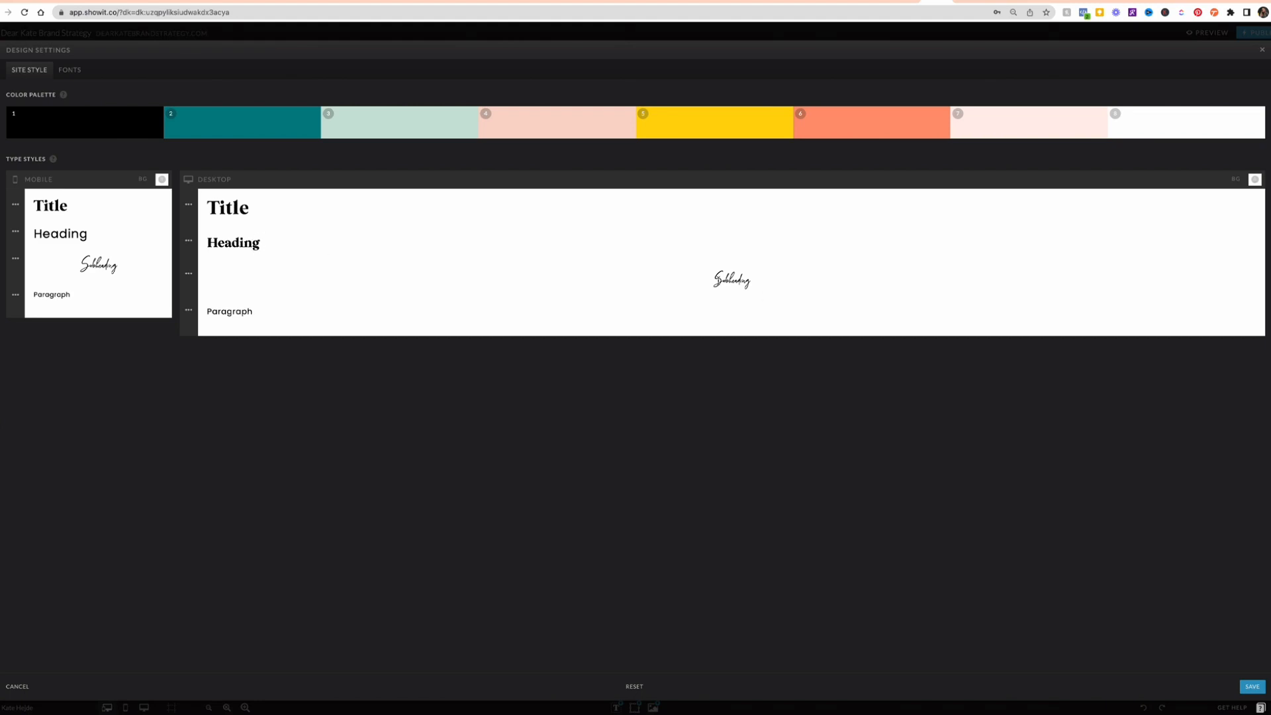
mouse_move(303, 310)
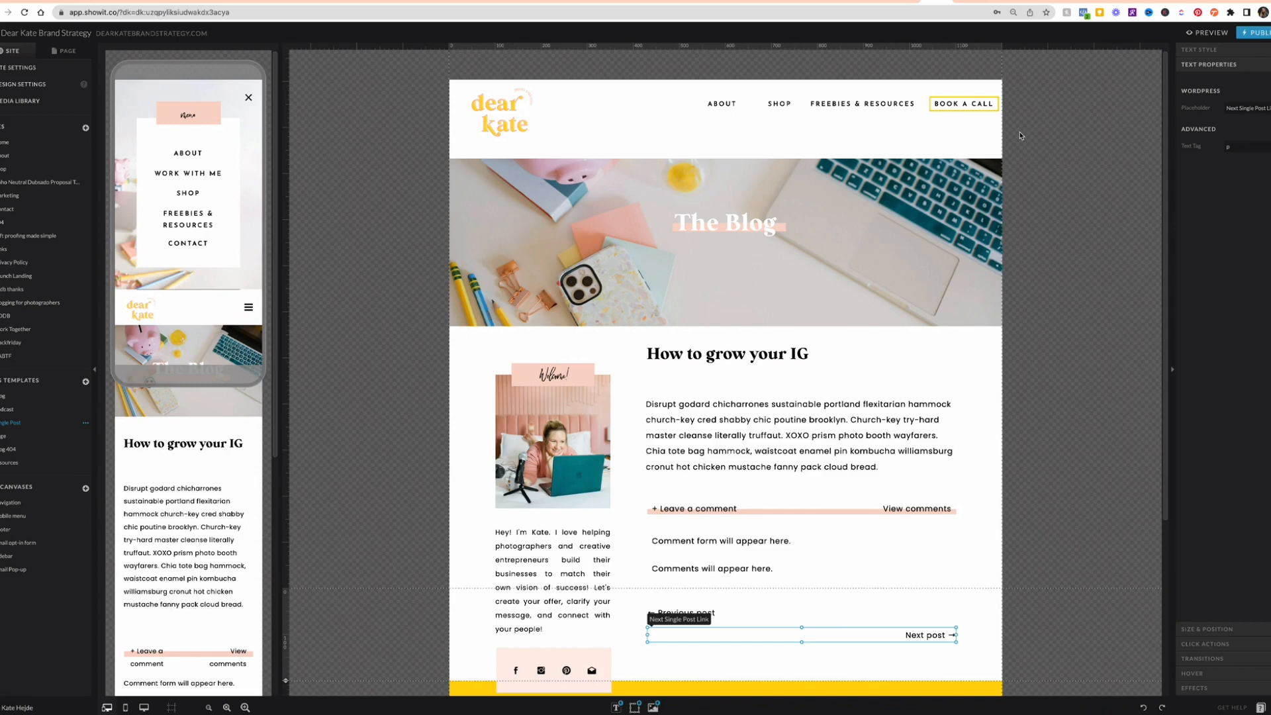
scroll("down", 3)
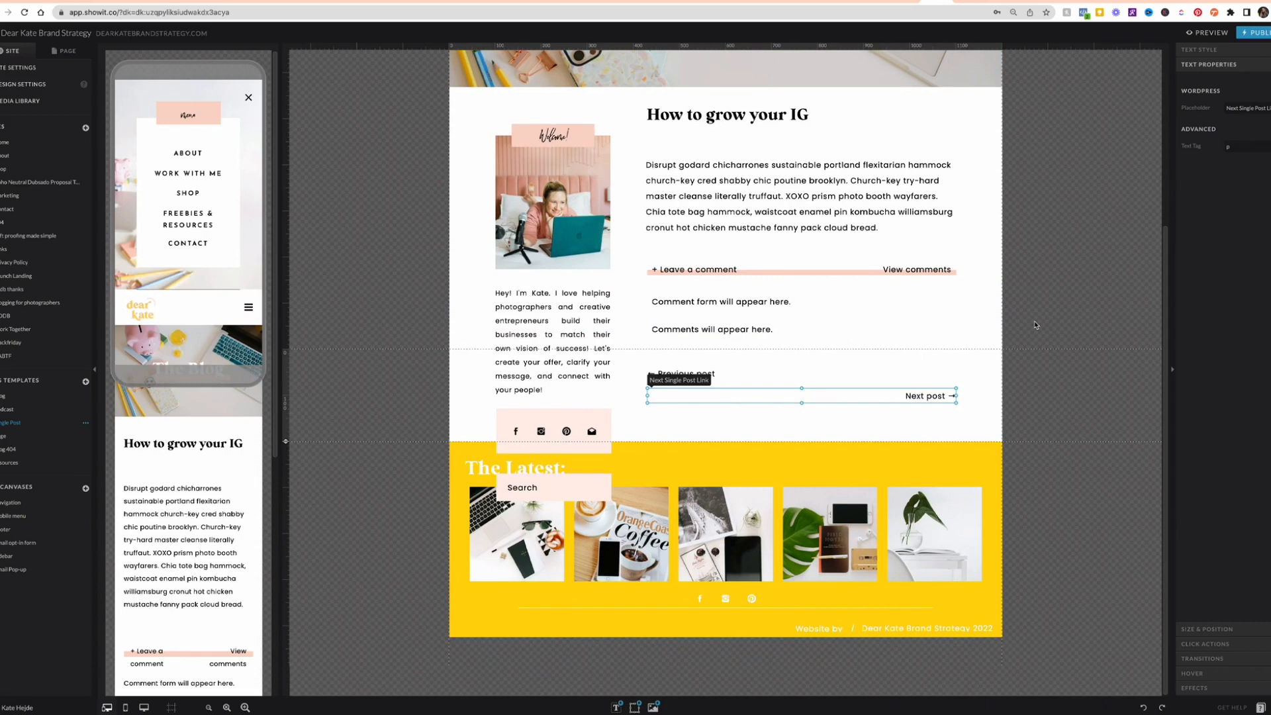
scroll("up", 3)
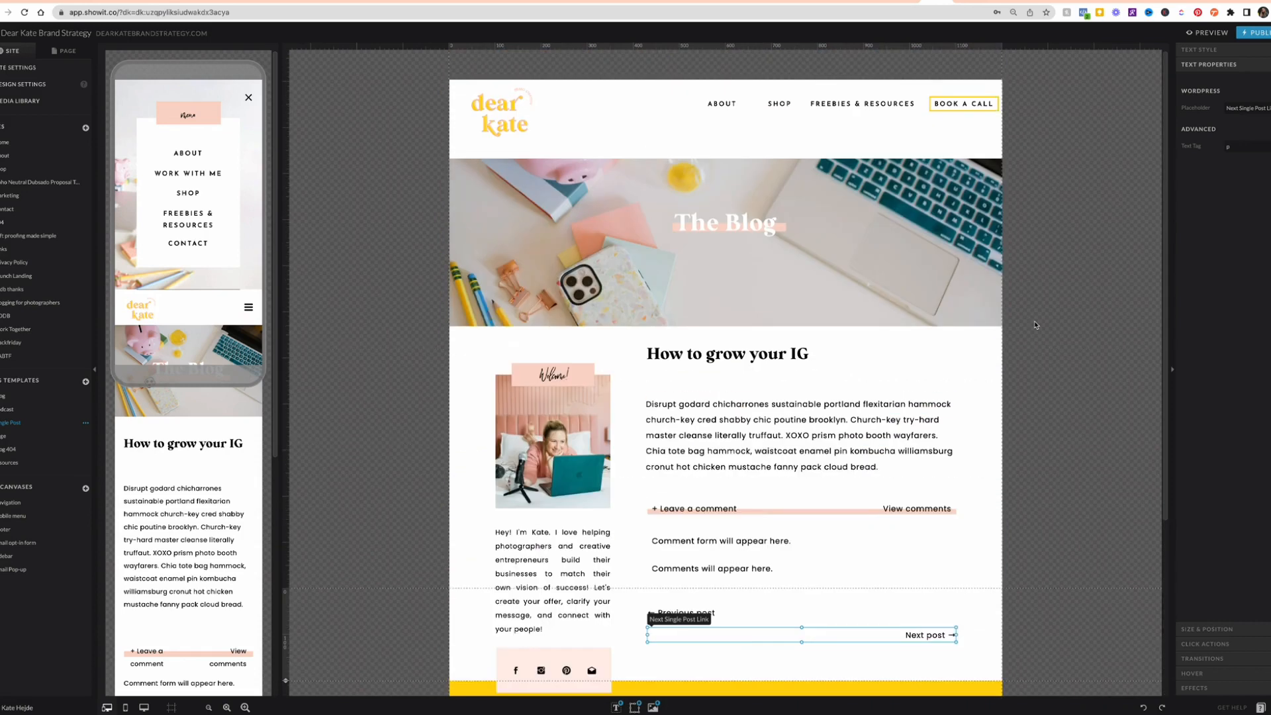
mouse_move(1067, 174)
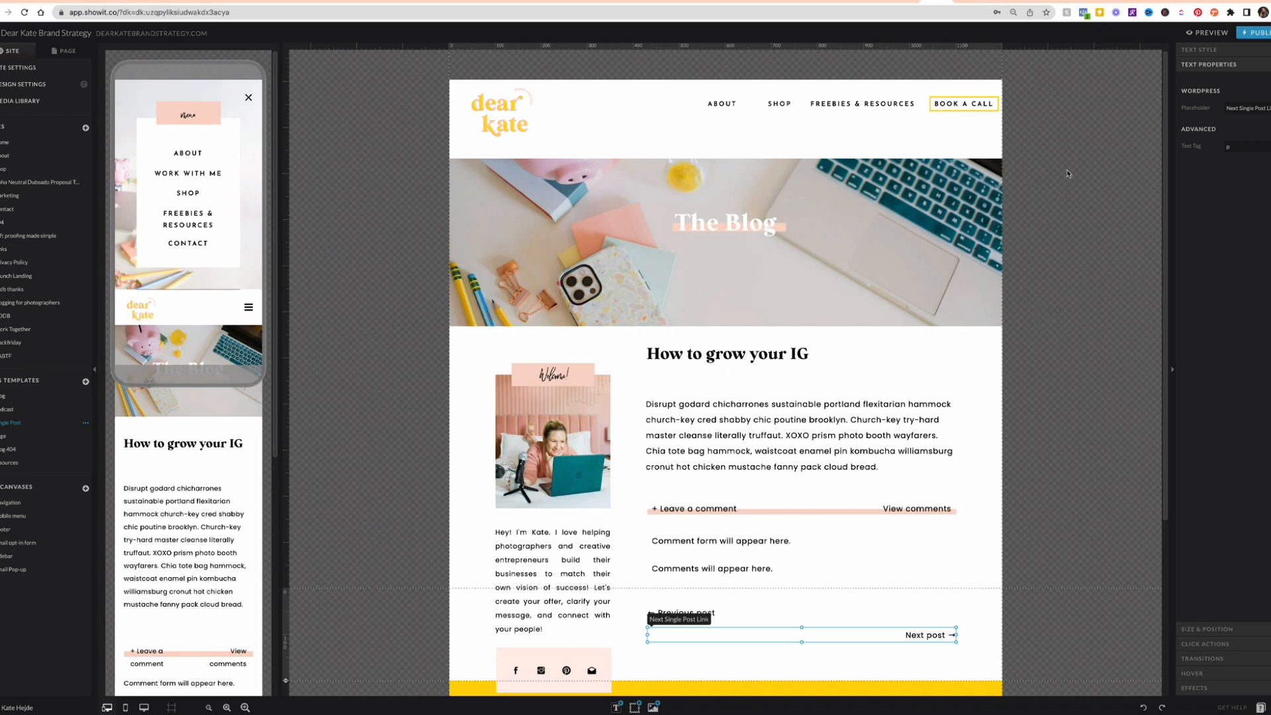